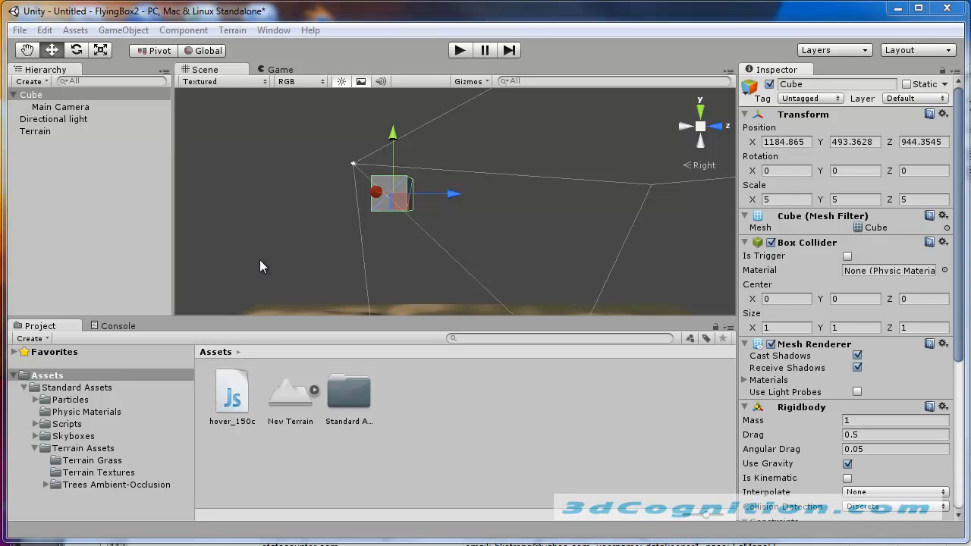
mouse_move(306, 234)
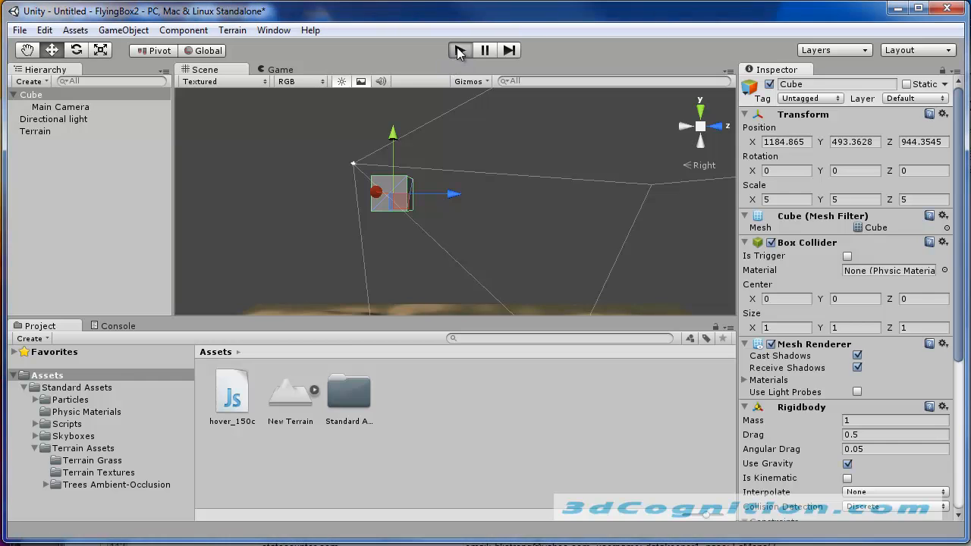
Start a new Unity project with the Scripts and Terrain Assets packages ticked and browse for its location.
click(459, 50)
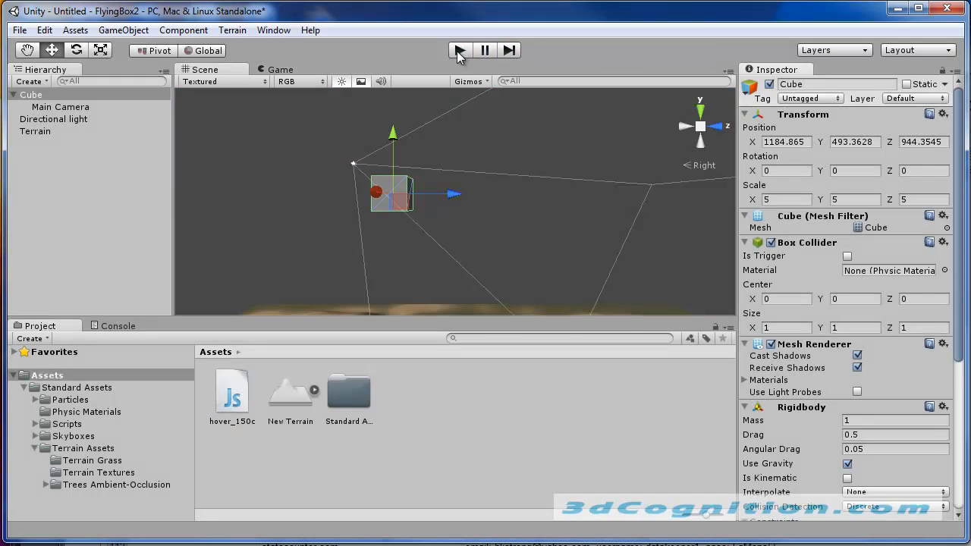
mouse_move(383, 234)
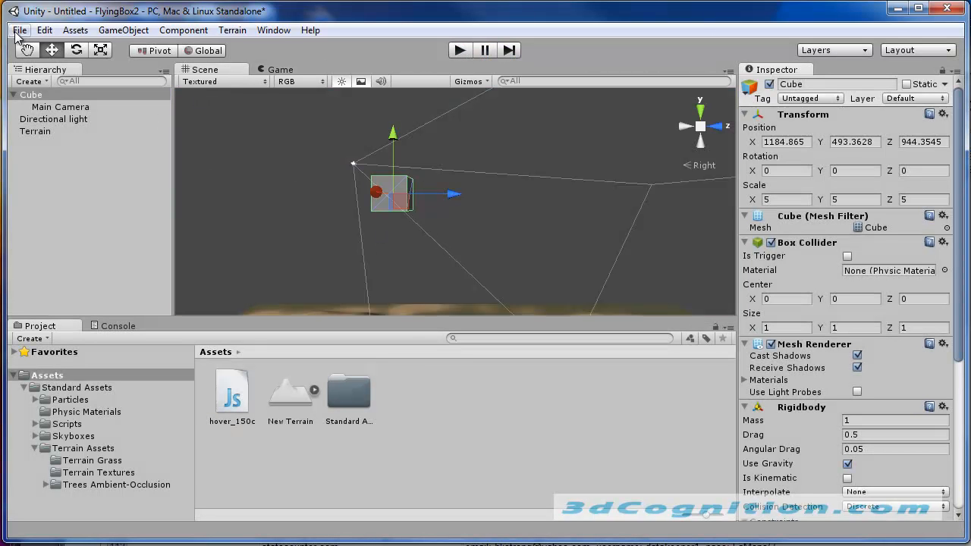
click(20, 30)
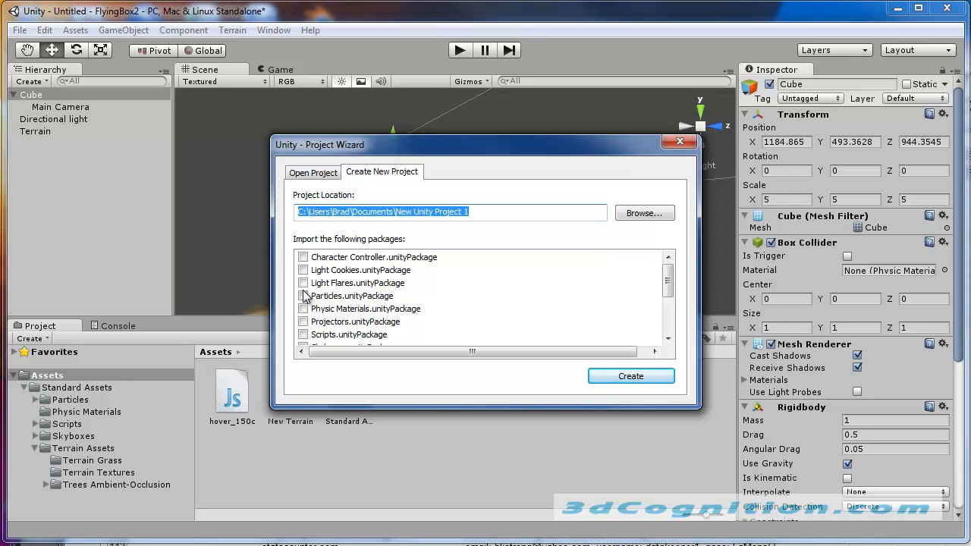
click(304, 296)
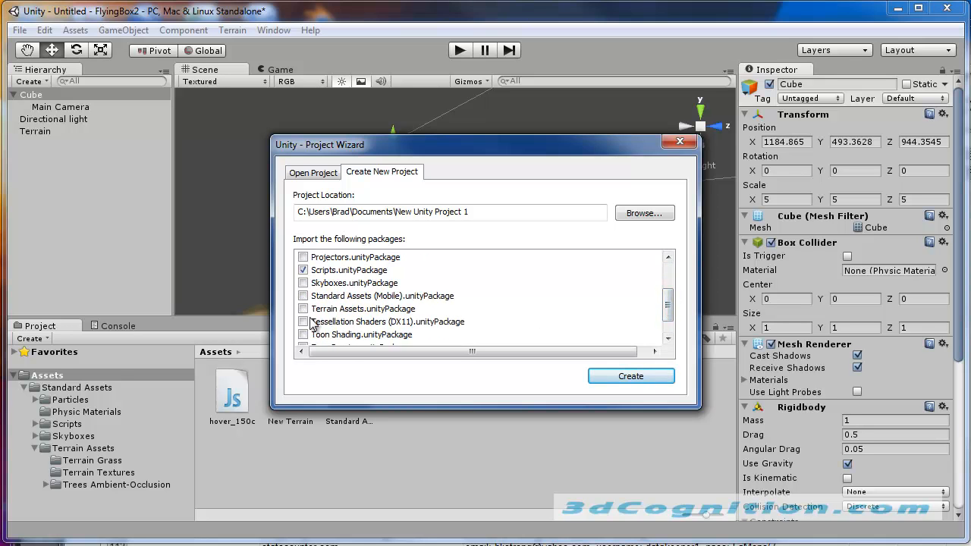
click(304, 310)
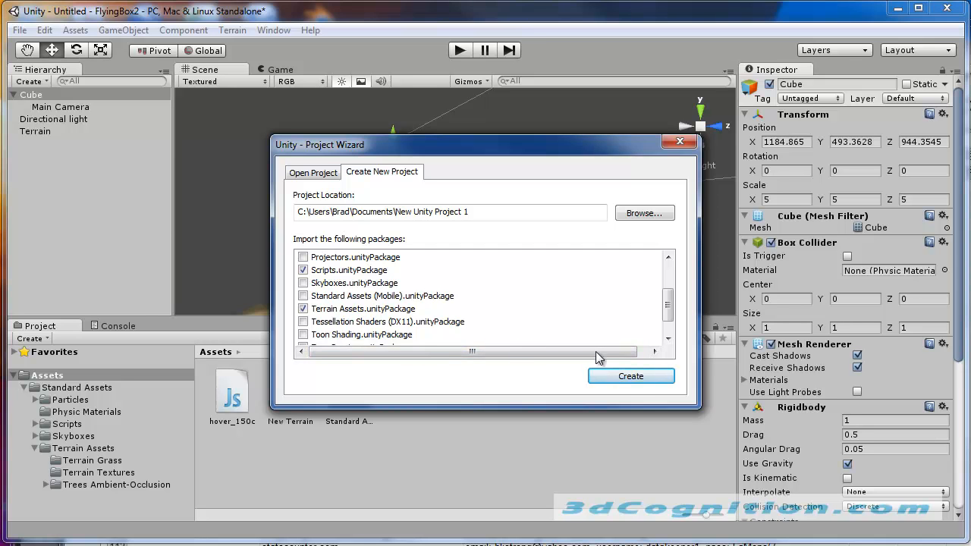
mouse_move(554, 255)
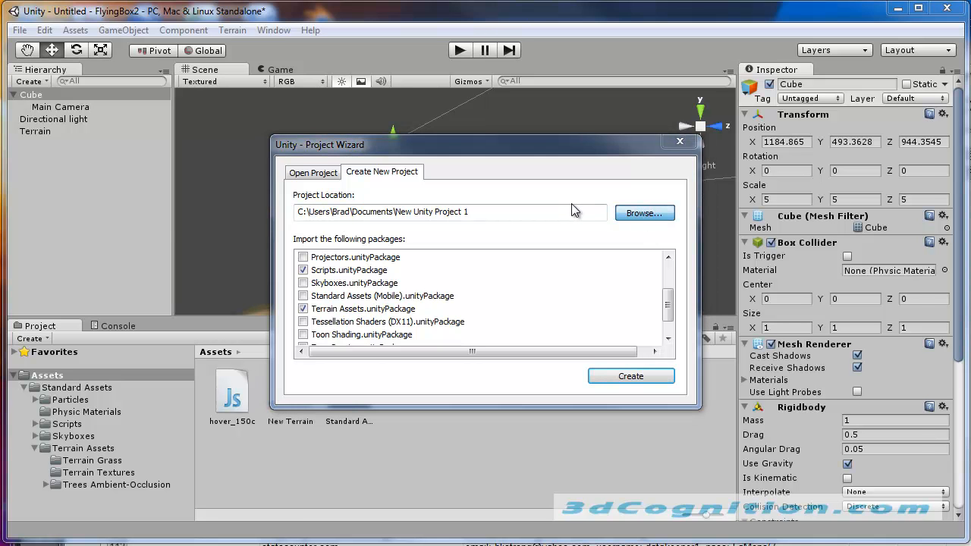
click(643, 212)
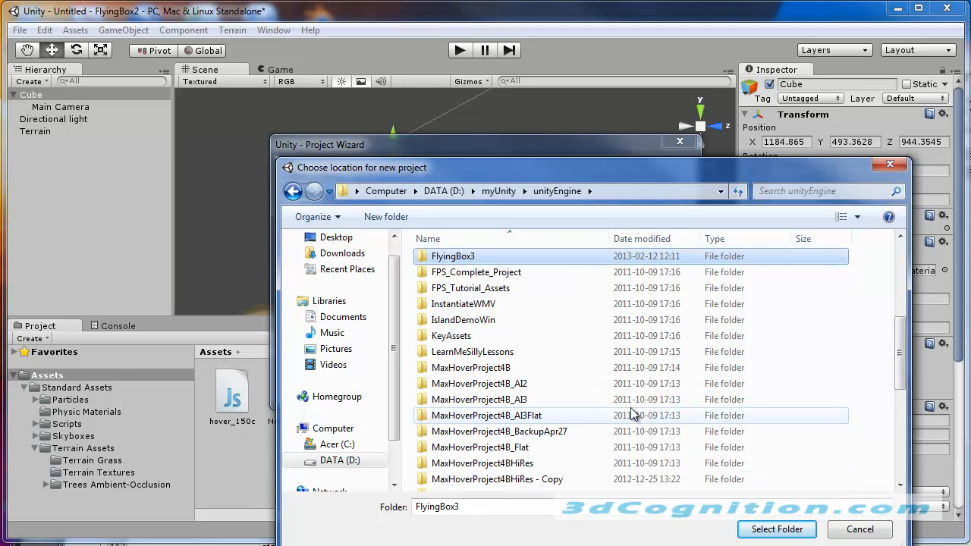
Choose the FlyingBox3 folder inside unityEngine as the location and create the project.
double_click(452, 255)
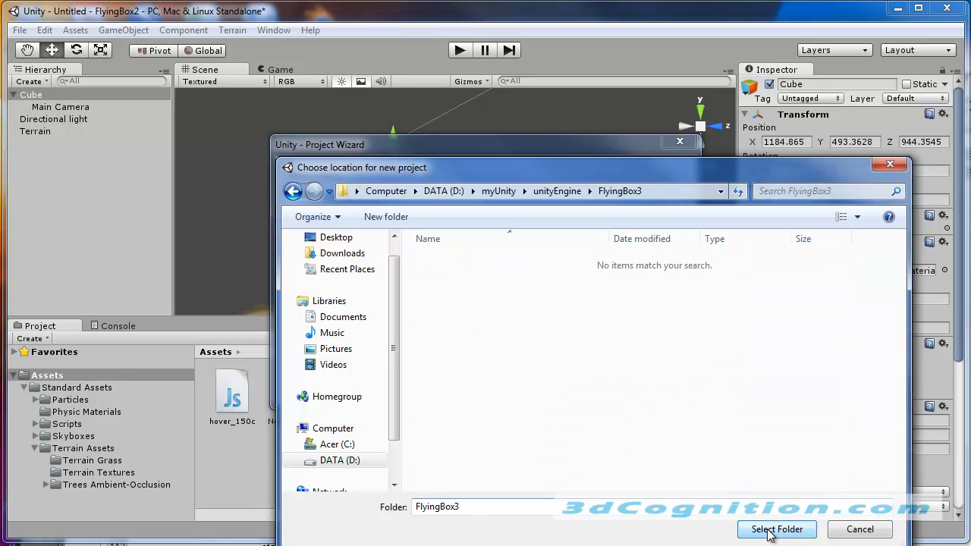
click(777, 530)
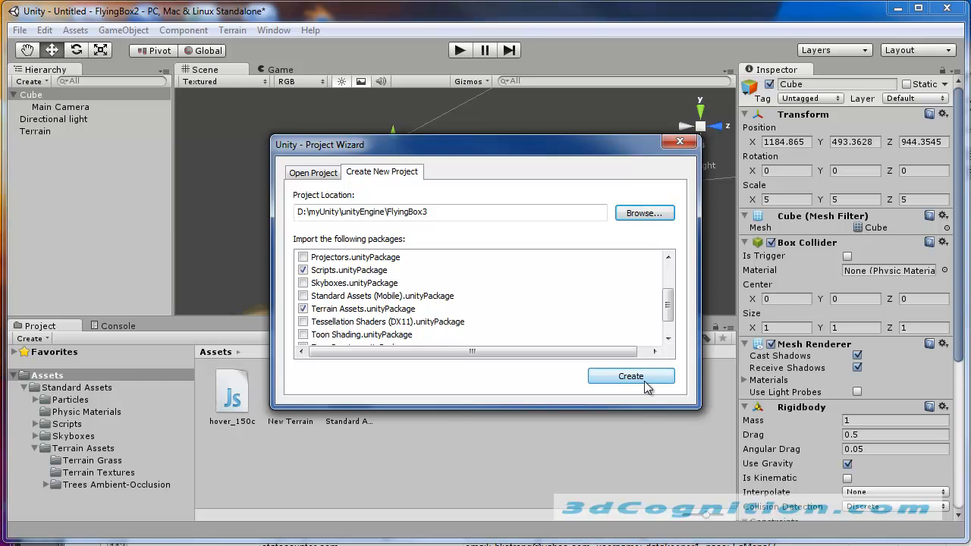
click(631, 376)
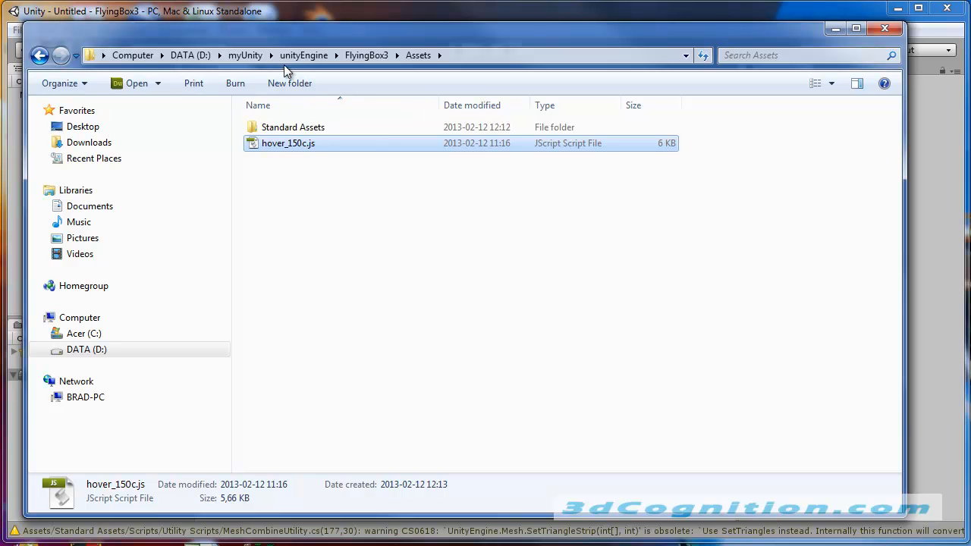
click(303, 54)
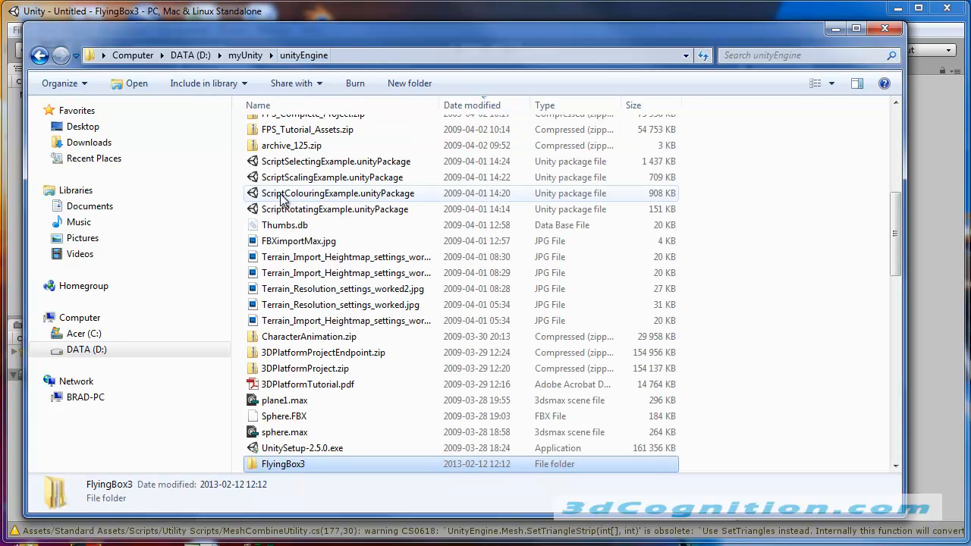
double_click(283, 464)
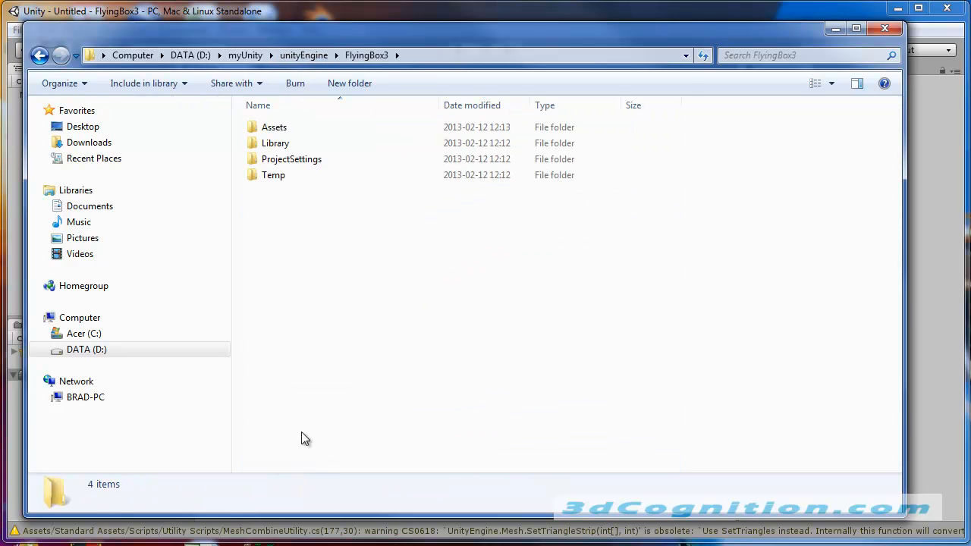
click(273, 128)
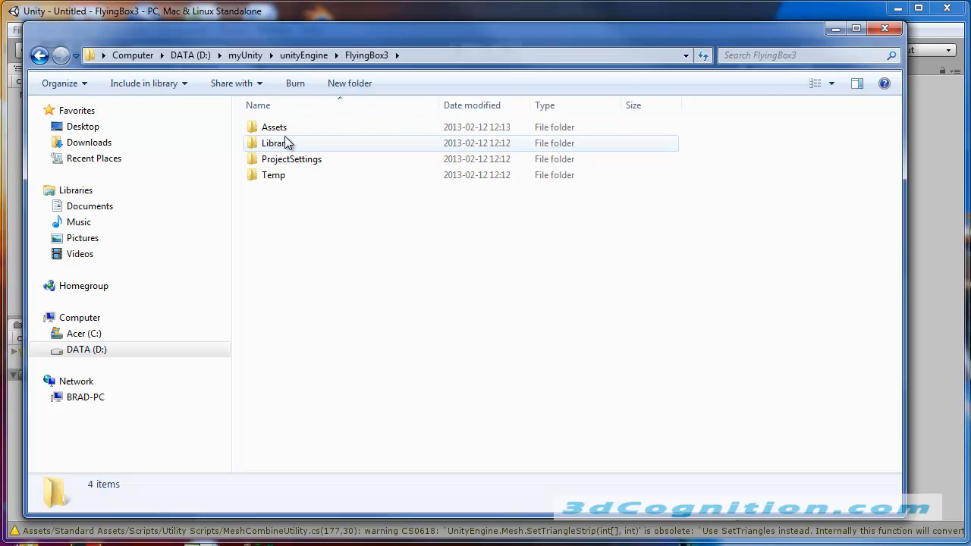
double_click(273, 127)
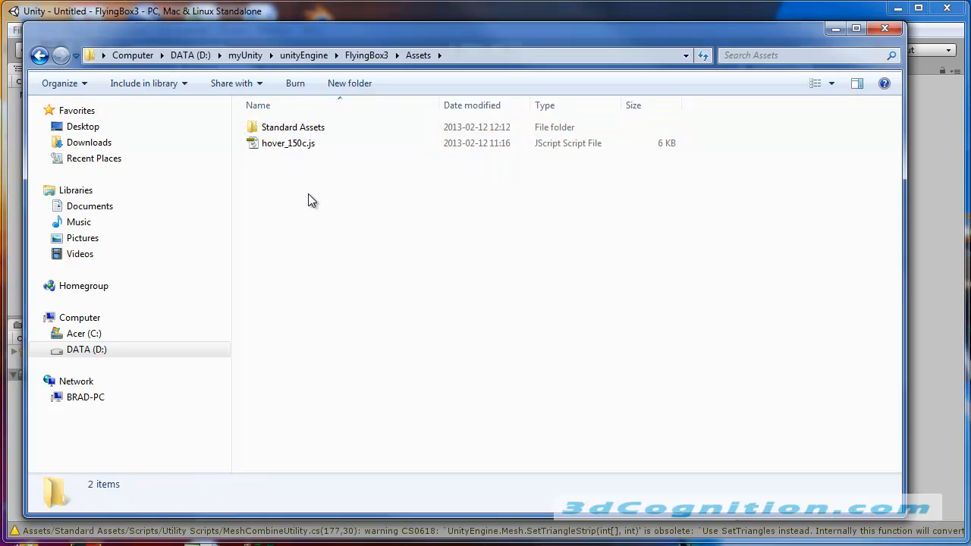
click(289, 143)
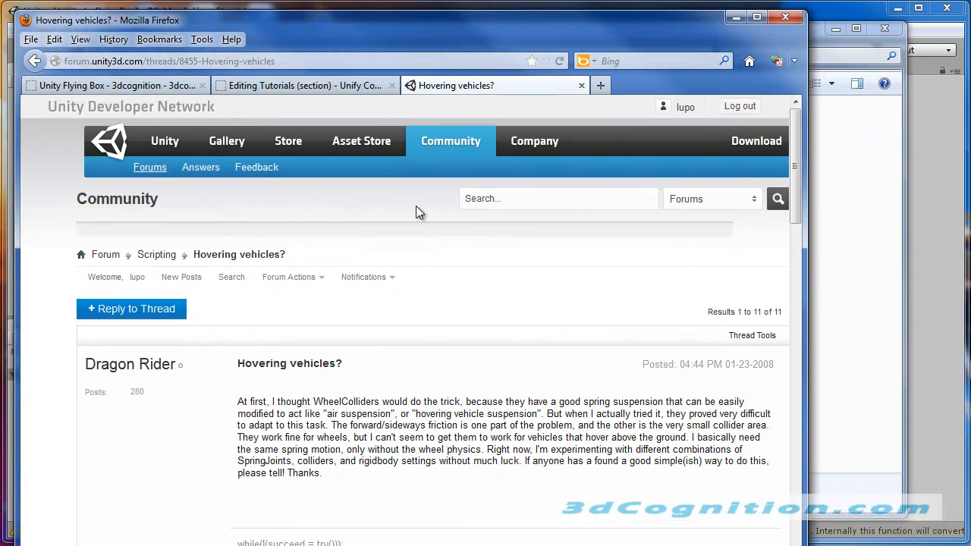
Scroll through the replies of the 'Hovering vehicles?' forum thread in Firefox.
scroll(down, 3)
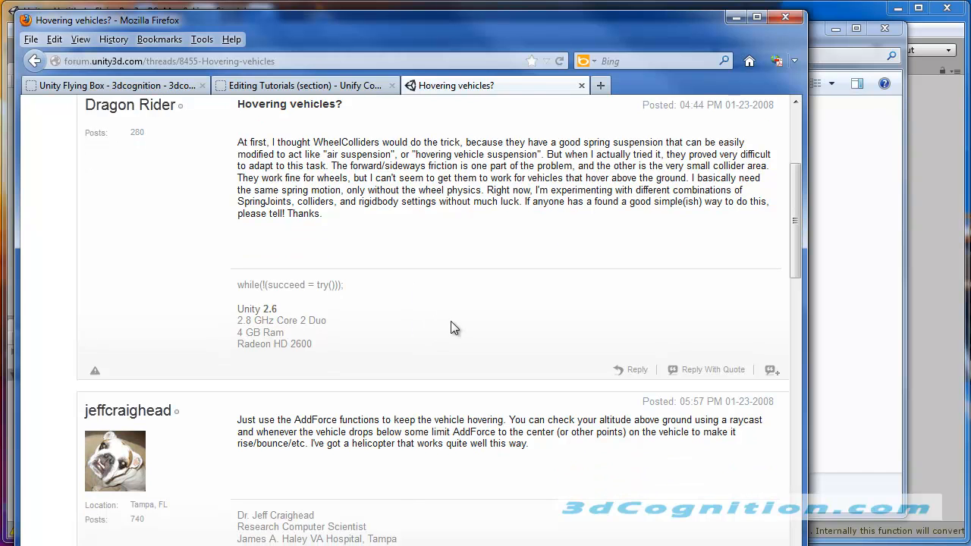
scroll(down, 3)
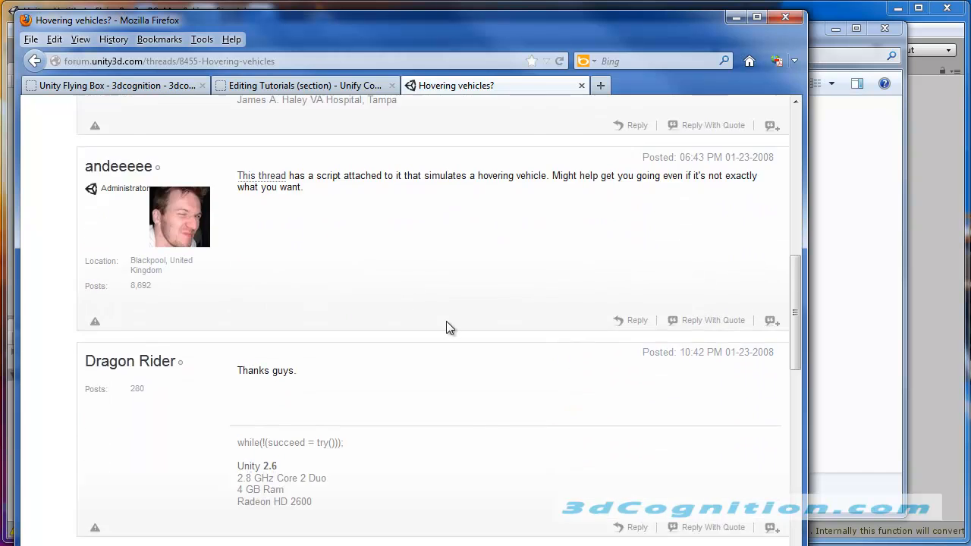
scroll(down, 3)
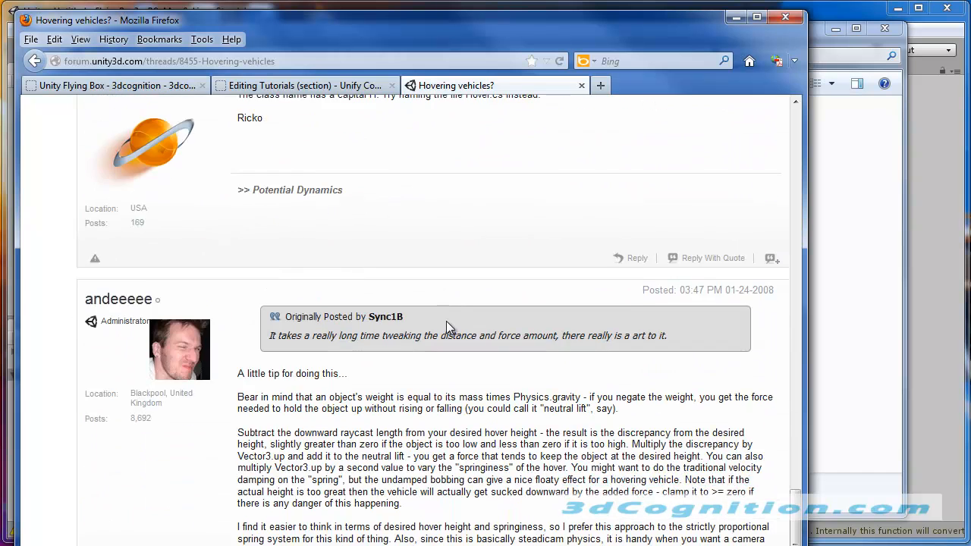
scroll(down, 3)
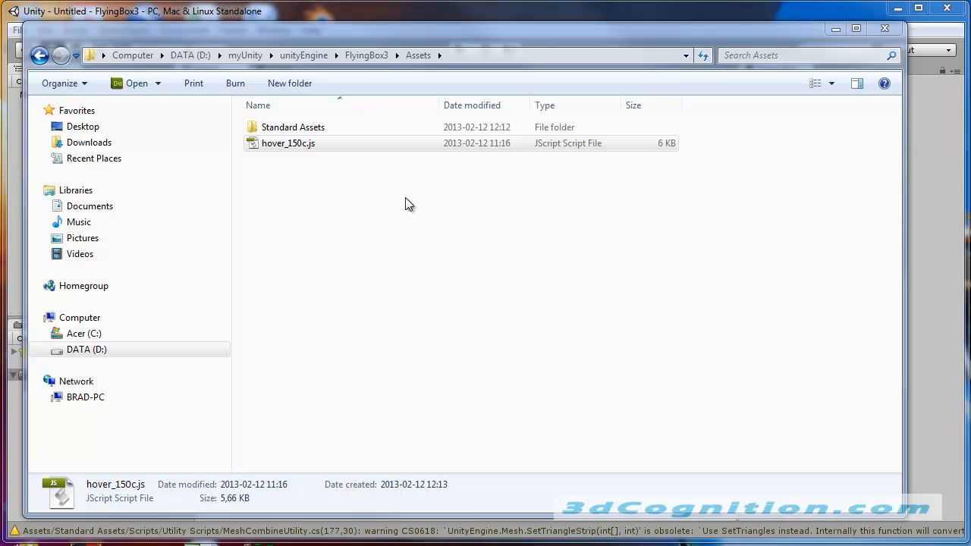
mouse_move(815, 176)
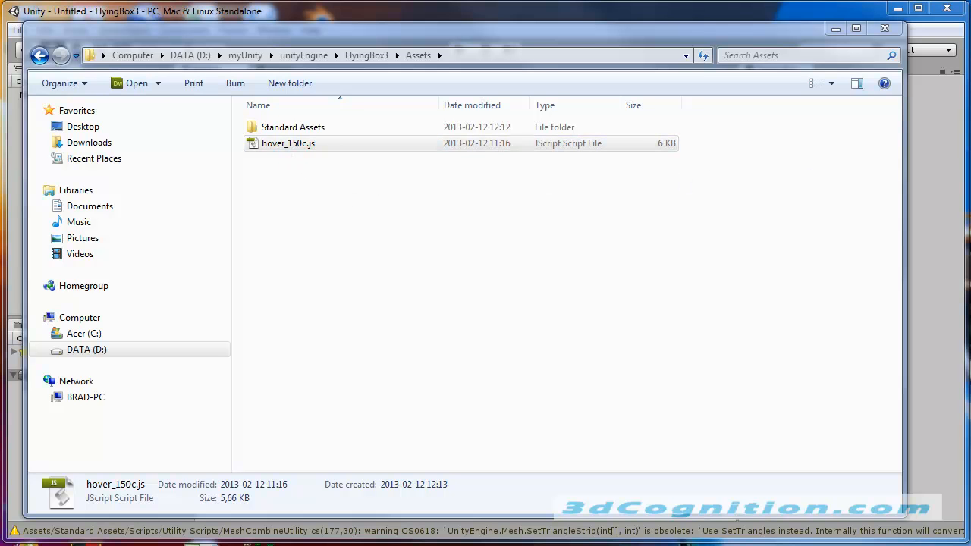
click(288, 143)
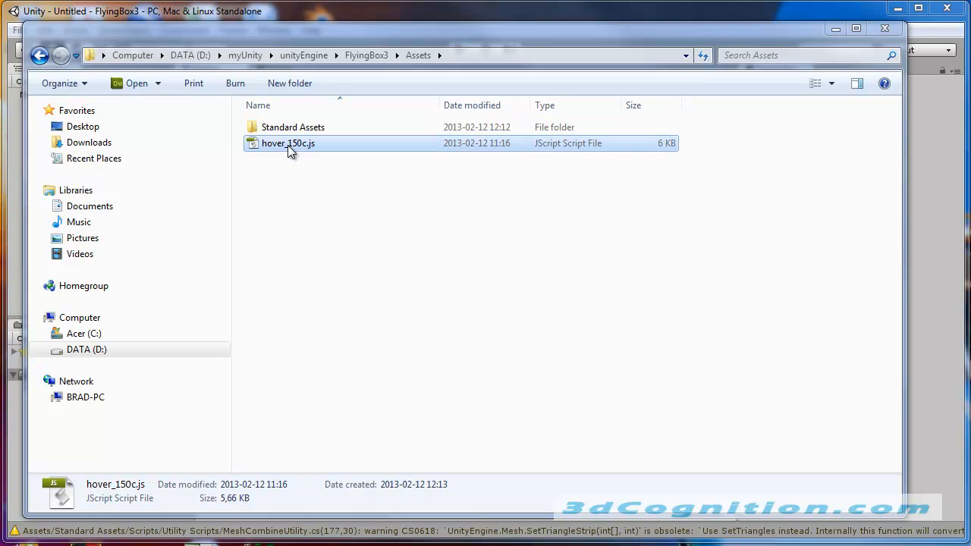
mouse_move(306, 155)
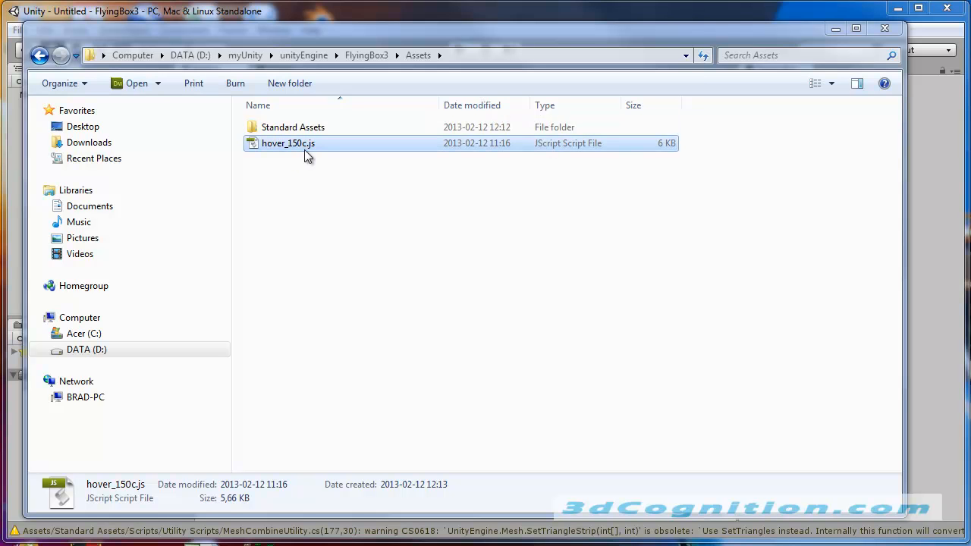
mouse_move(303, 149)
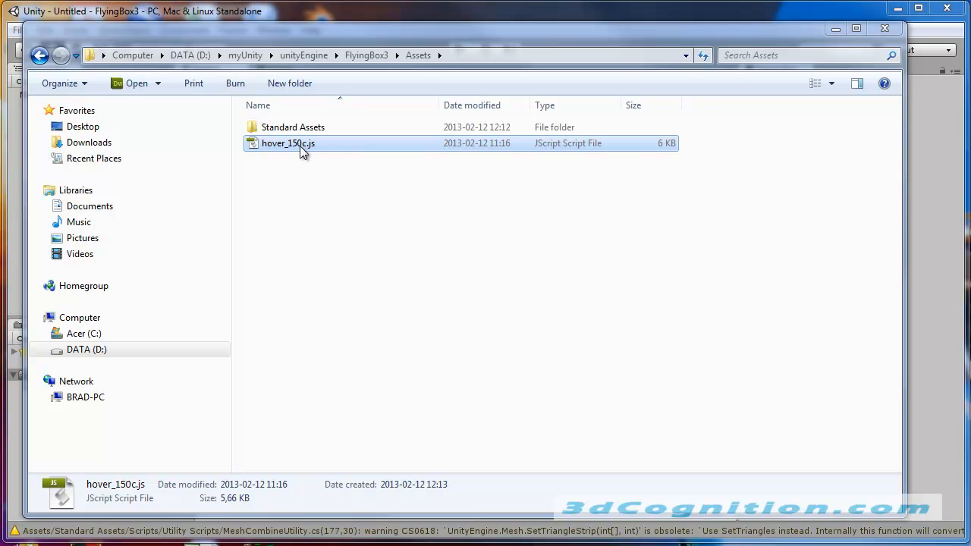
mouse_move(305, 150)
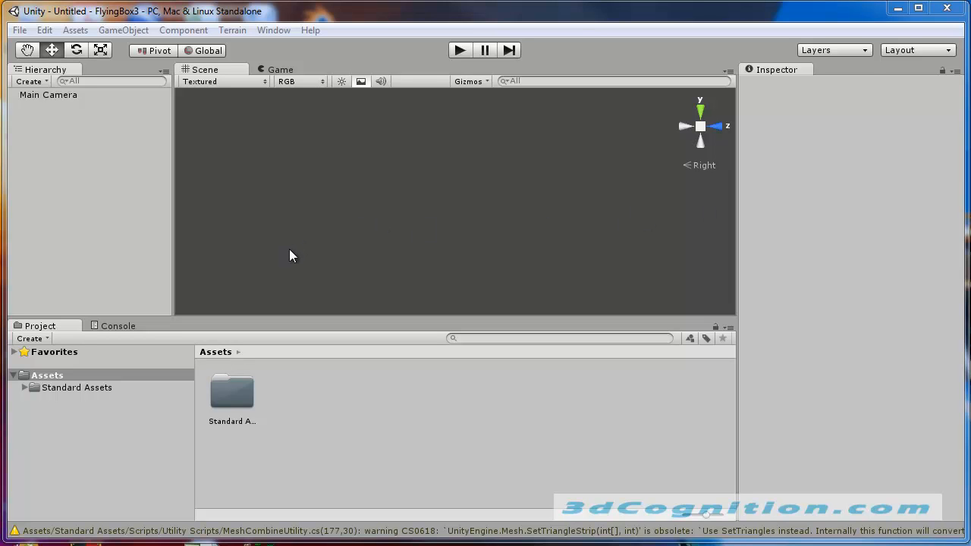
mouse_move(240, 234)
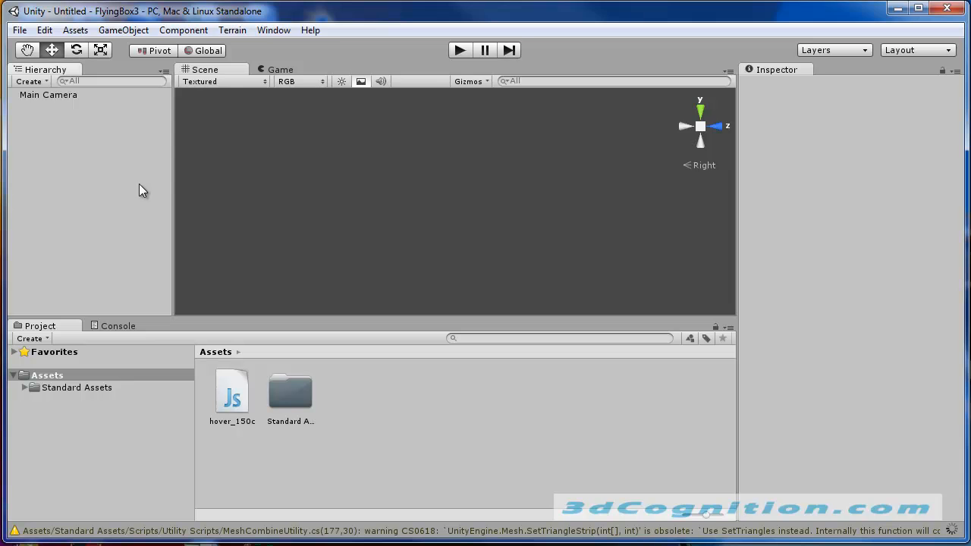
Add a Cube via GameObject > Create Other and scale it to 5 on X, Y and Z.
click(182, 31)
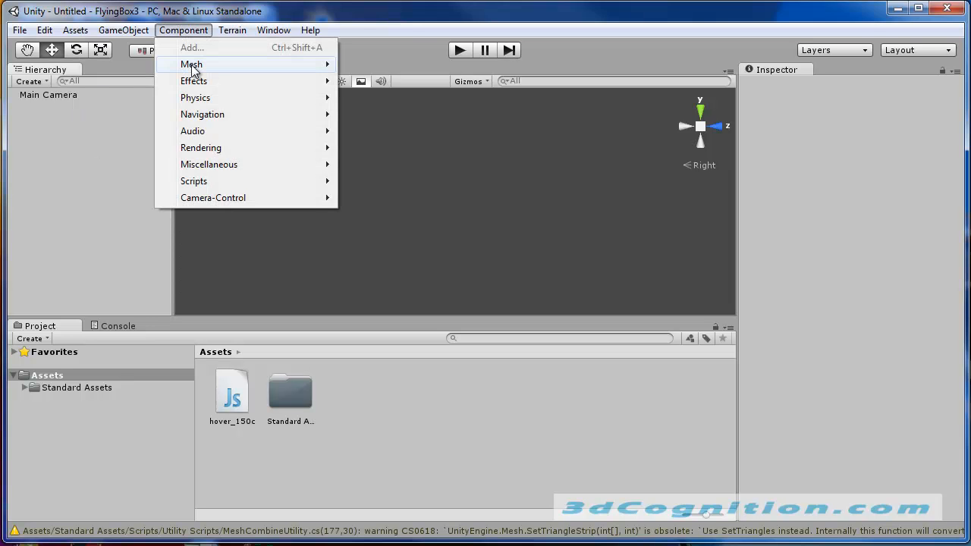
click(123, 30)
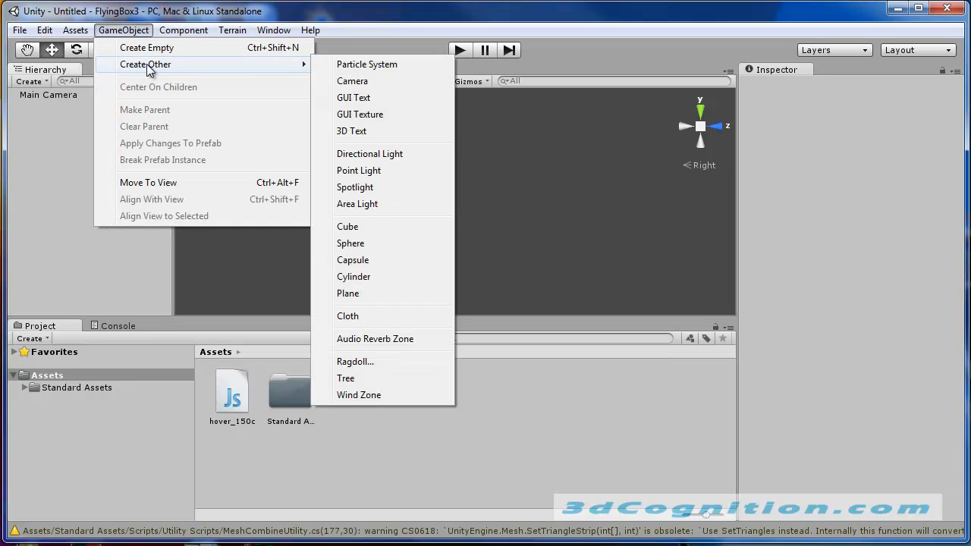
mouse_move(371, 68)
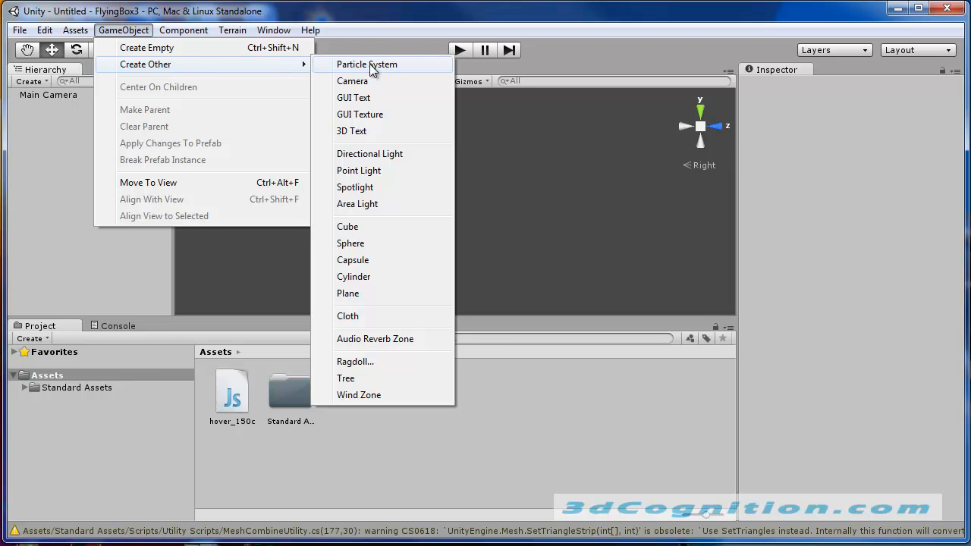
click(348, 226)
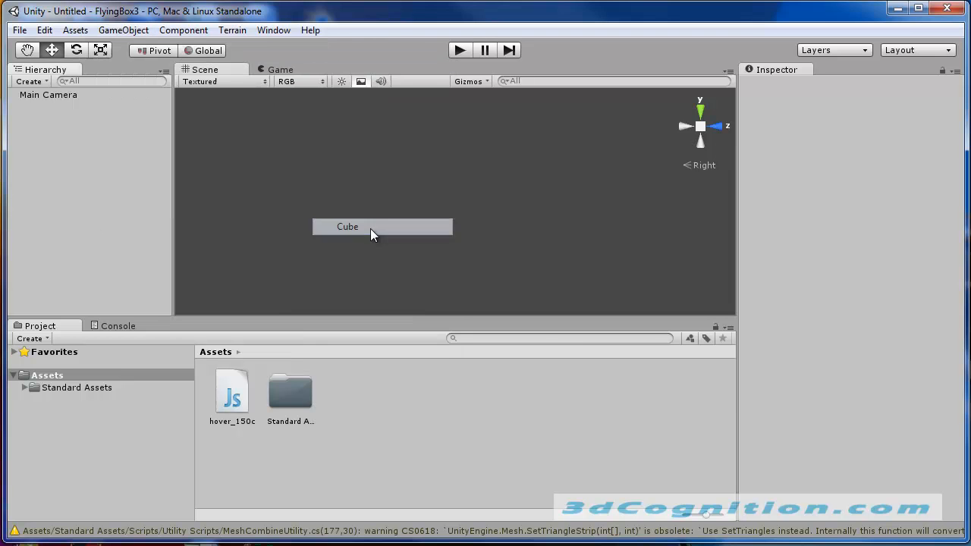
click(346, 226)
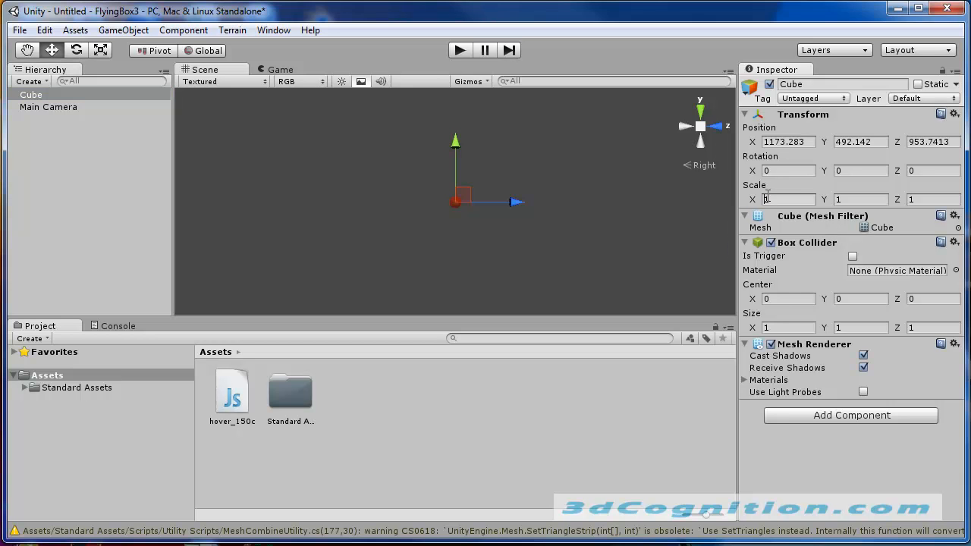
text(5)
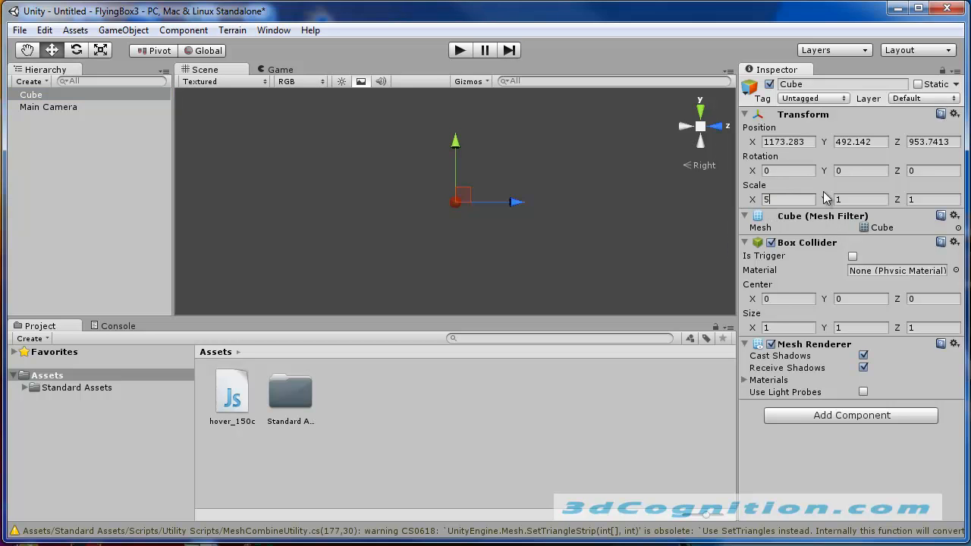
click(862, 199)
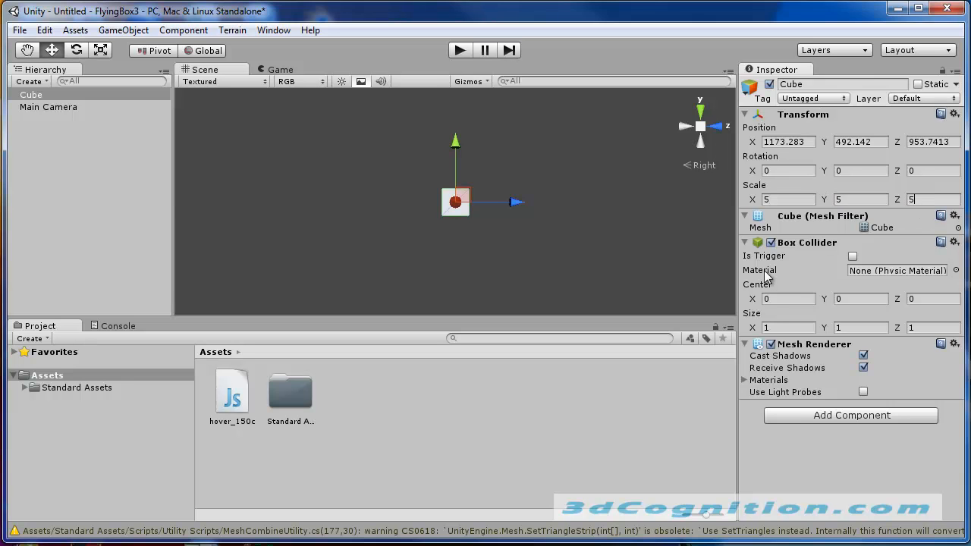
mouse_move(777, 286)
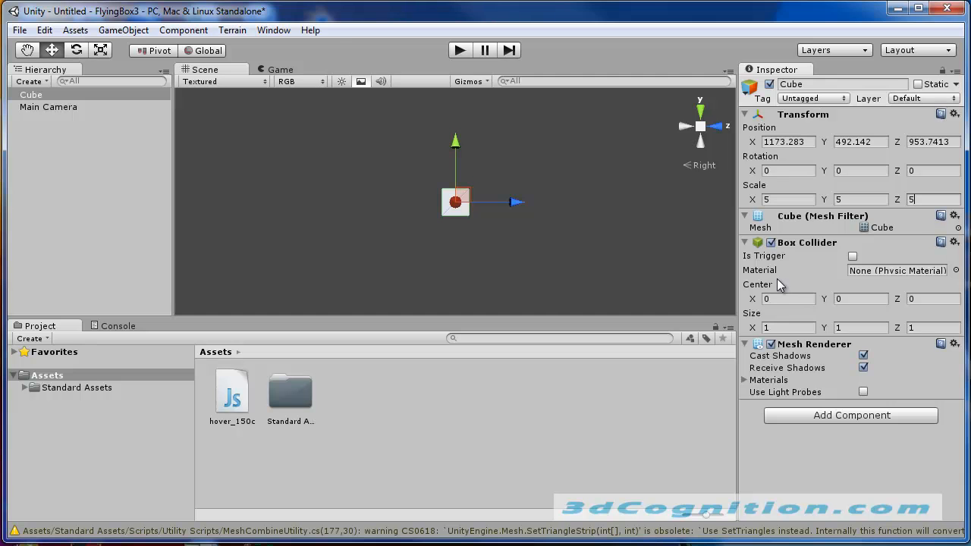
click(182, 30)
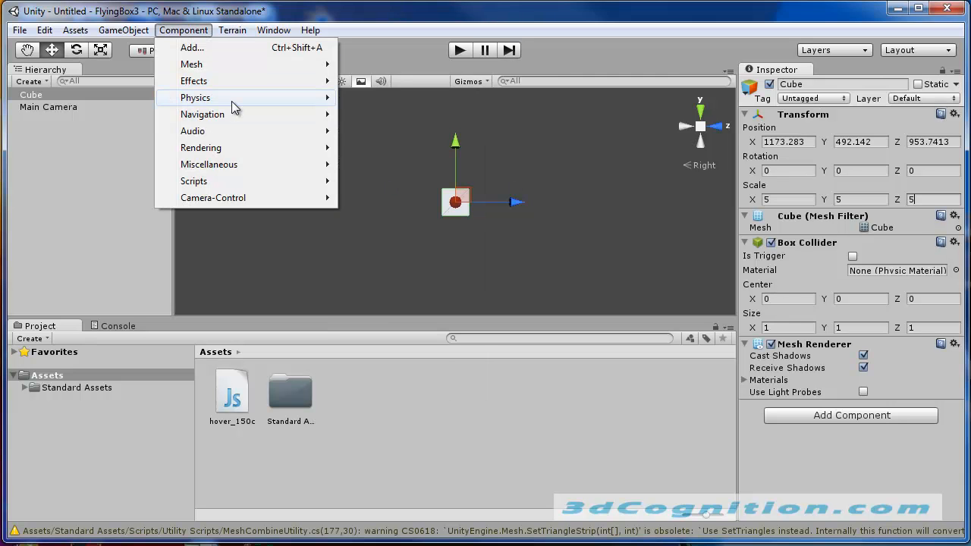
mouse_move(195, 97)
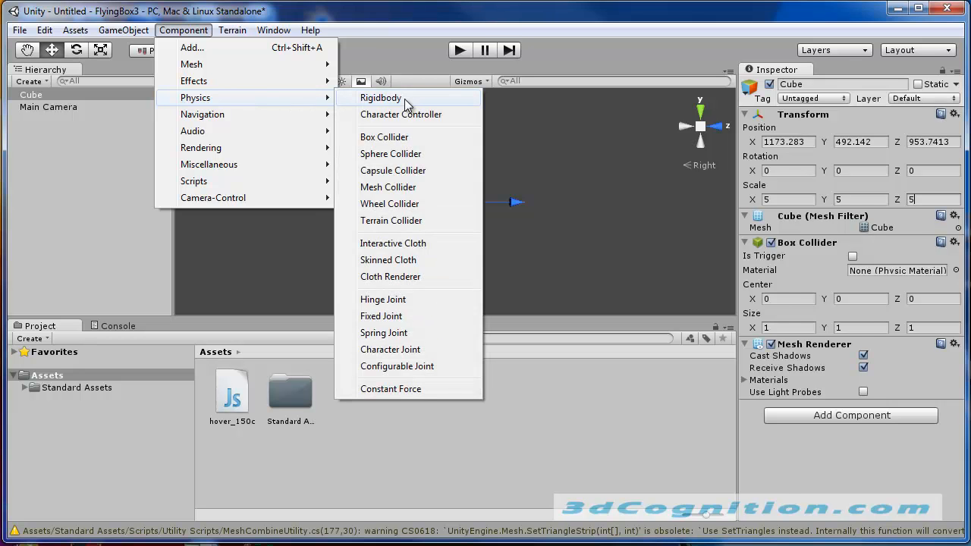
Give the Cube a Rigidbody component with default mass 1 and gravity enabled.
click(380, 97)
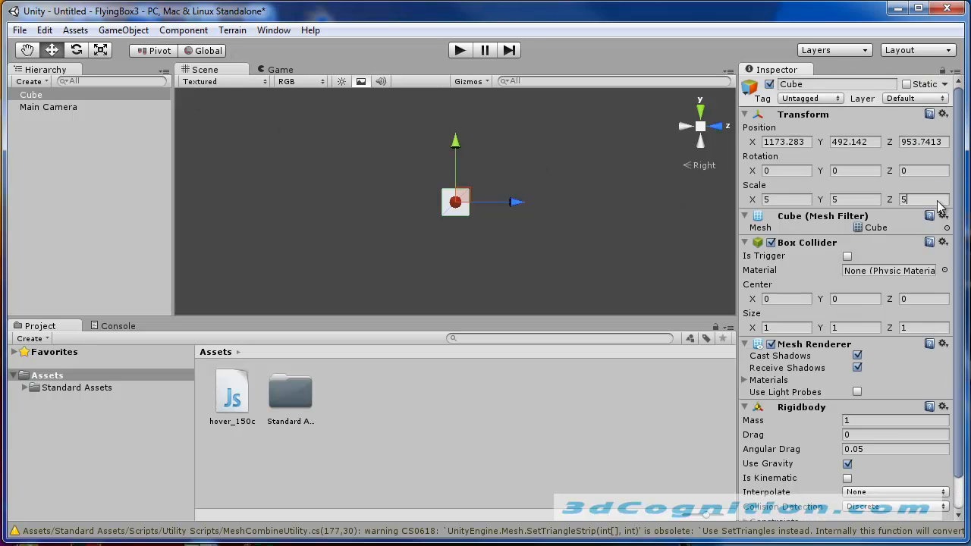
scroll(down, 3)
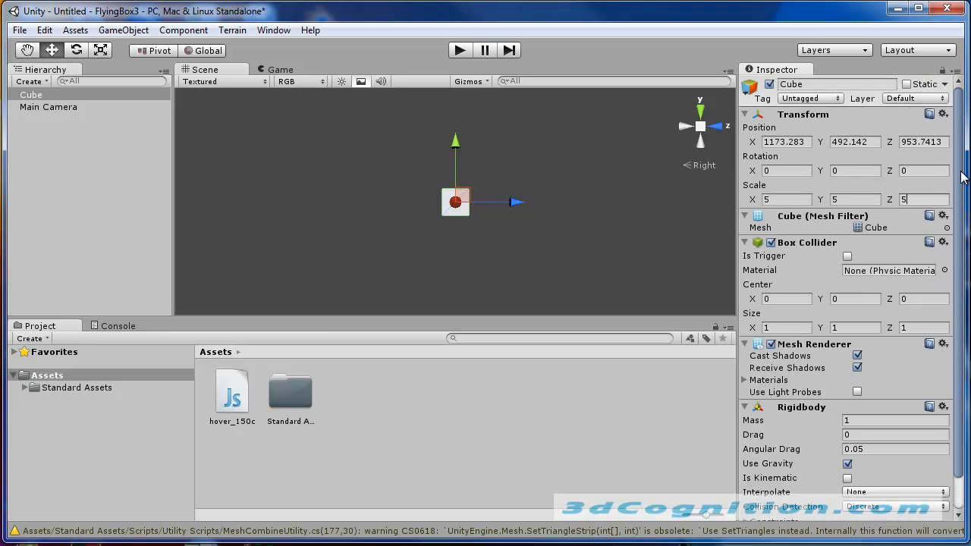
scroll(down, 3)
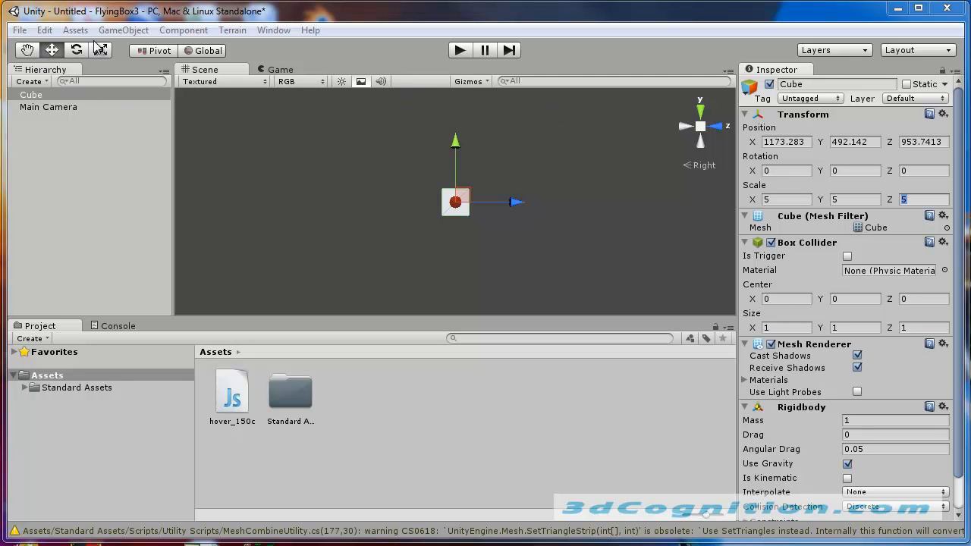
Add a Directional Light to the scene via GameObject > Create Other.
click(182, 30)
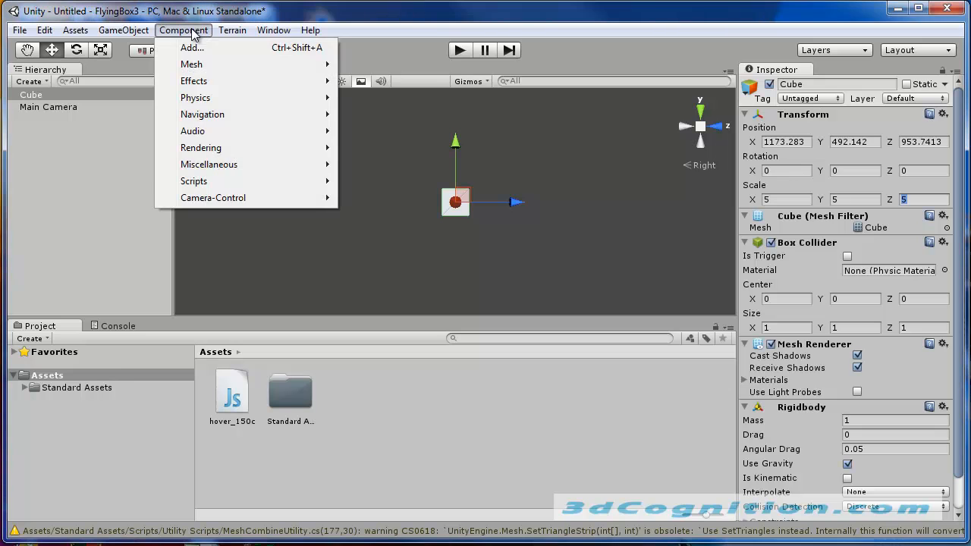
click(125, 31)
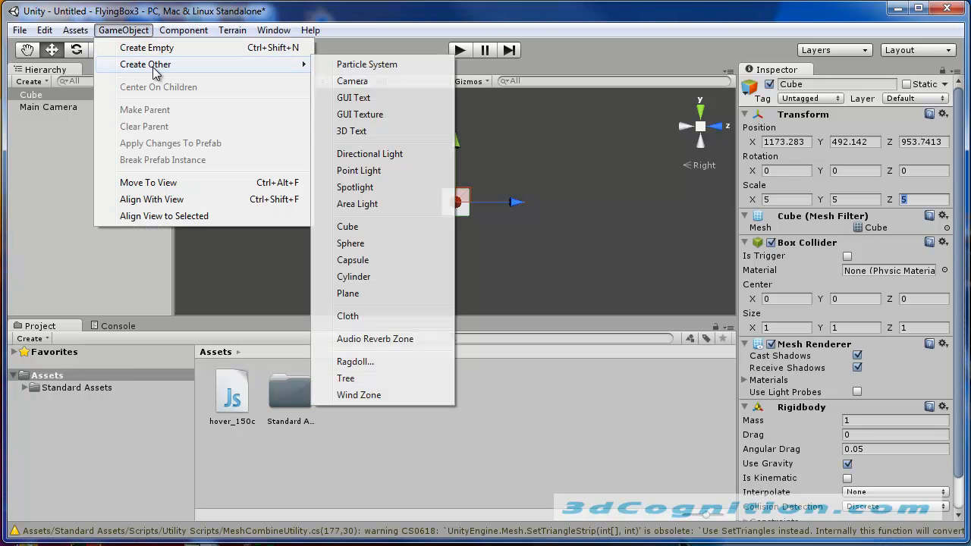
mouse_move(375, 340)
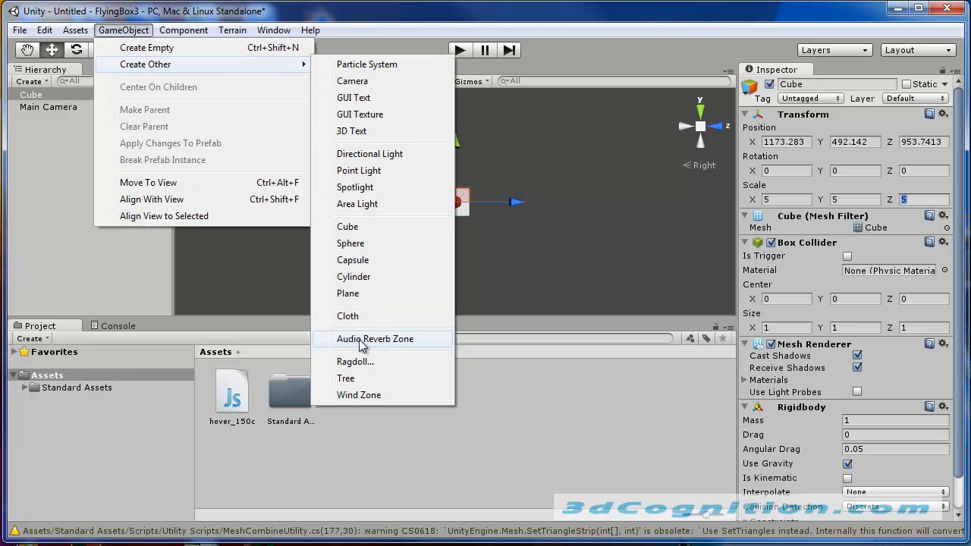
click(371, 153)
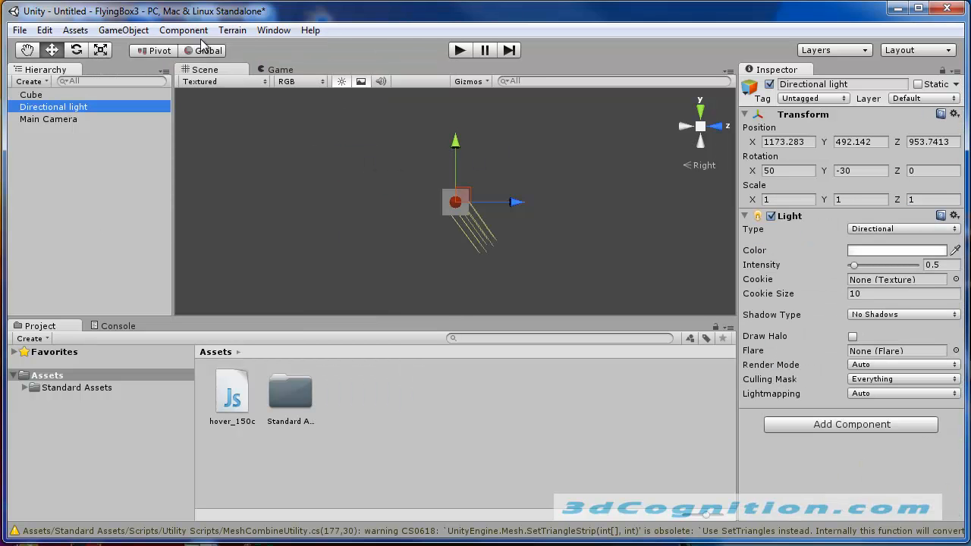
Create a new Terrain via Terrain > Create Terrain and select it in the Hierarchy.
click(232, 31)
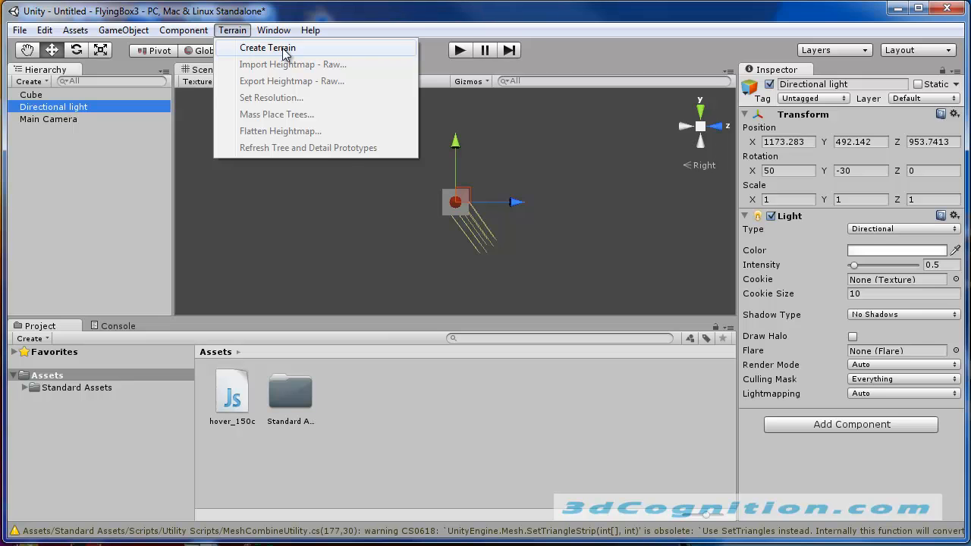
click(267, 47)
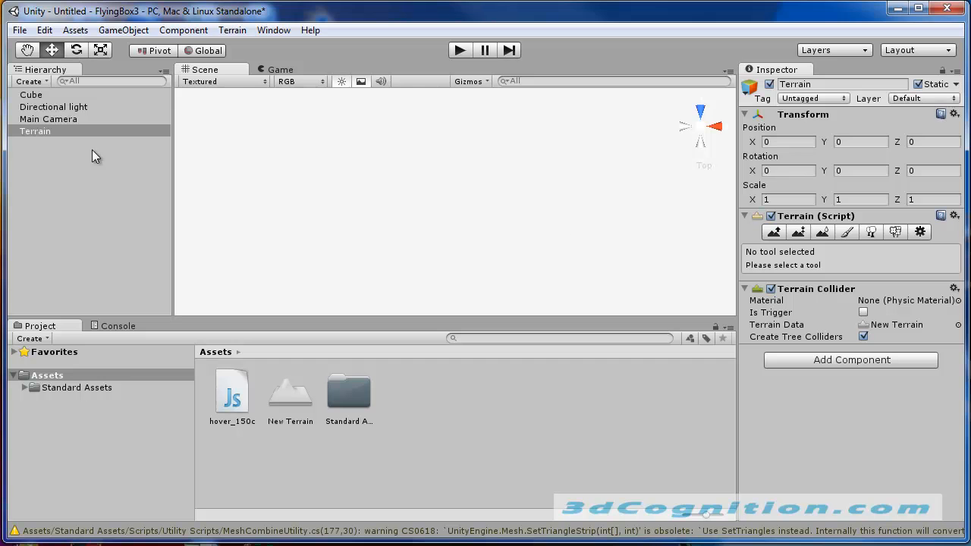
click(35, 131)
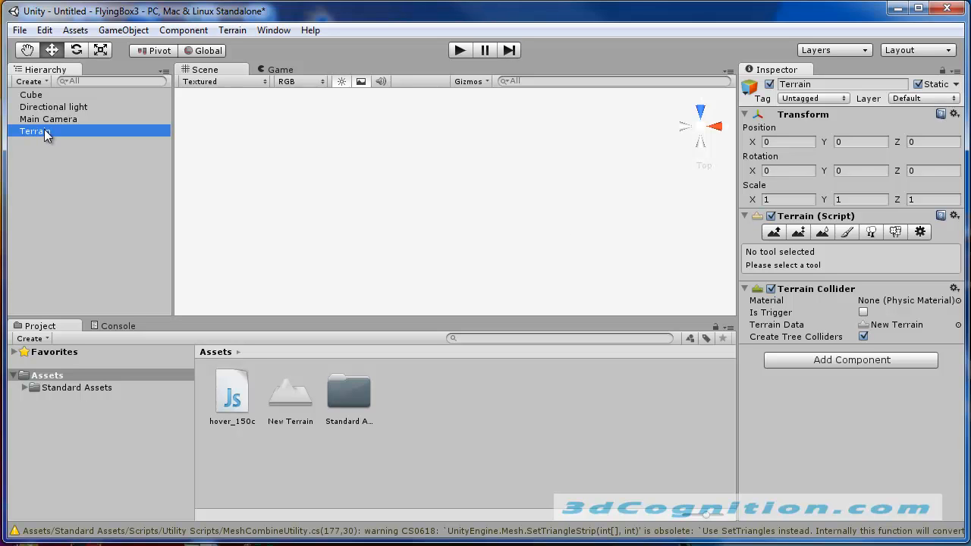
mouse_move(368, 191)
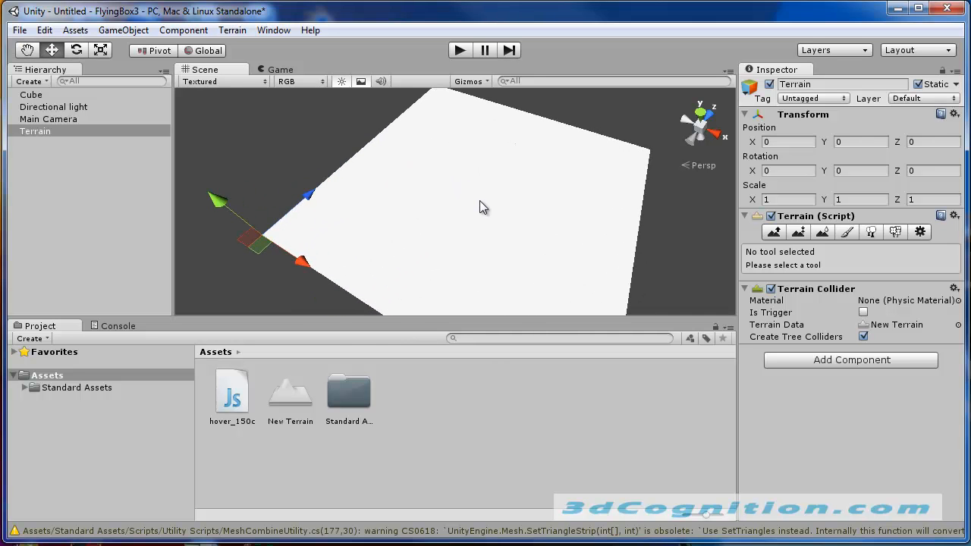
mouse_move(468, 148)
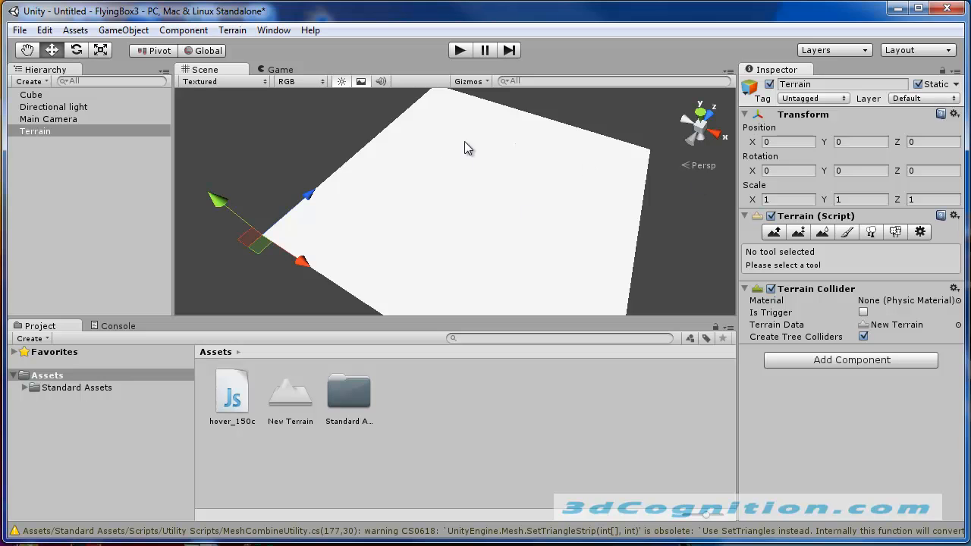
mouse_move(637, 264)
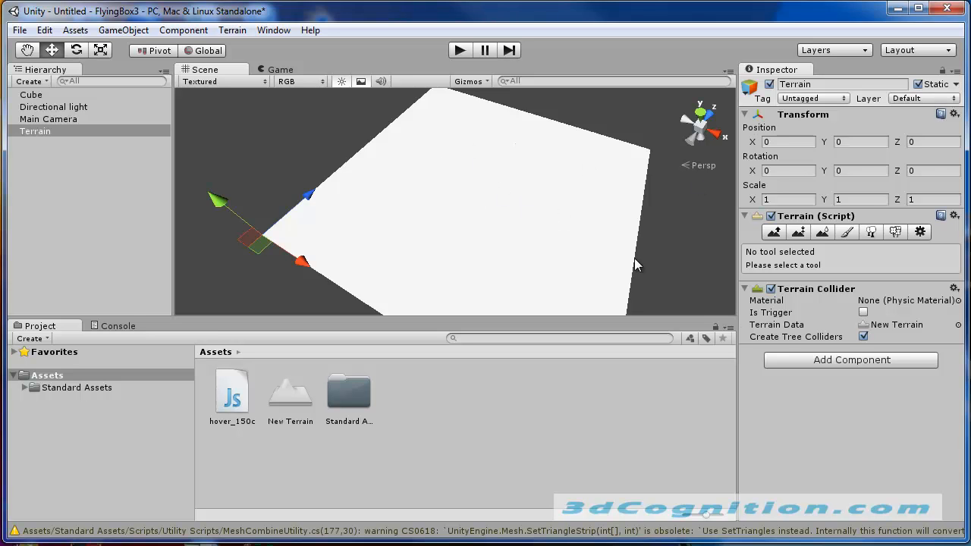
mouse_move(772, 237)
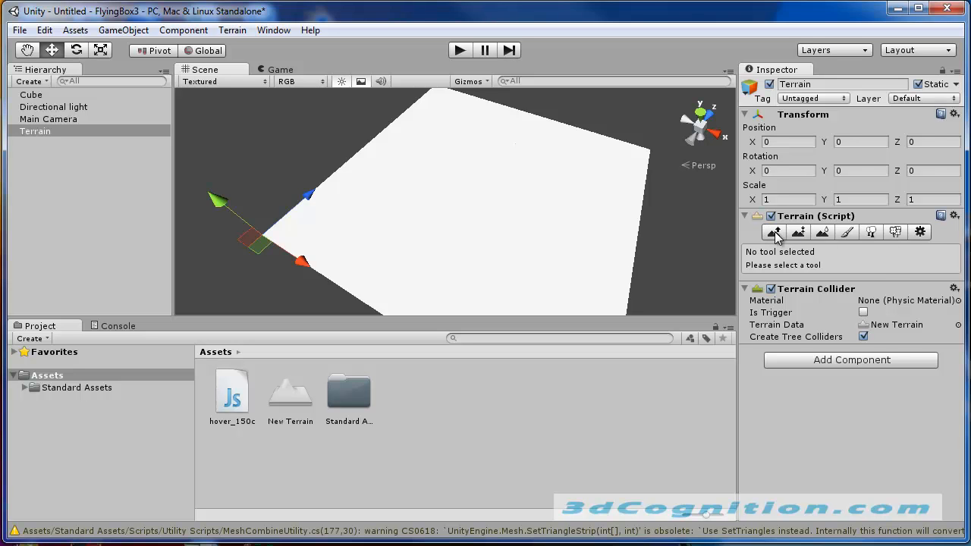
Sculpt raised bumps and ridges across the terrain with the Raise/Lower tool using two brush shapes.
click(774, 232)
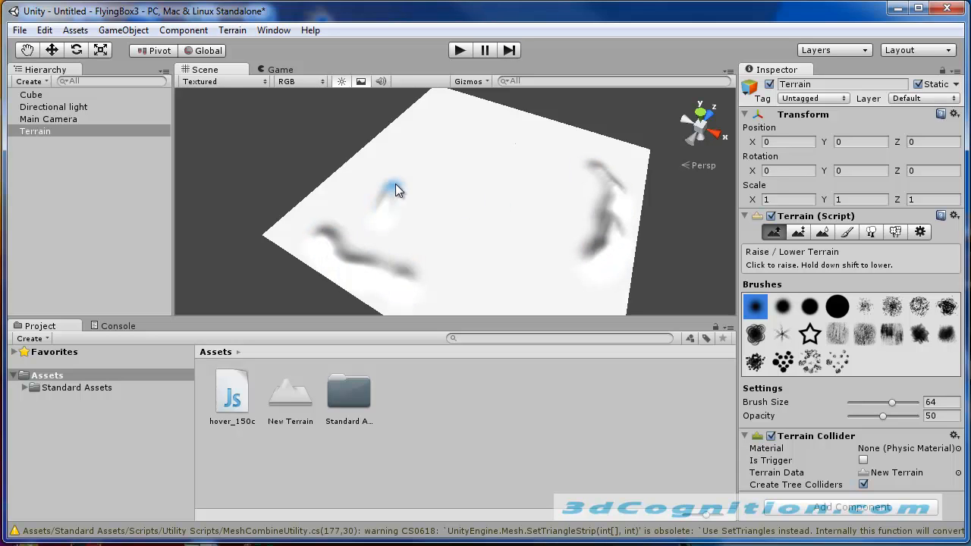
drag(395, 190, 498, 120)
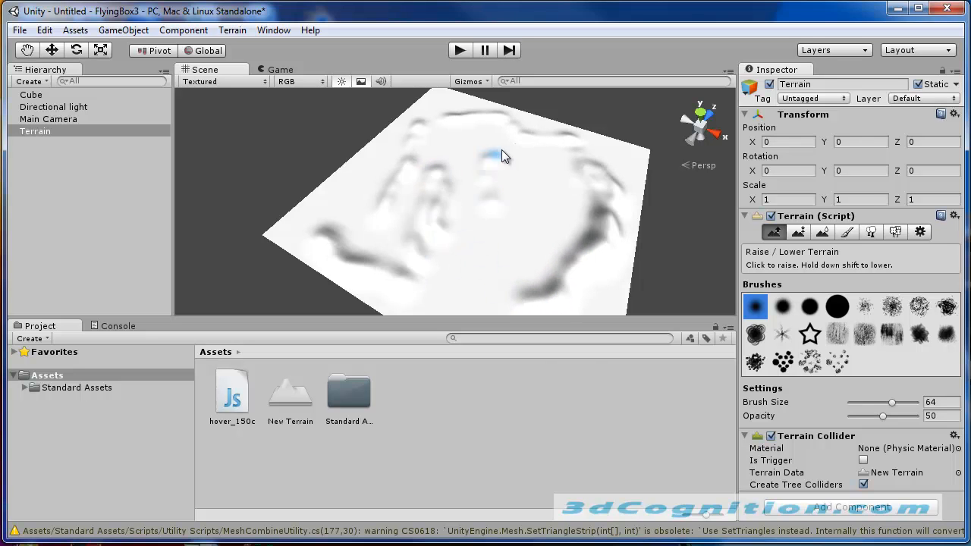
click(539, 243)
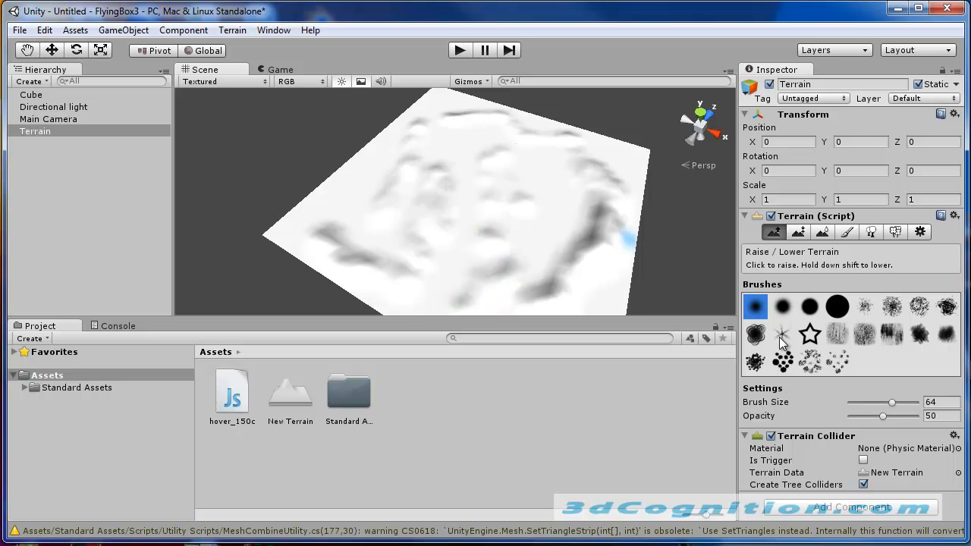
click(783, 336)
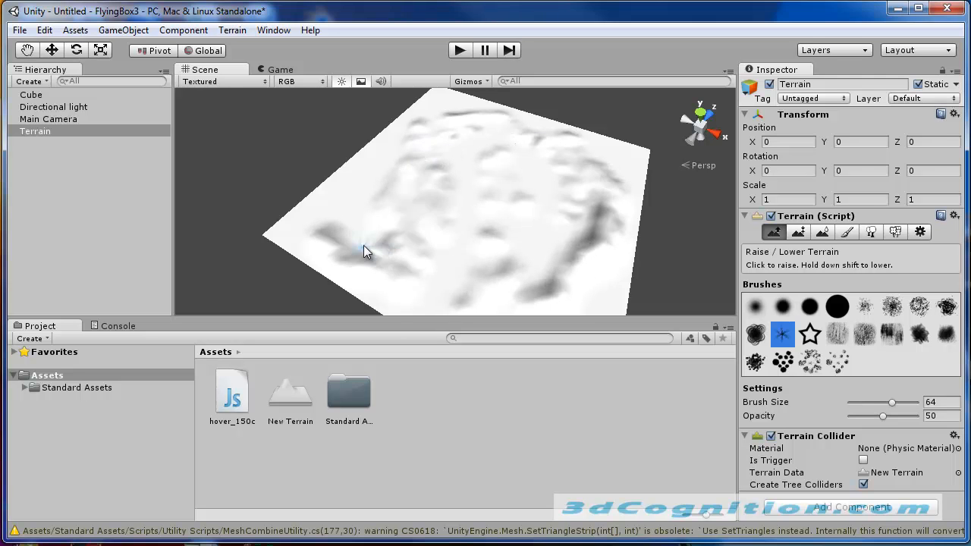
drag(364, 250, 537, 300)
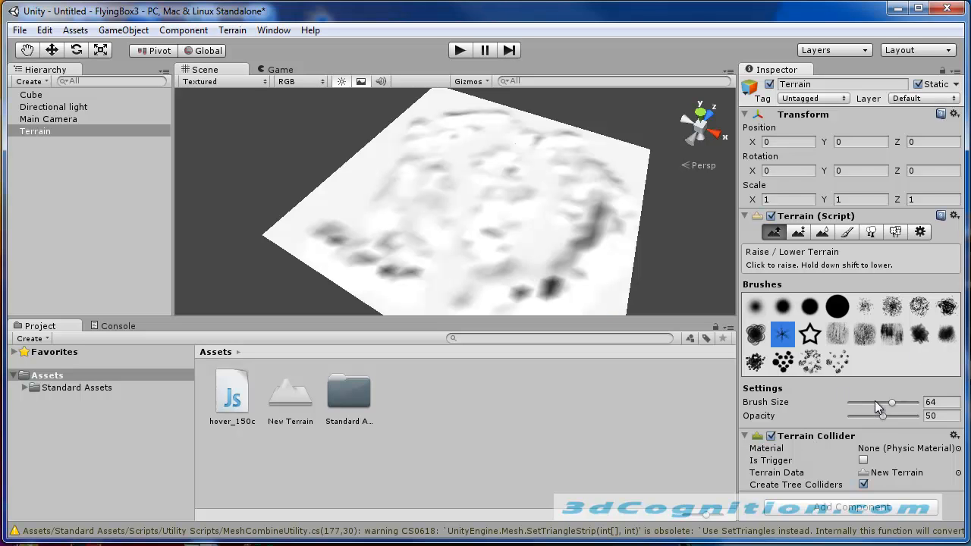
mouse_move(830, 280)
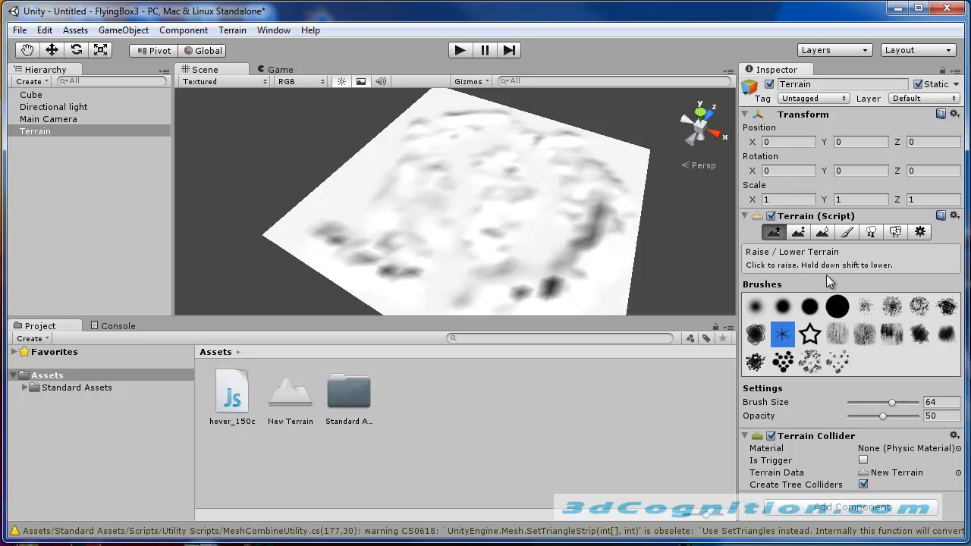
In Paint Texture, add a grassy ground texture that covers the whole terrain.
click(843, 232)
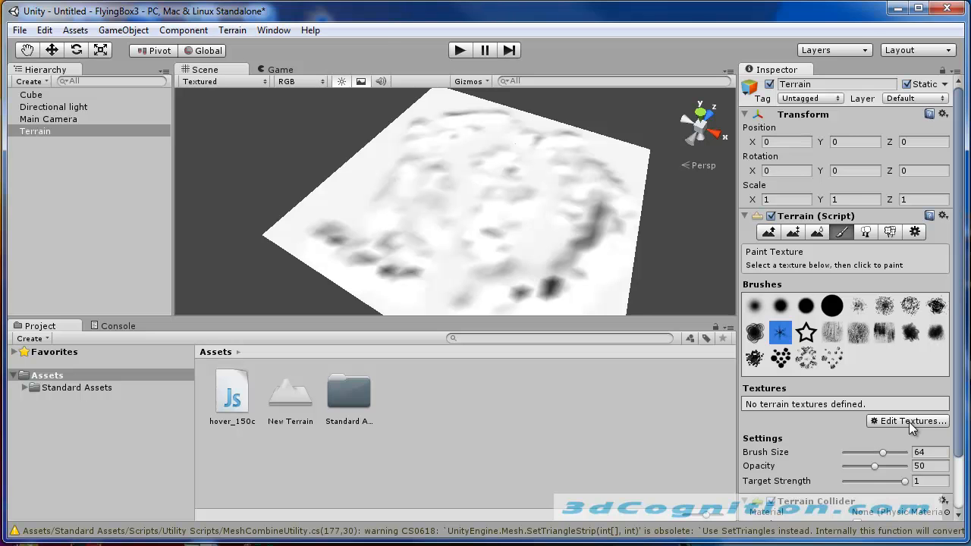
click(914, 422)
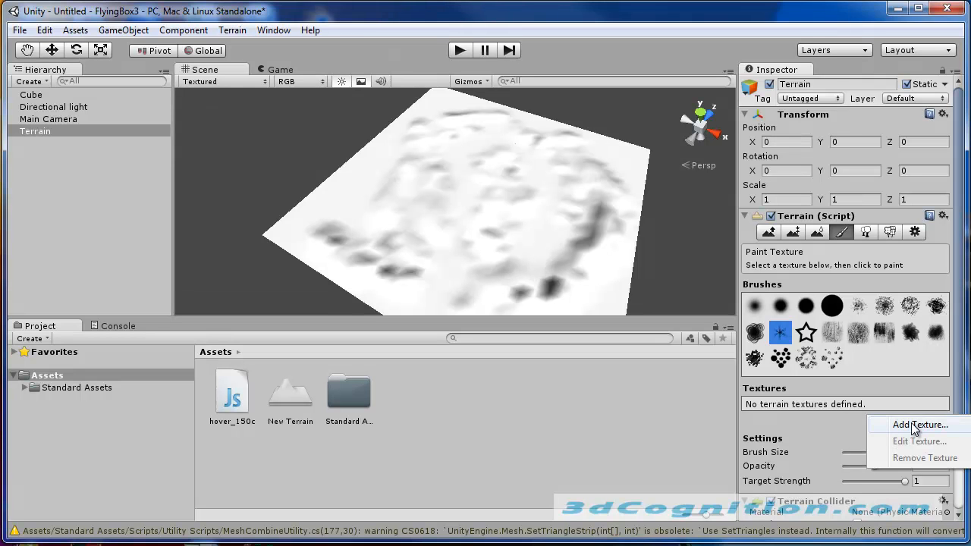
click(920, 425)
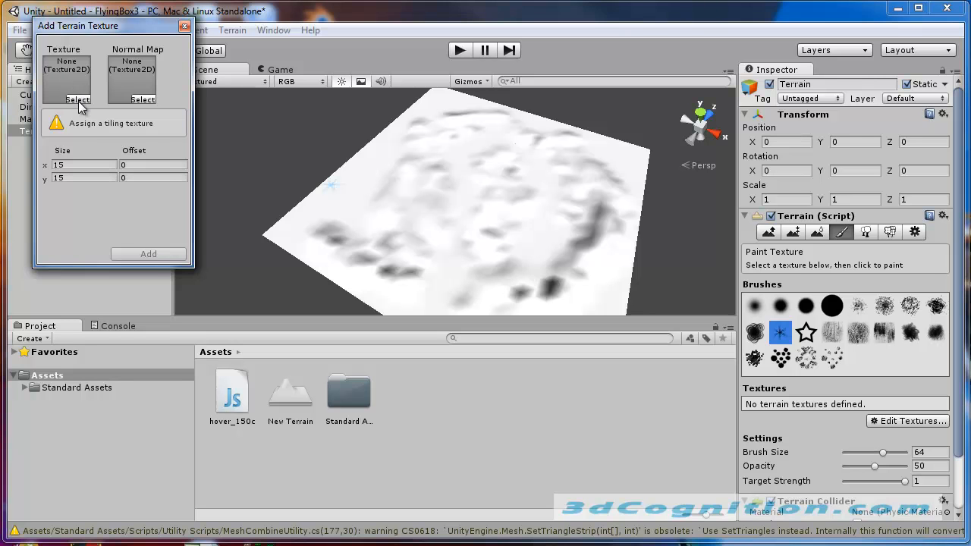
click(76, 100)
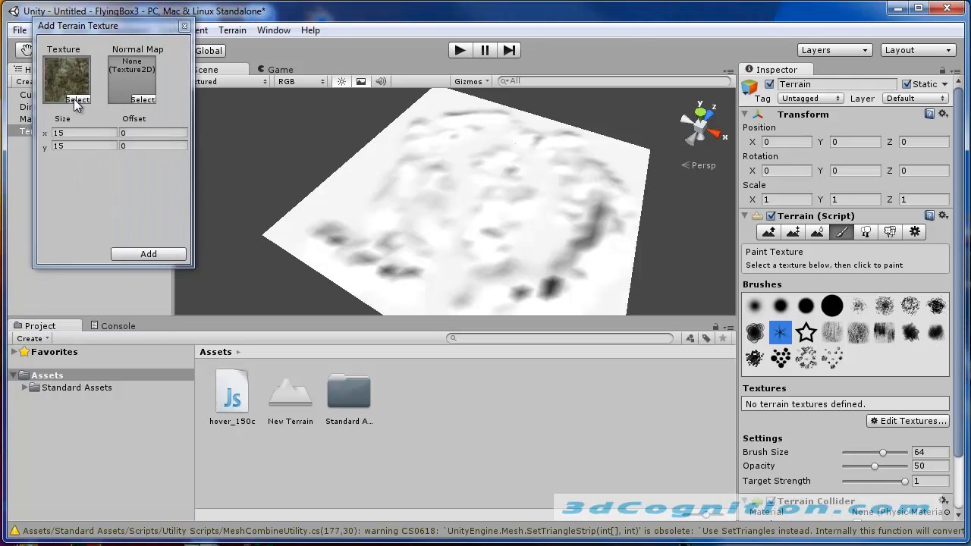
click(149, 254)
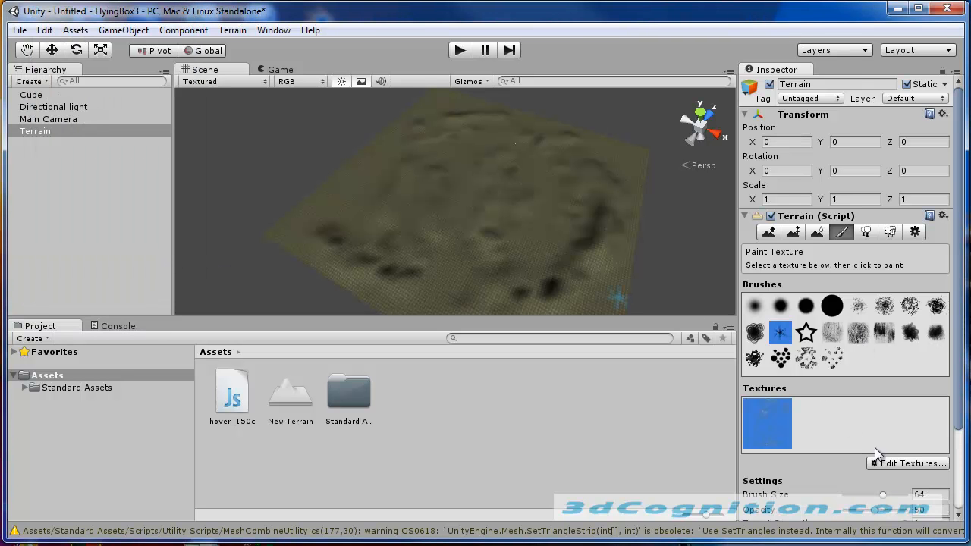
Add a second, sandy texture to the terrain's texture list and select it for painting.
click(908, 463)
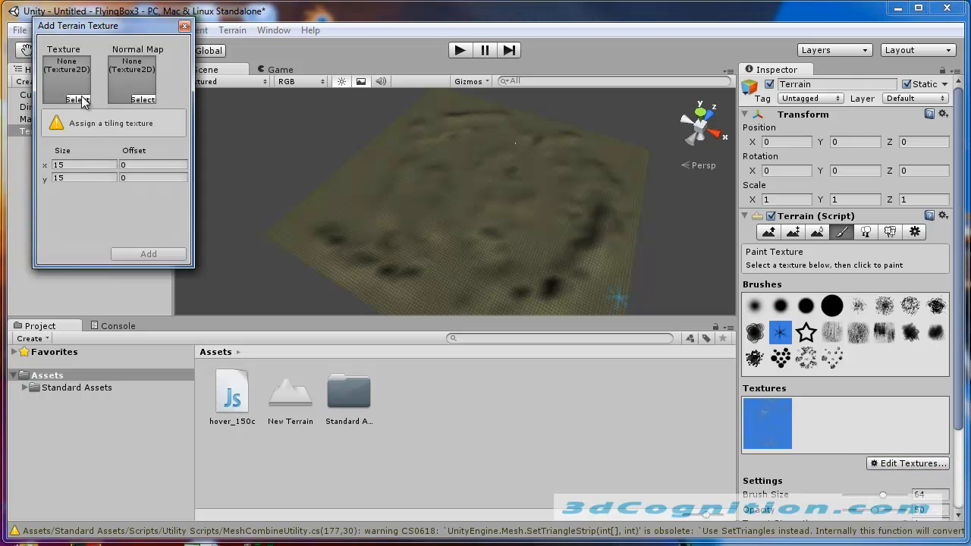
click(76, 101)
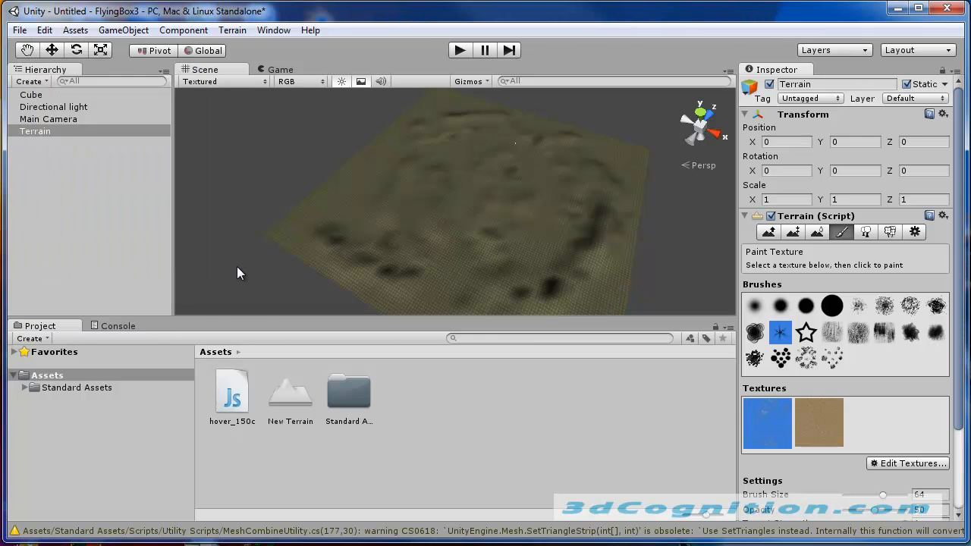
click(818, 422)
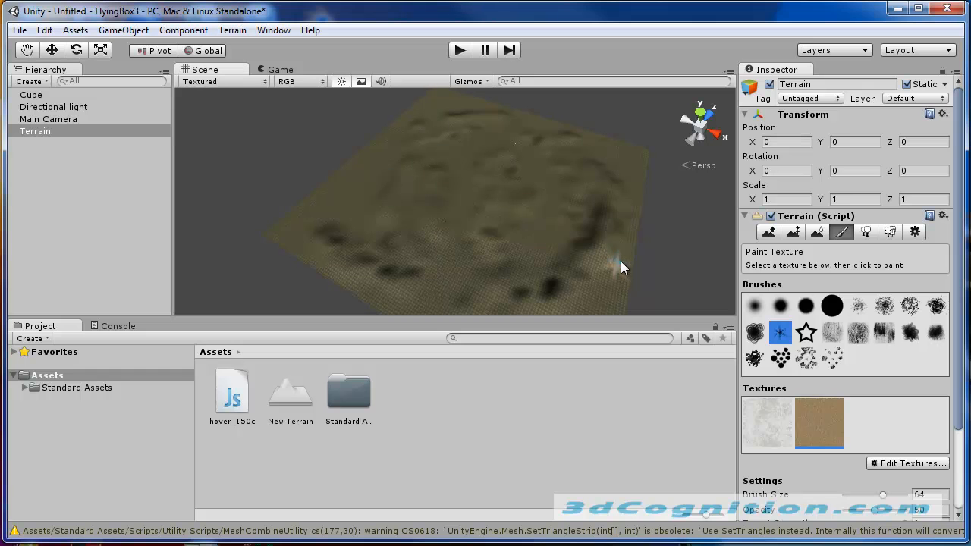
Paint sandy patches and winding paths across the grassy terrain with a soft round brush.
click(626, 255)
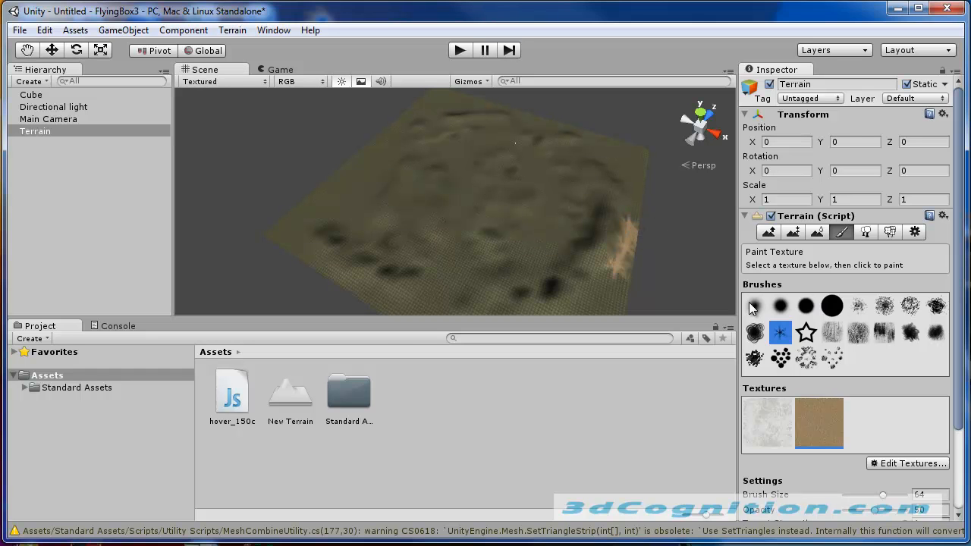
click(754, 307)
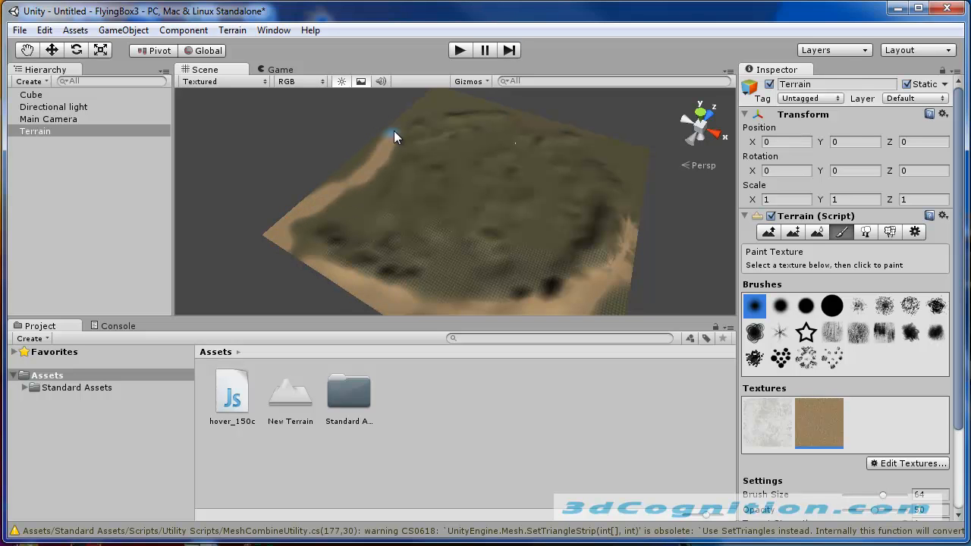
drag(395, 137, 395, 231)
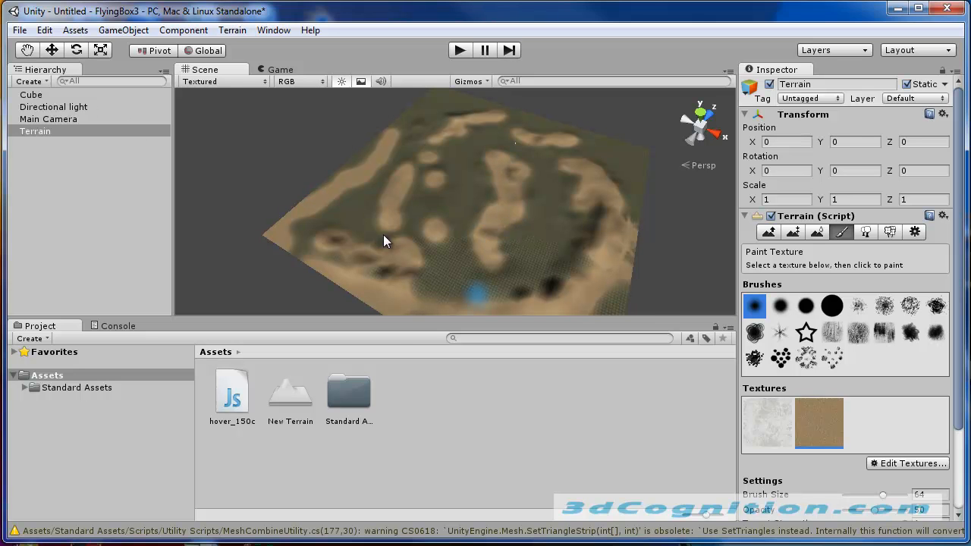
Add a grass image as the terrain's third texture via Edit Textures > Add Texture.
click(907, 465)
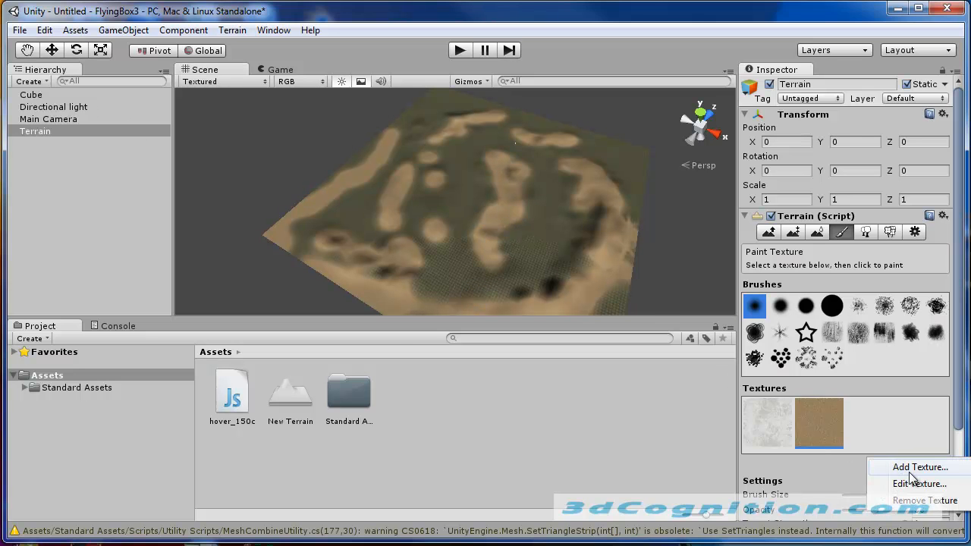
click(919, 467)
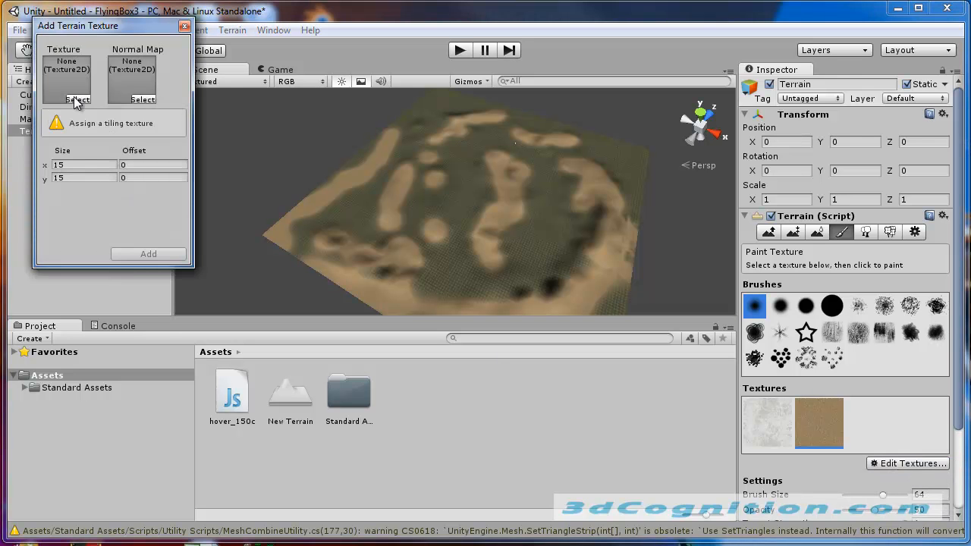
click(78, 100)
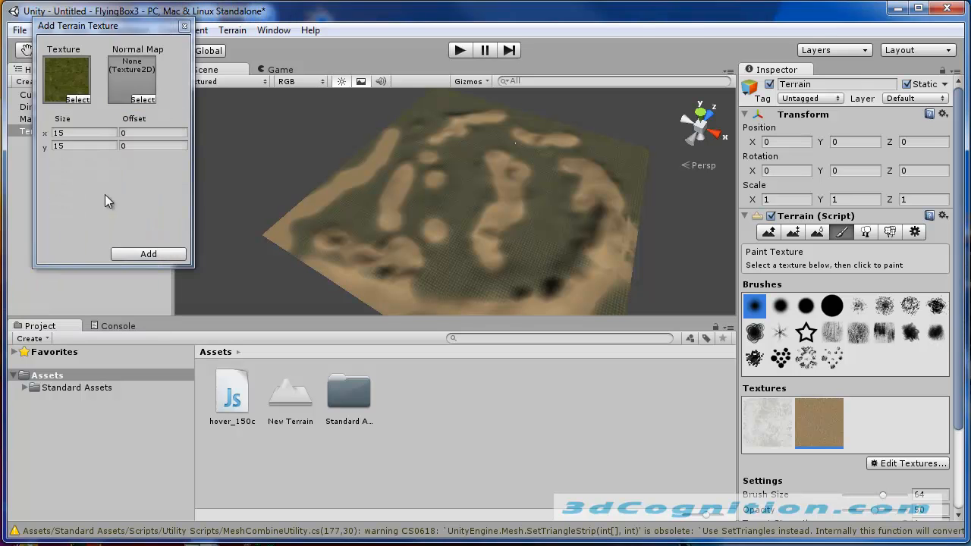
click(149, 255)
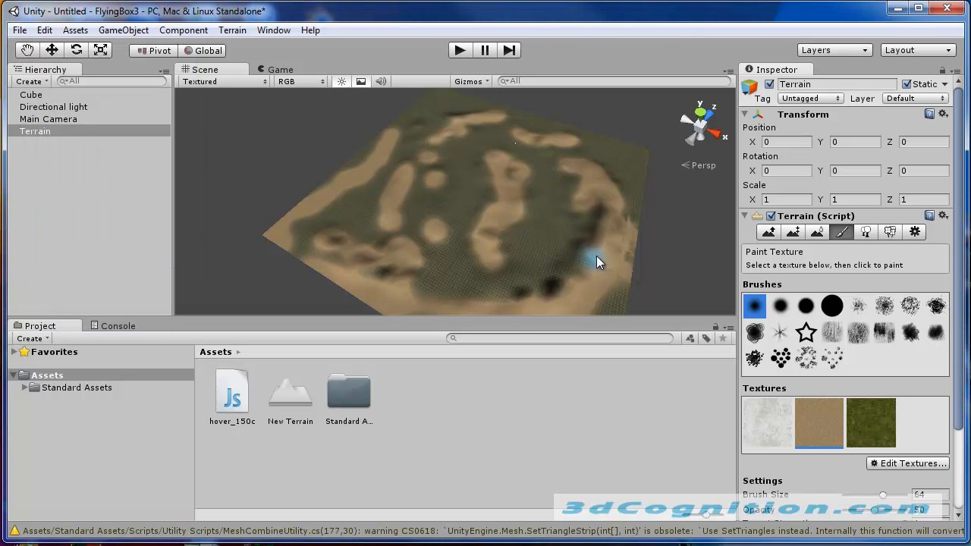
mouse_move(553, 201)
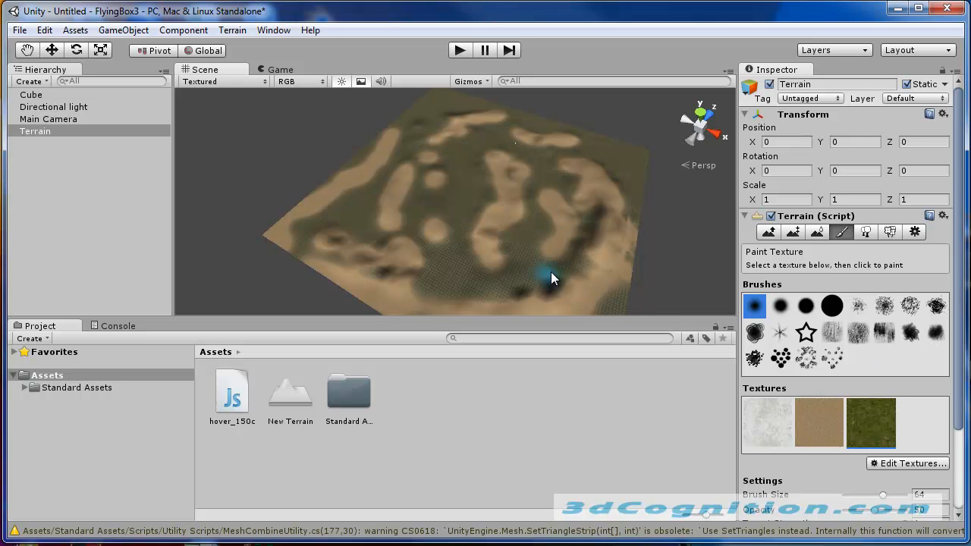
Paint grassy strips and patches across the sandy terrain, switching brush shape midway.
drag(546, 281, 516, 155)
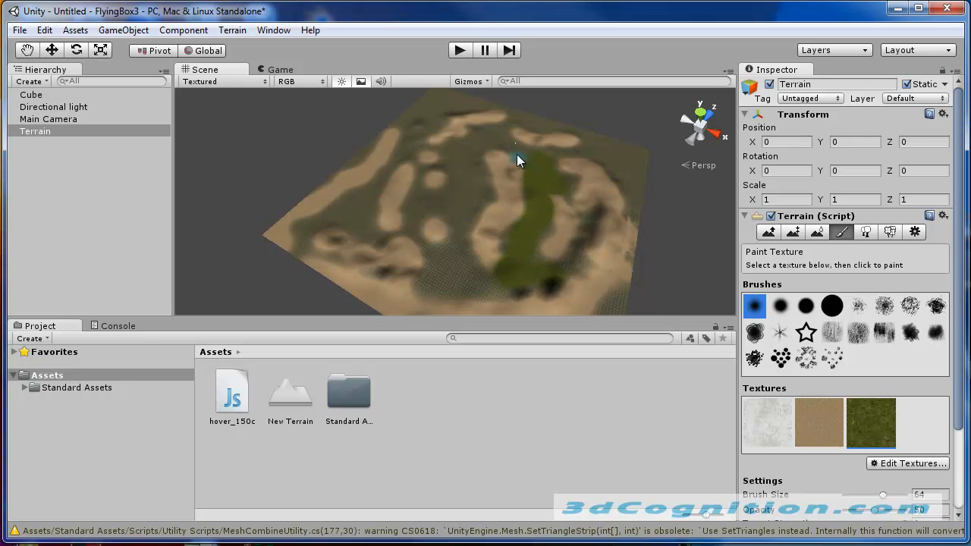
click(519, 159)
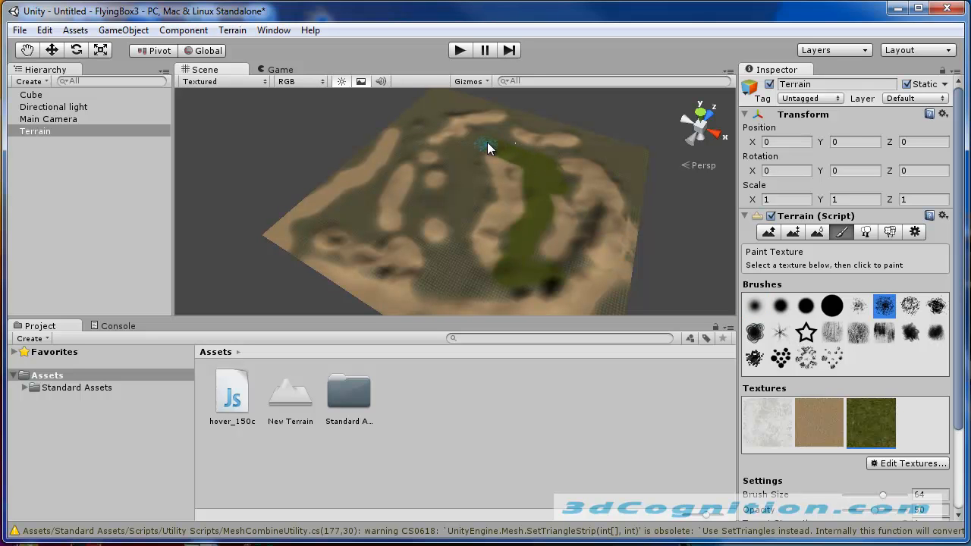
drag(488, 149, 443, 274)
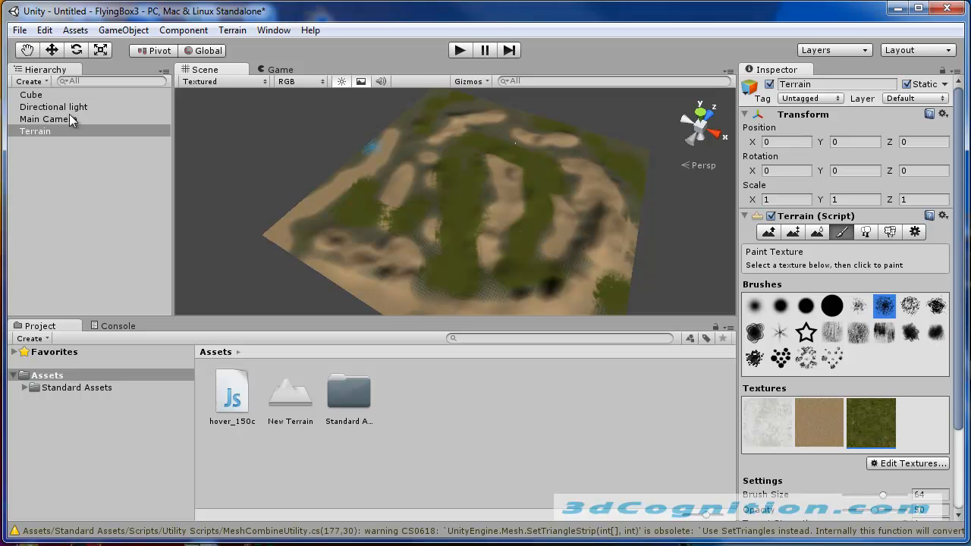
Make the Main Camera a child of the Cube in the Hierarchy.
click(30, 94)
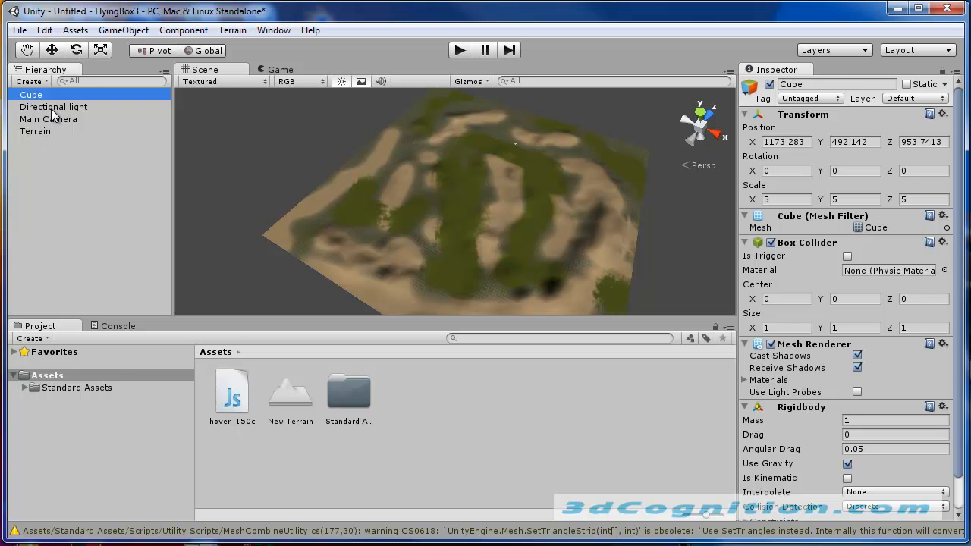
click(48, 118)
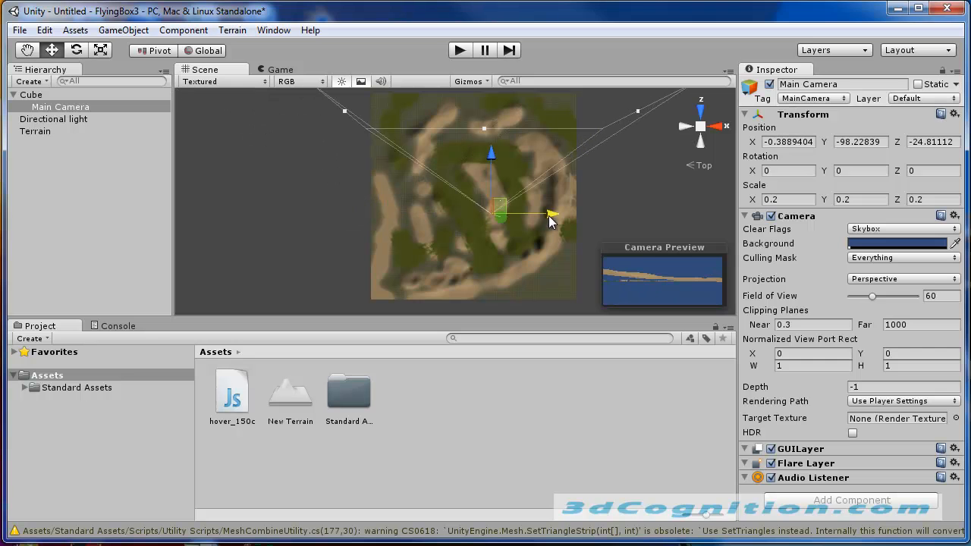
click(30, 94)
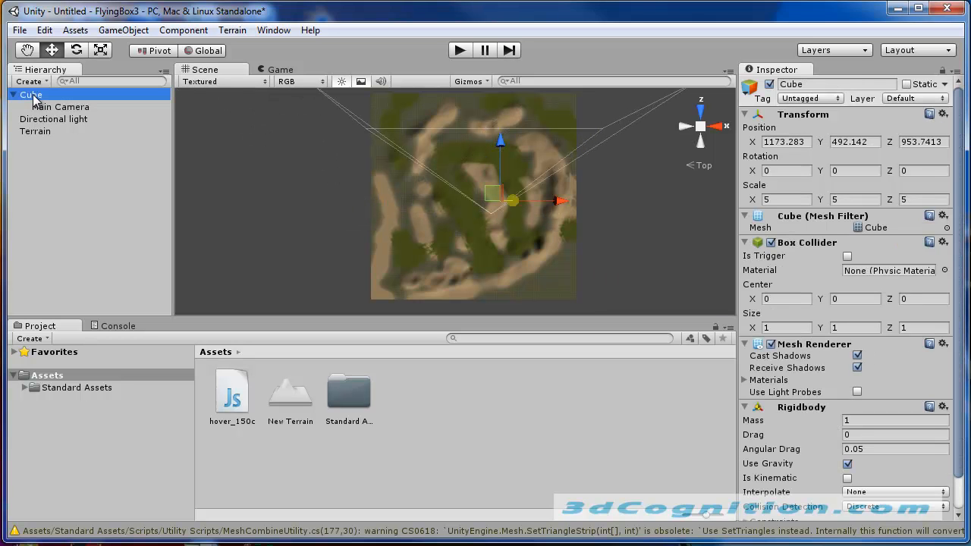
click(60, 107)
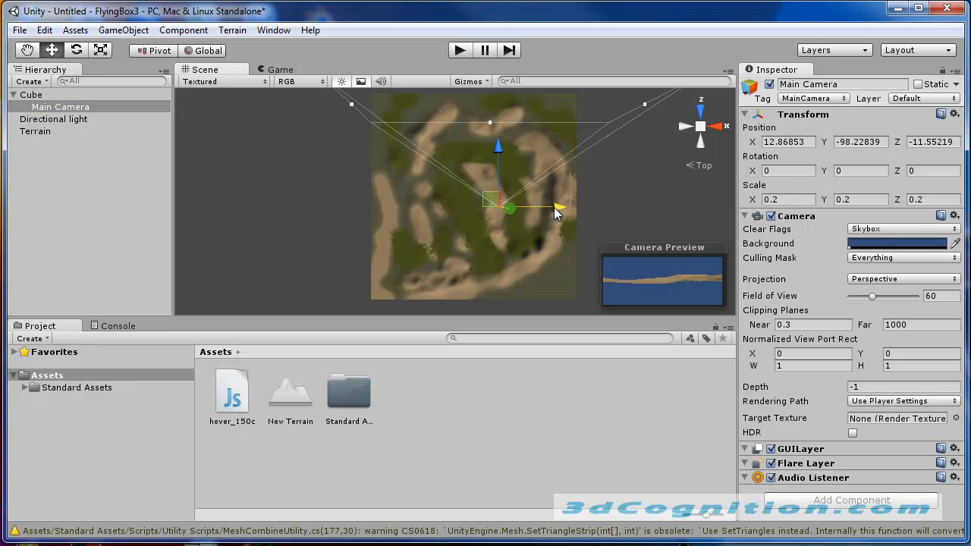
Shift the camera sideways beside the cube and check it from front and side views.
drag(559, 210, 565, 207)
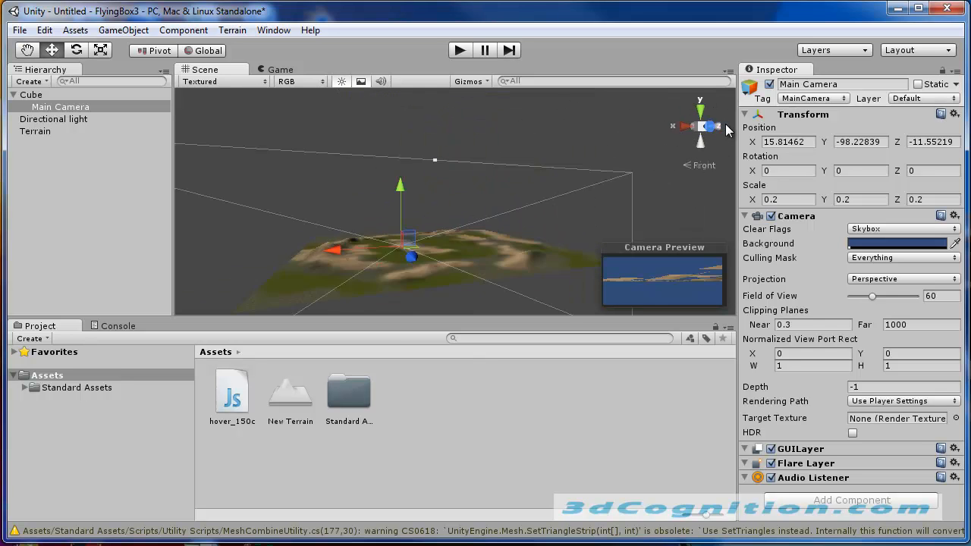
click(700, 128)
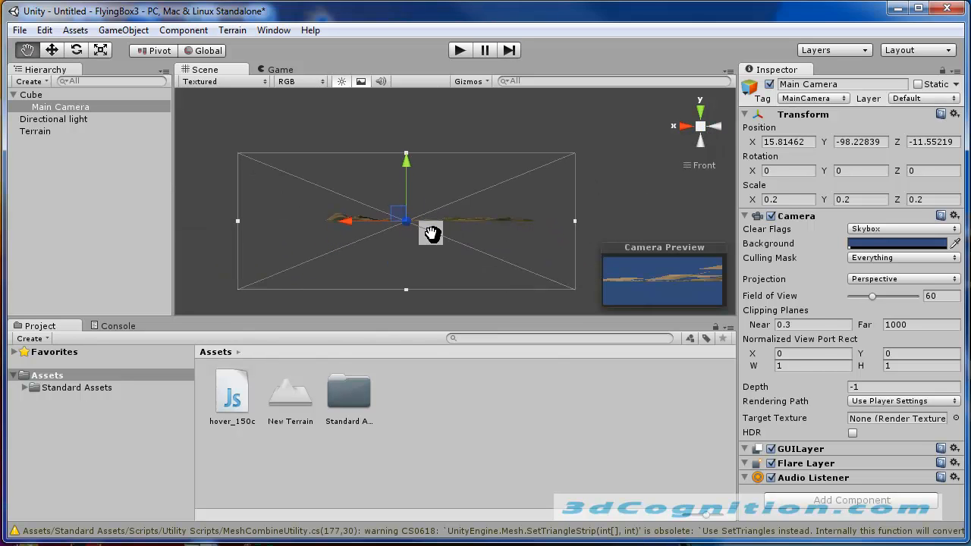
click(716, 127)
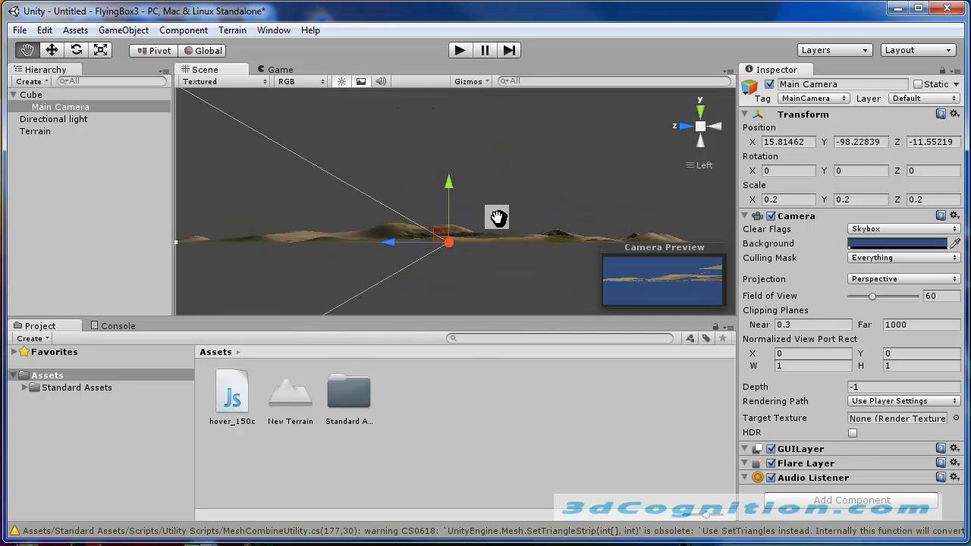
From side views, tilt the Main Camera down about 18° on X and raise it nearer the cube.
click(30, 94)
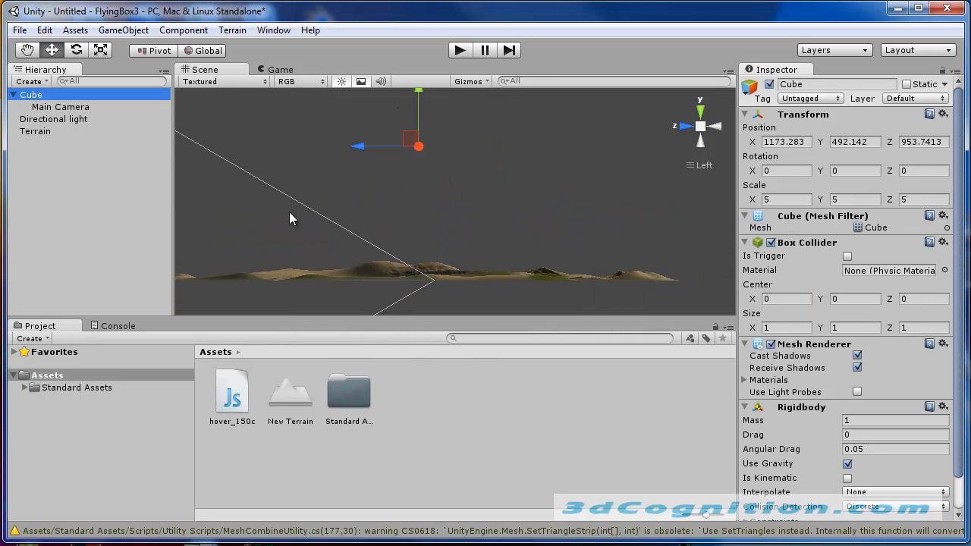
click(61, 106)
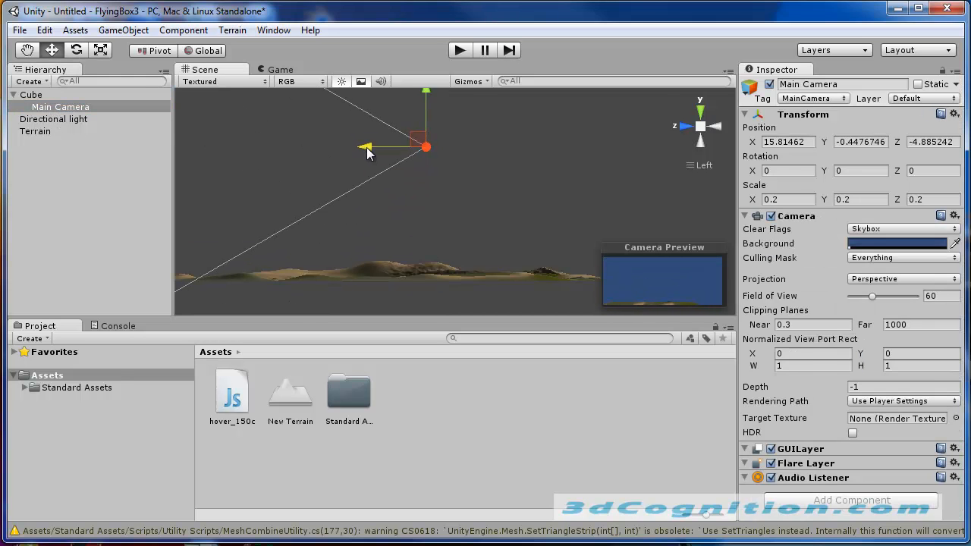
click(686, 126)
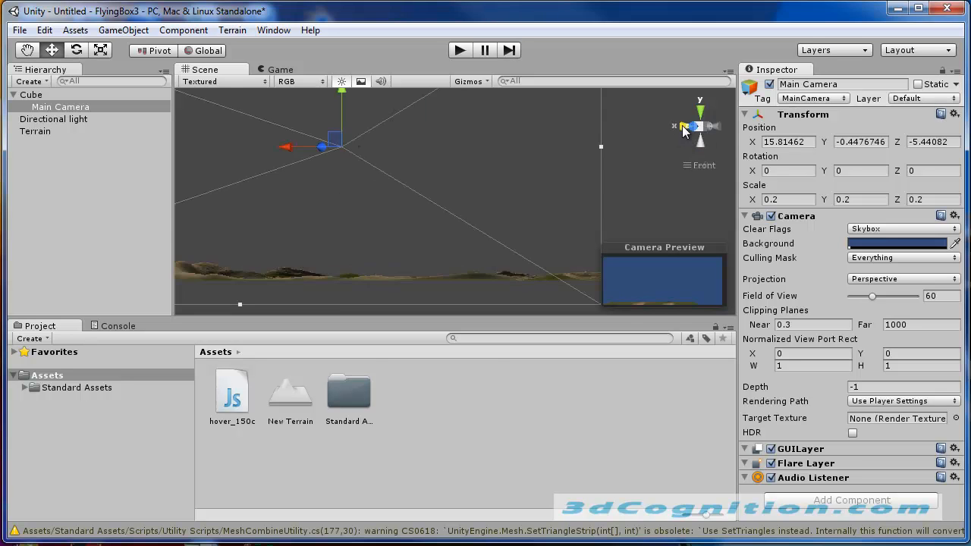
click(685, 126)
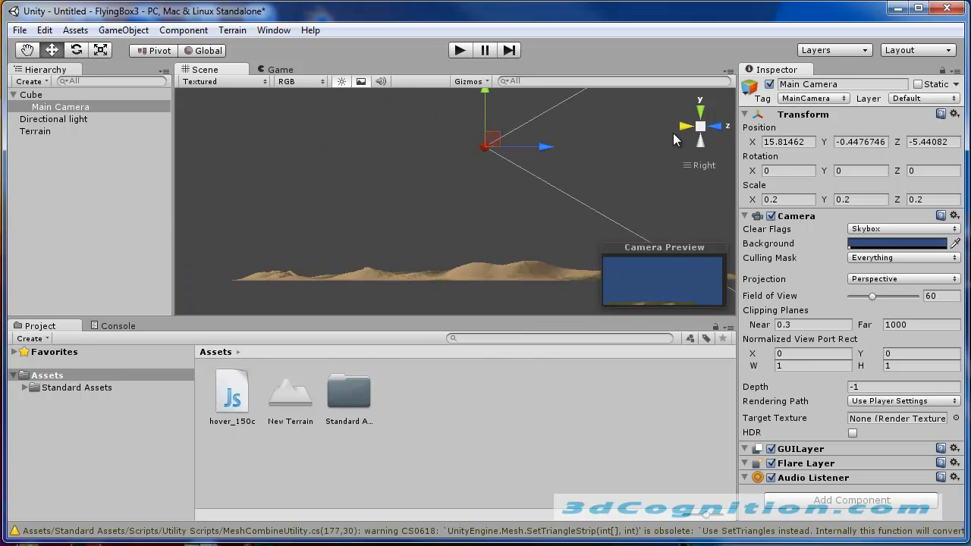
click(717, 126)
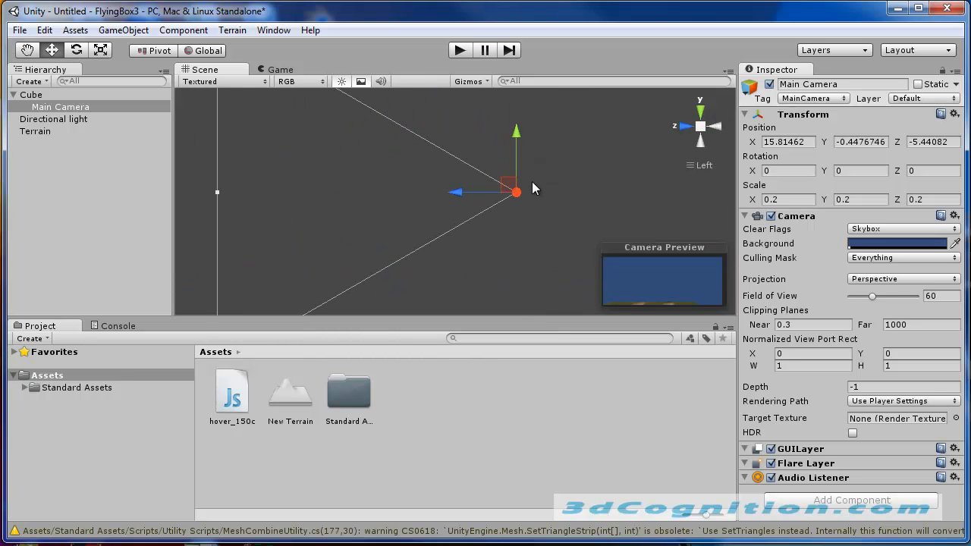
drag(516, 191, 477, 206)
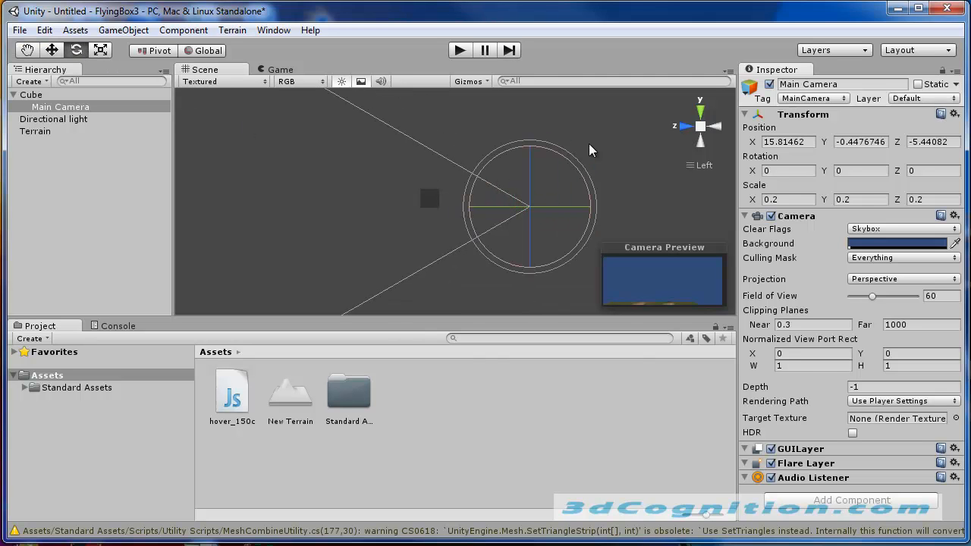
mouse_move(452, 146)
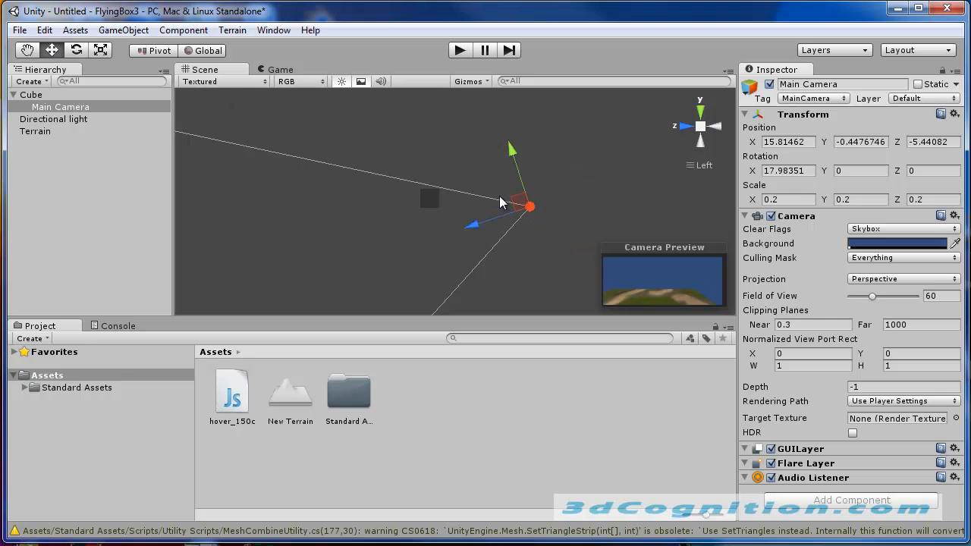
drag(529, 206, 484, 188)
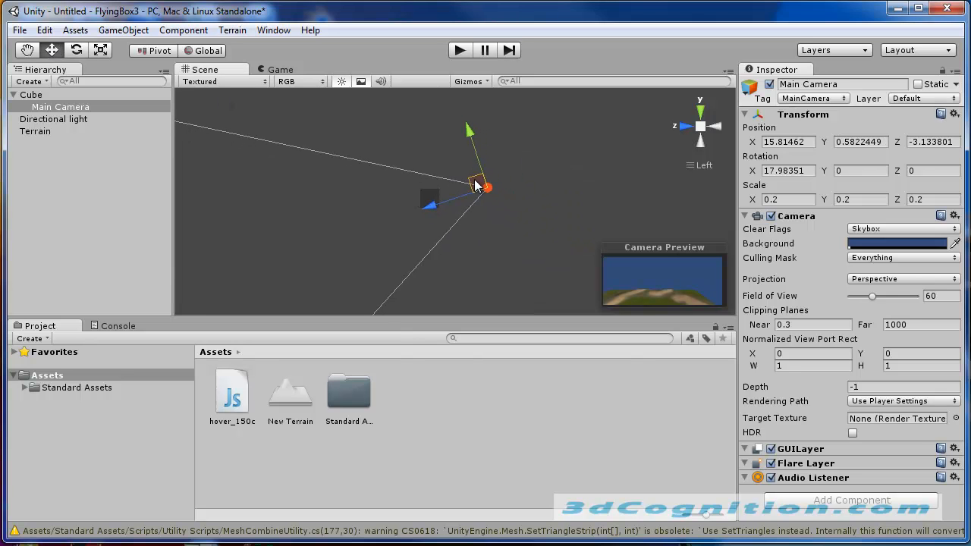
From above, move the camera to sit right behind the cube so its preview frames it.
click(700, 139)
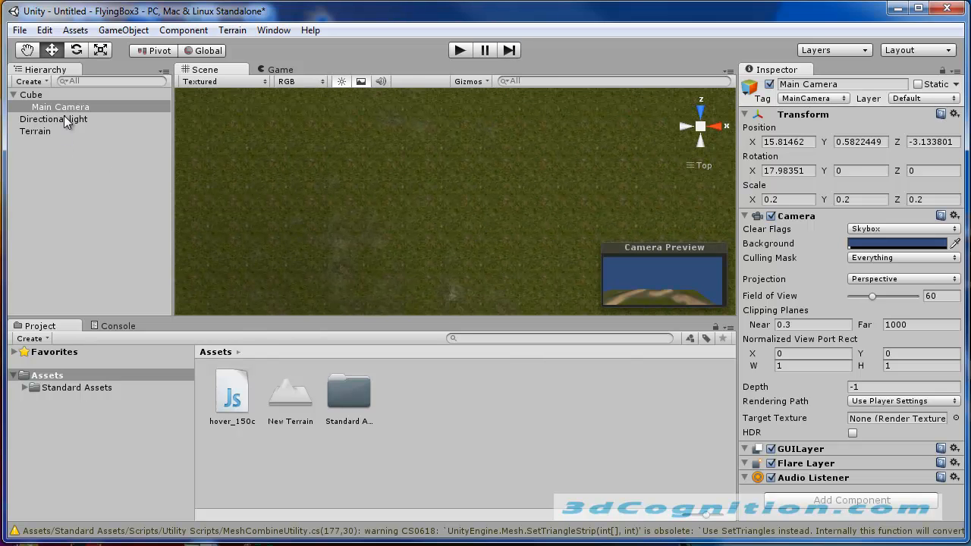
click(61, 106)
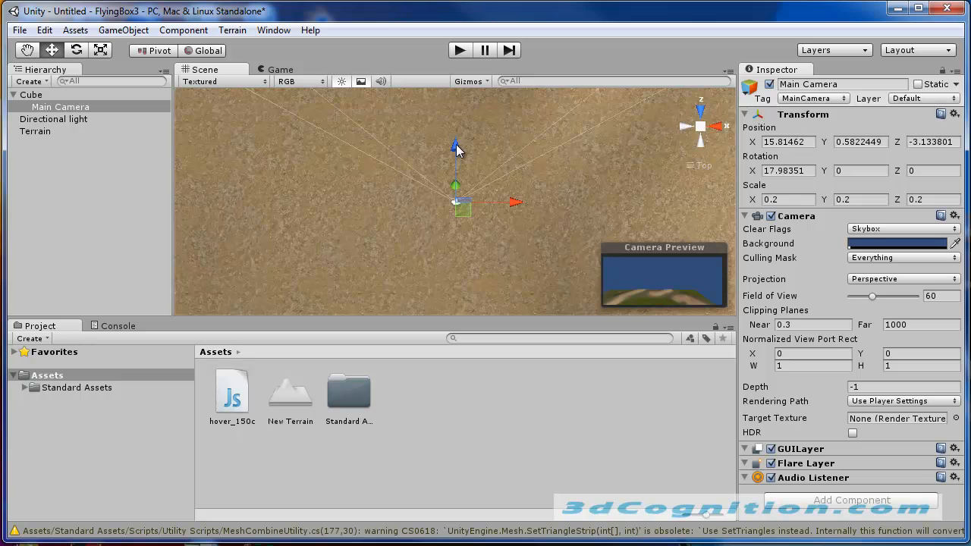
drag(455, 149, 455, 140)
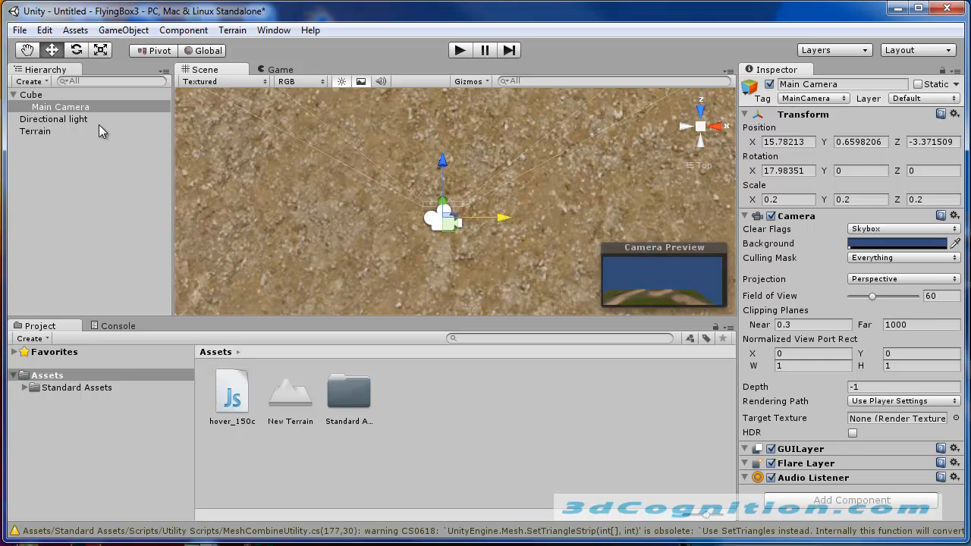
click(30, 94)
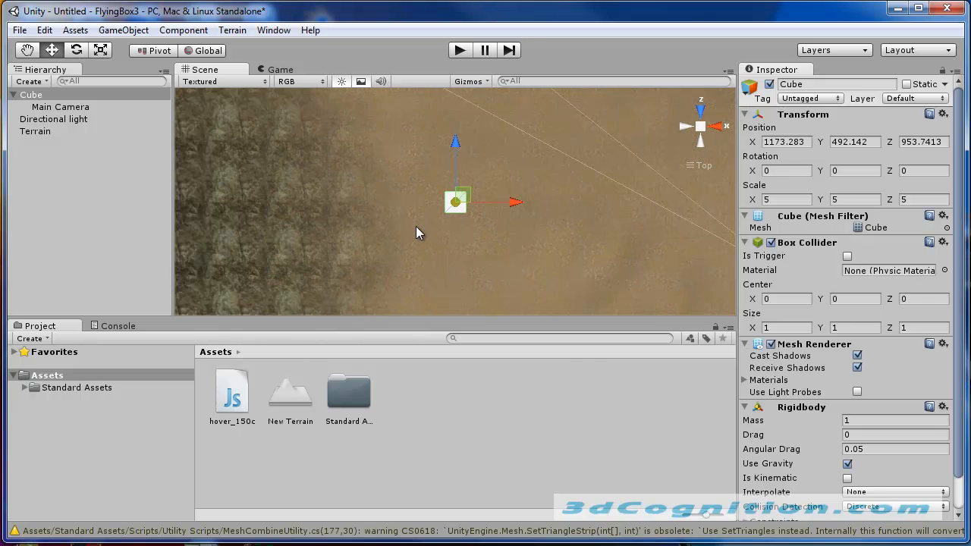
click(60, 106)
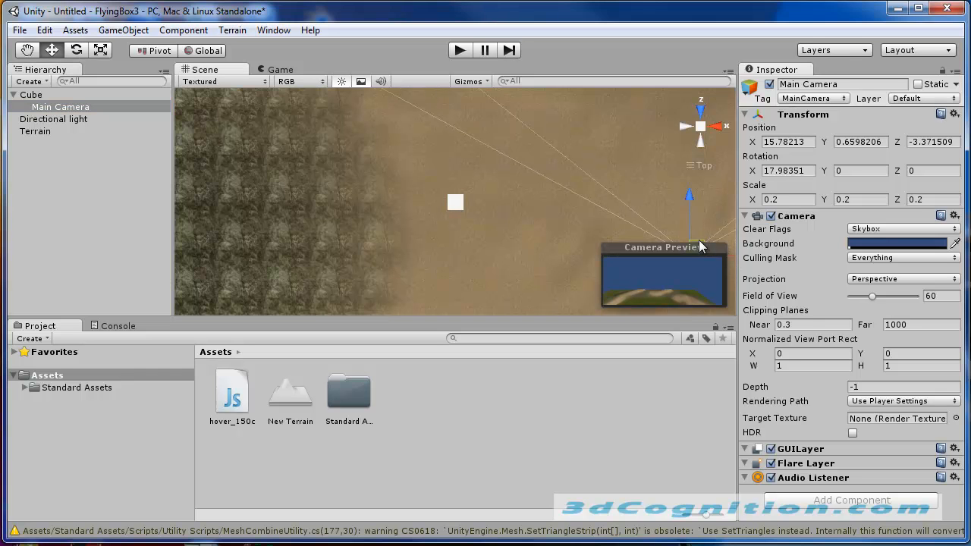
drag(699, 126, 456, 228)
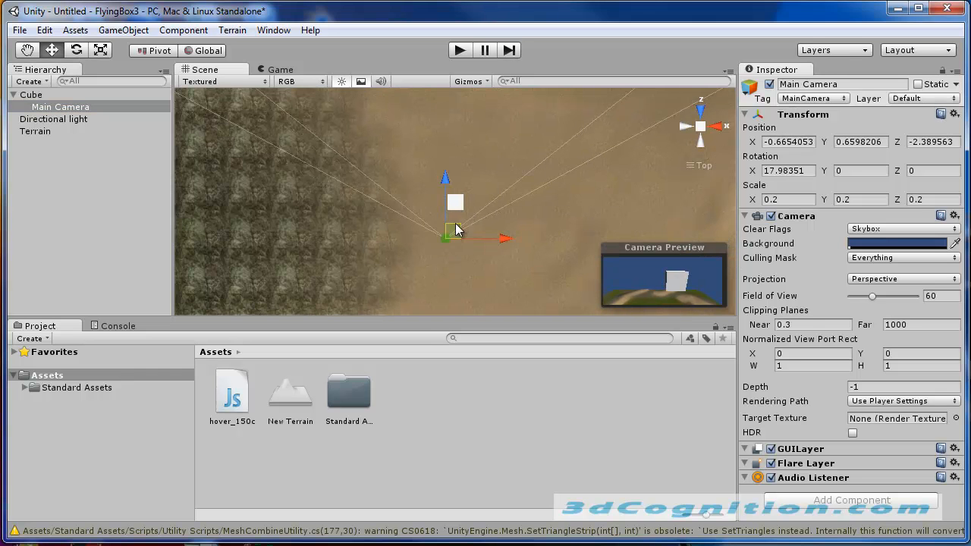
drag(469, 230, 452, 228)
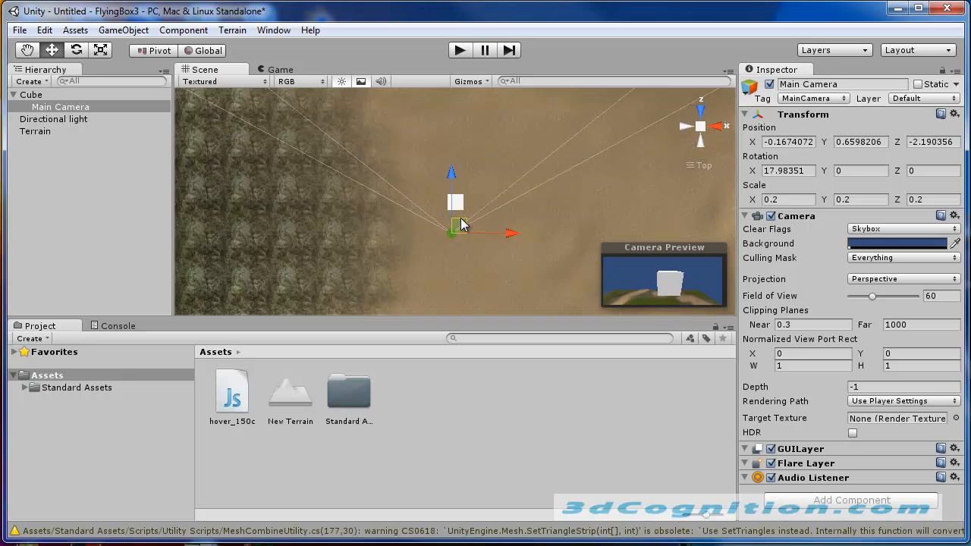
drag(463, 224, 455, 218)
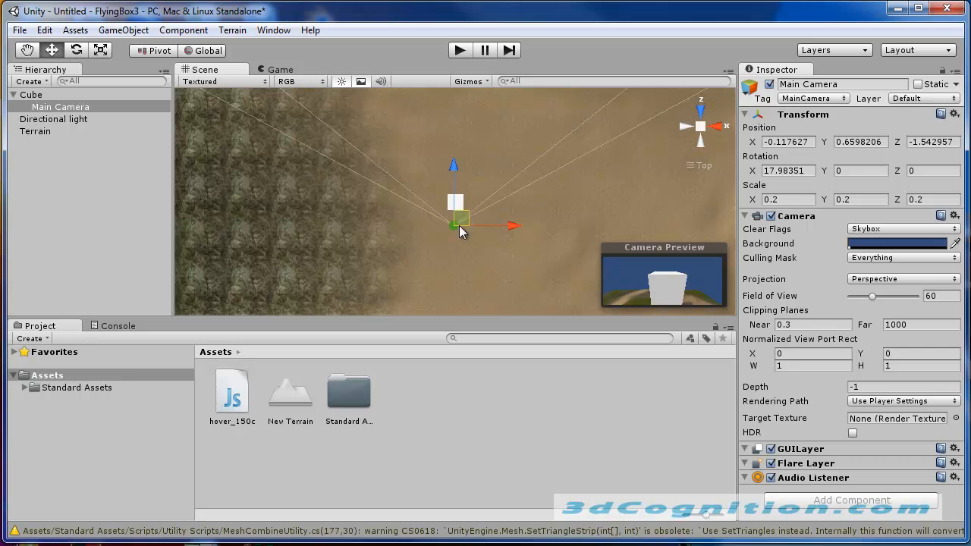
mouse_move(462, 261)
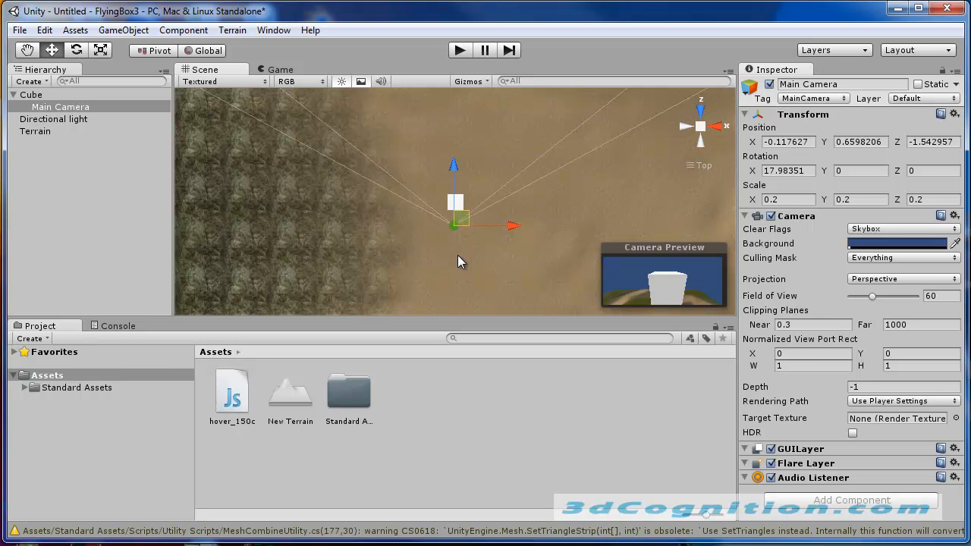
mouse_move(445, 419)
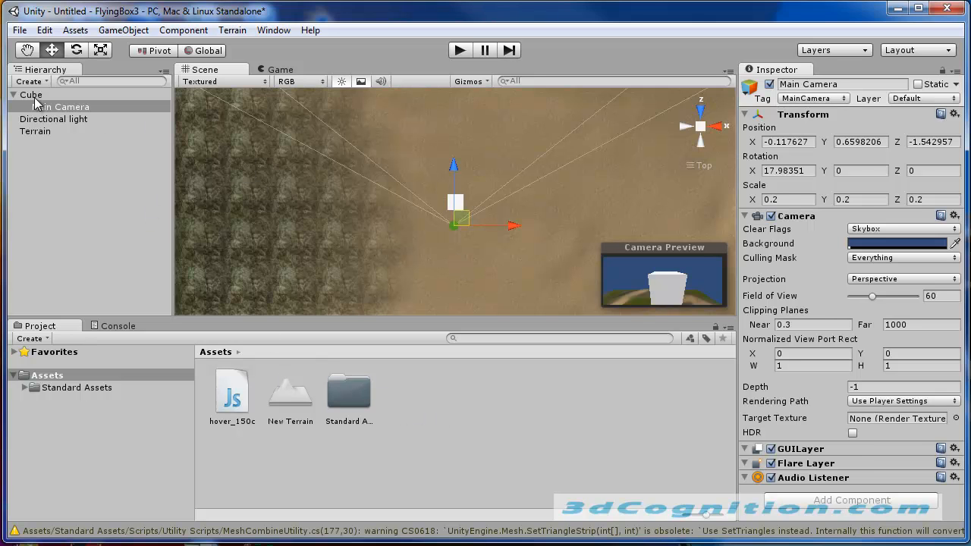
Attach the hover_150c script to the Cube and review its Length 10, Width 5, Height 2, Gravity 9.8 settings.
click(30, 95)
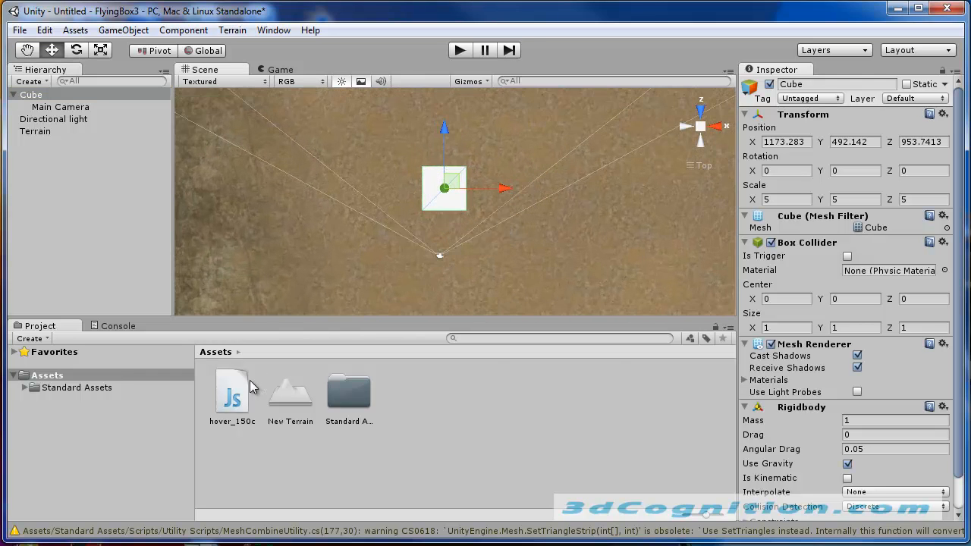
click(230, 392)
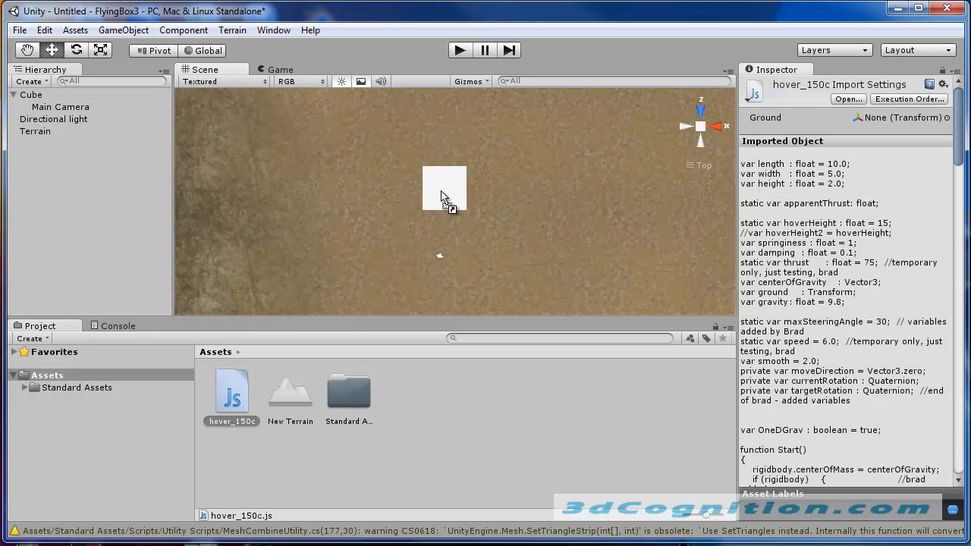
mouse_move(114, 174)
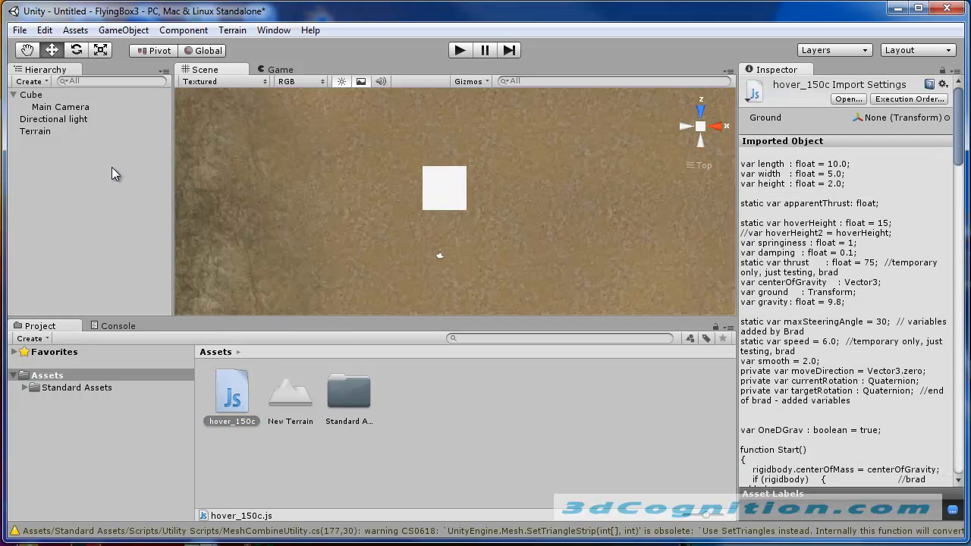
click(31, 94)
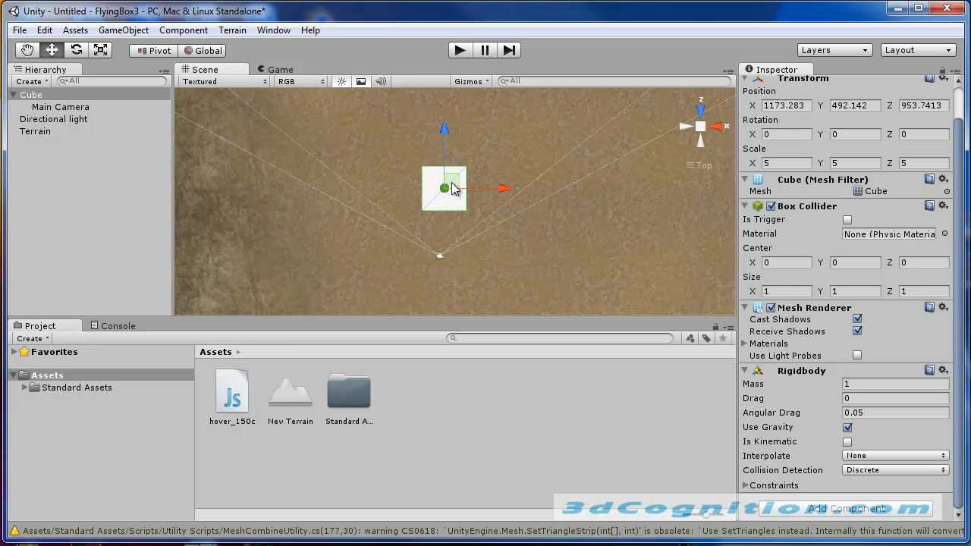
mouse_move(237, 395)
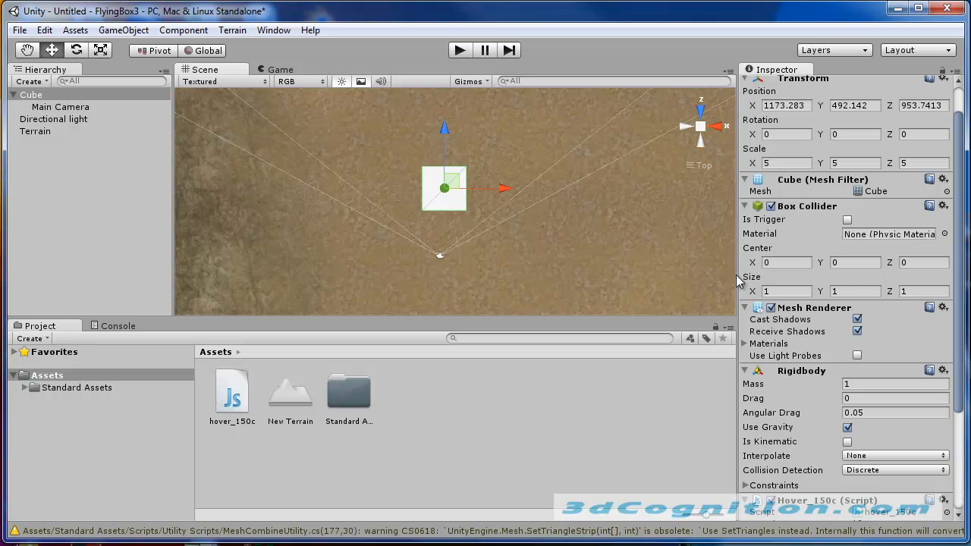
scroll(down, 3)
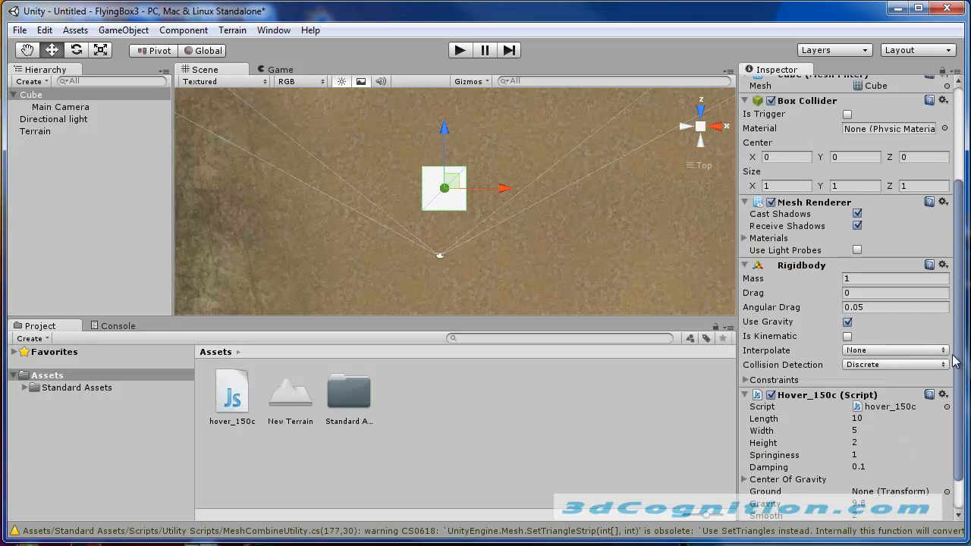
scroll(down, 3)
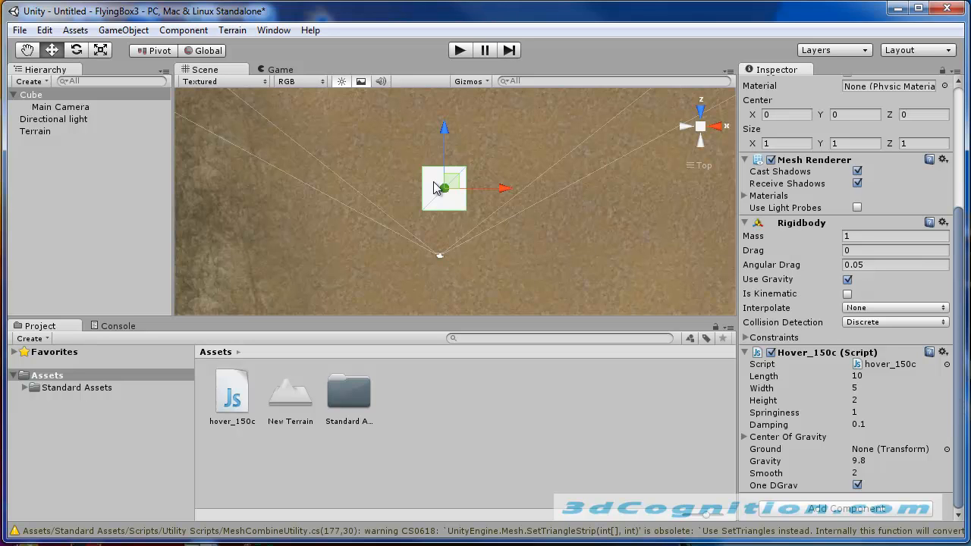
mouse_move(456, 207)
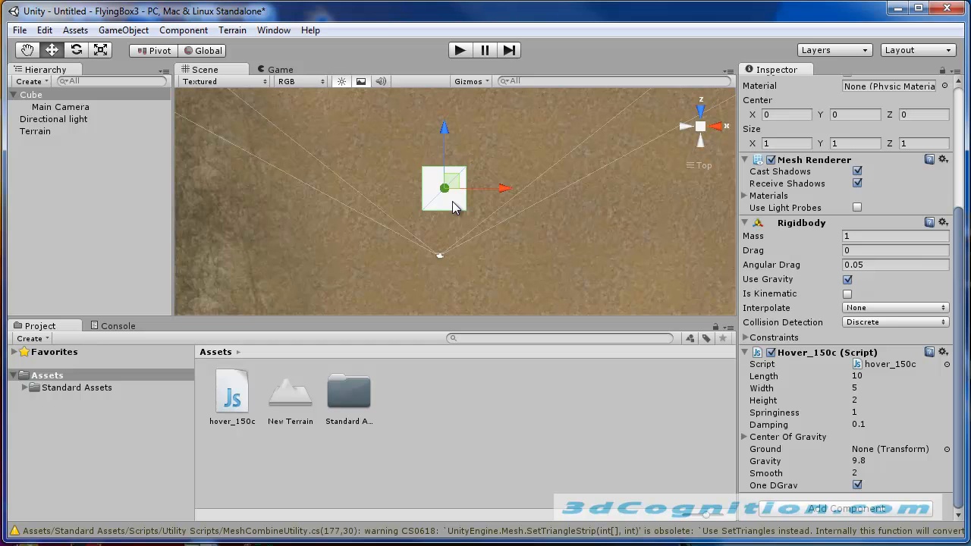
mouse_move(698, 219)
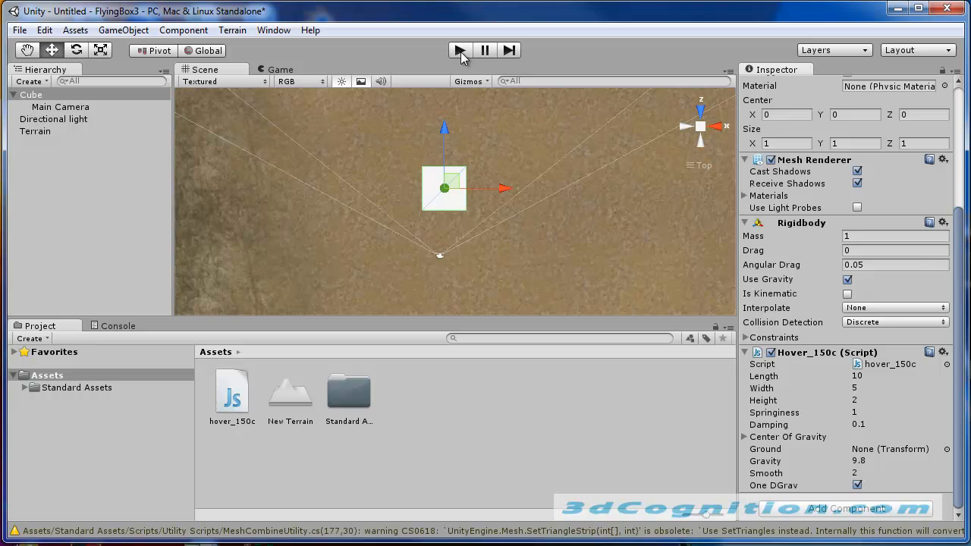
Test-run the scene, revealing the hover script's unassigned ground variable error.
click(458, 48)
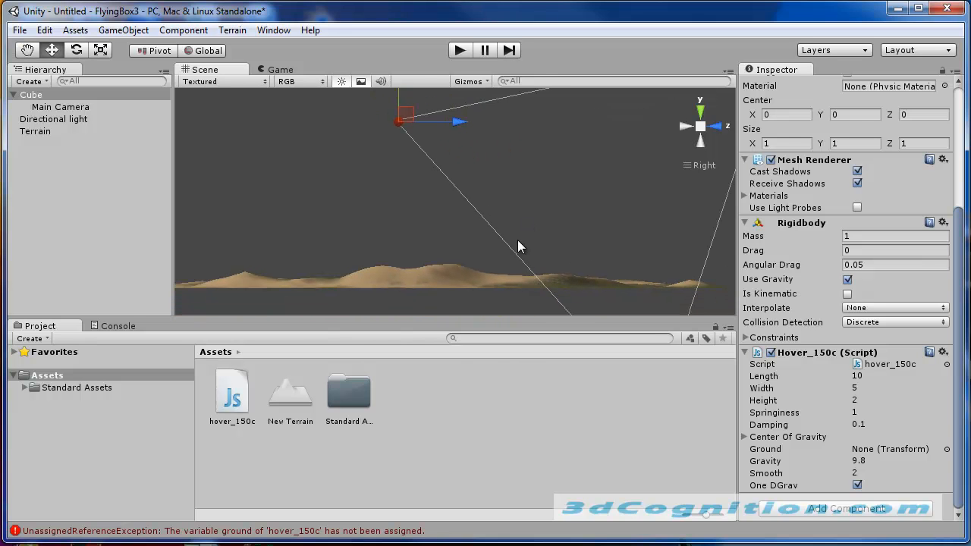
mouse_move(401, 103)
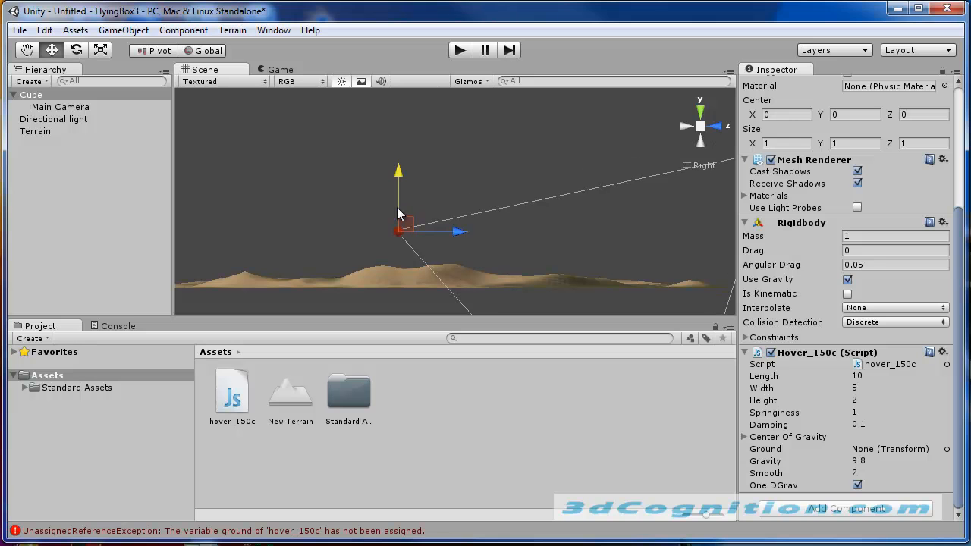
mouse_move(818, 261)
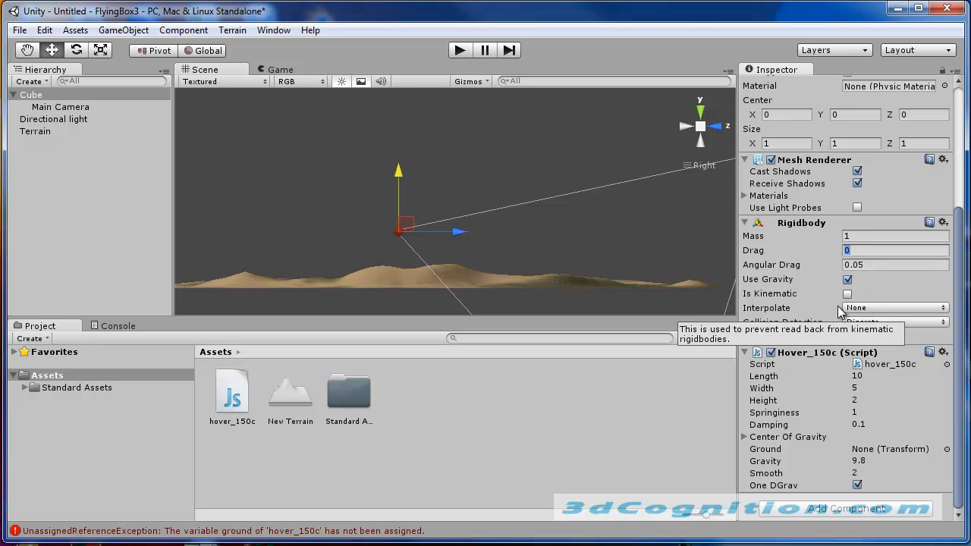
Set the Cube's Rigidbody drag to 0.5.
text(.5)
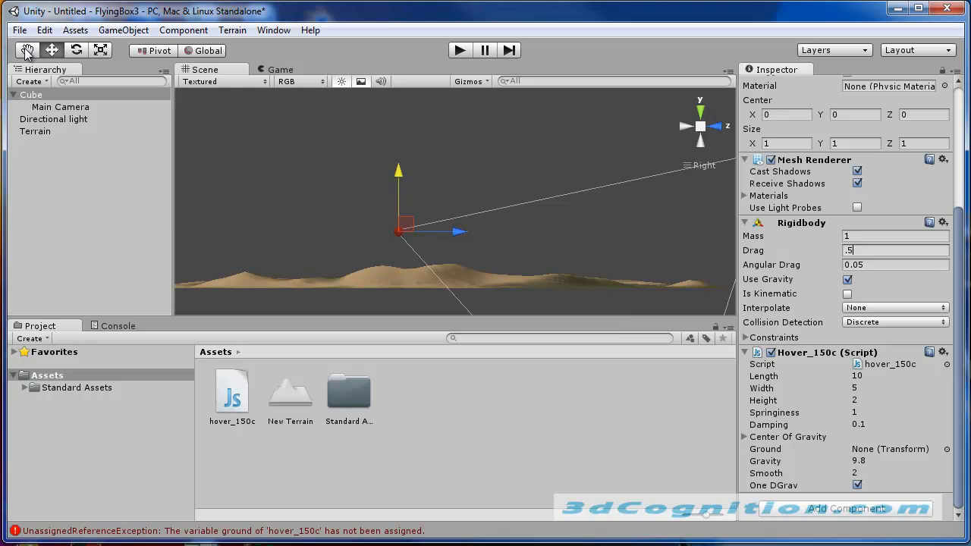
Save the scene as test and run it with the cube over the terrain.
click(19, 31)
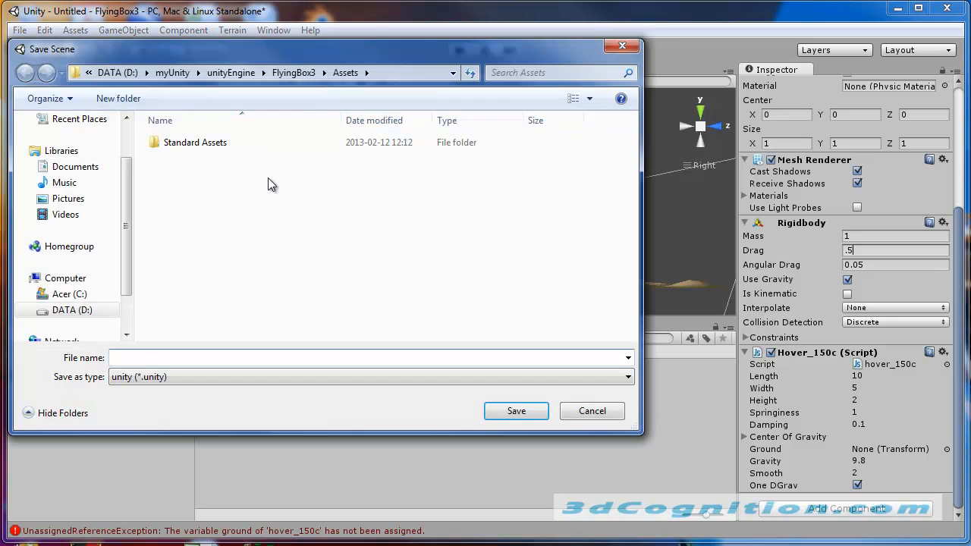
text(test)
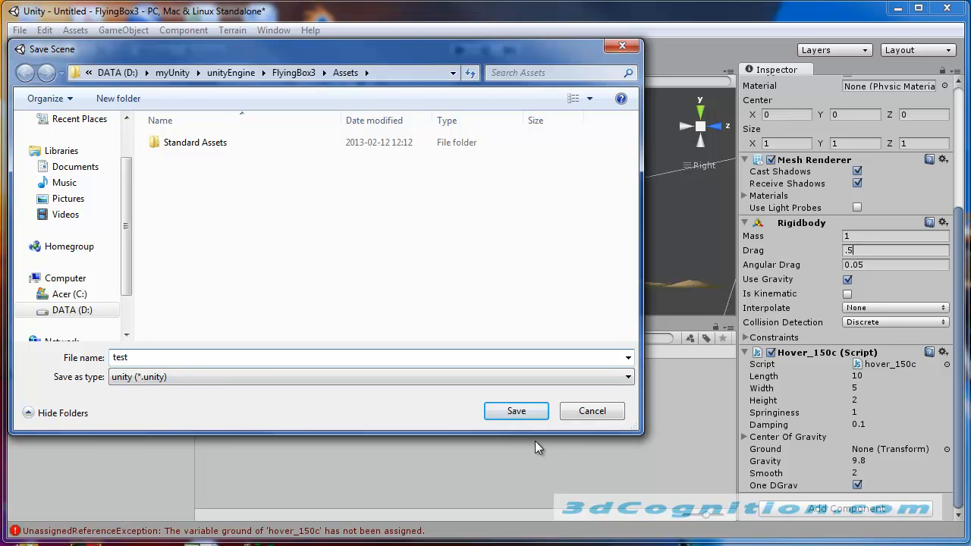
click(516, 410)
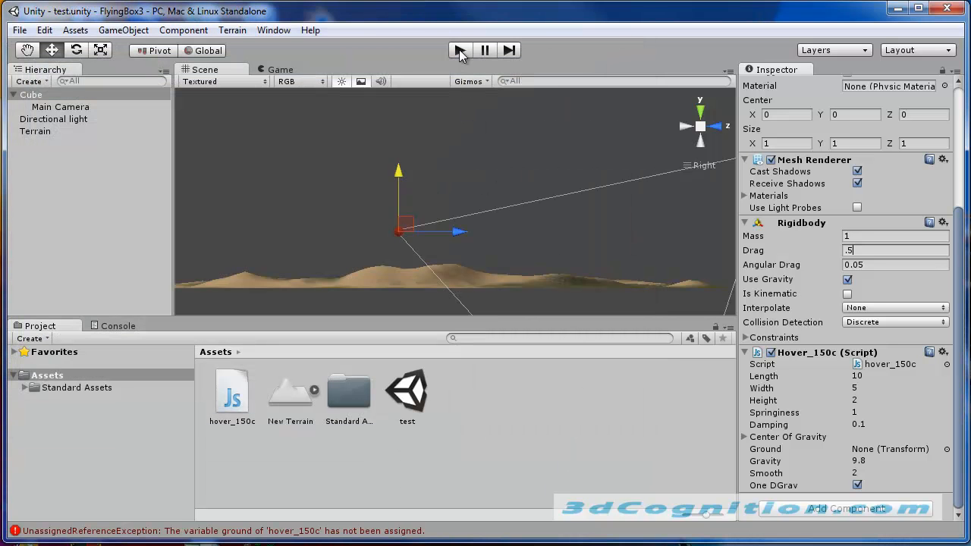
click(458, 50)
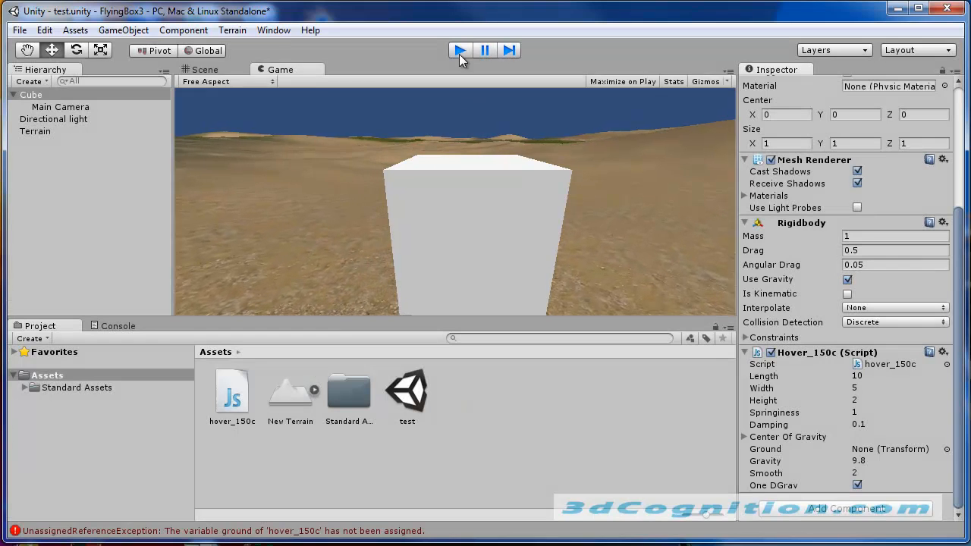
Stop play mode and set the hover script's Springiness to 0.5 and Damping to 0.2.
click(203, 69)
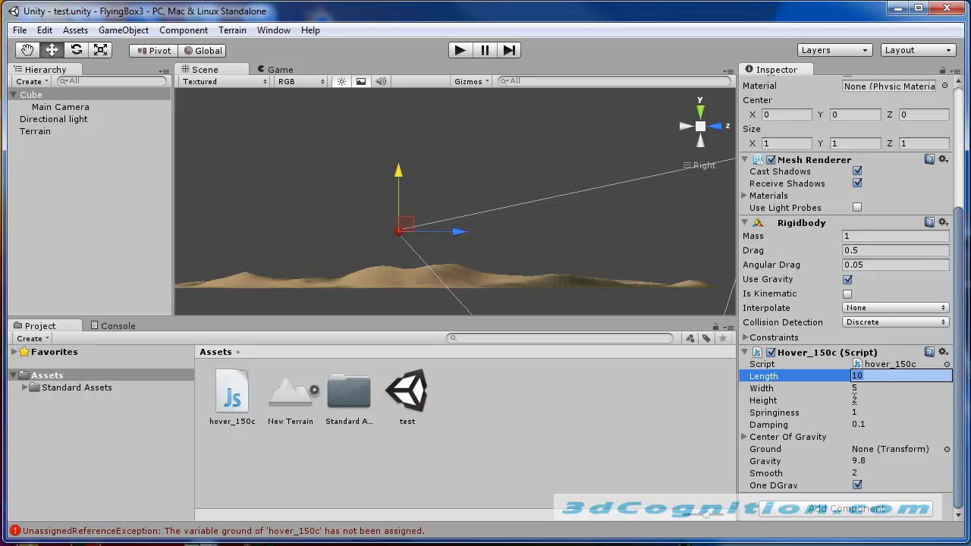
click(896, 413)
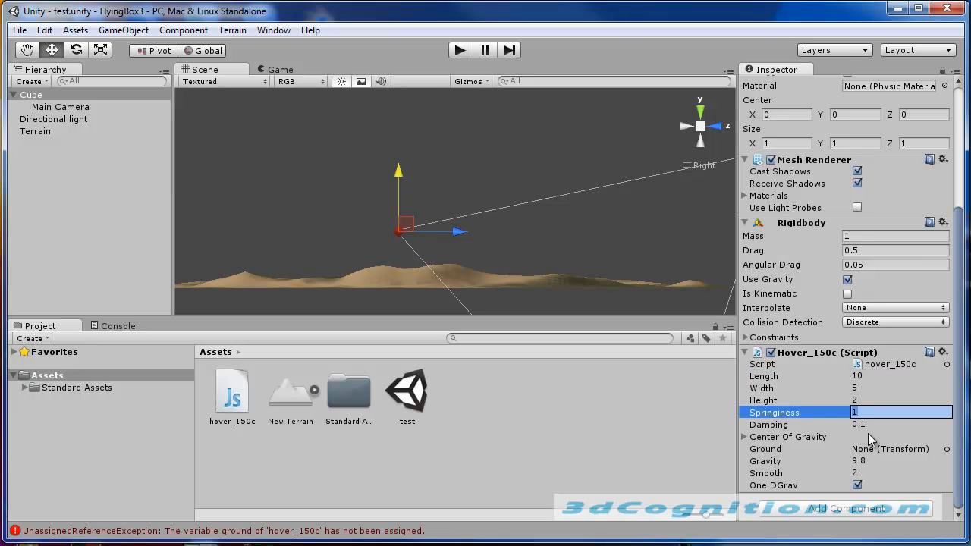
text(.5)
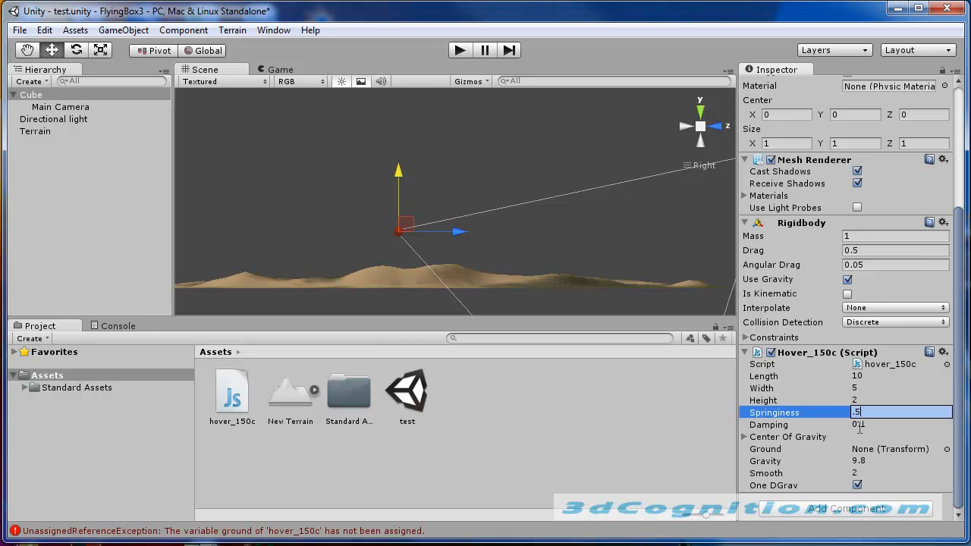
click(901, 425)
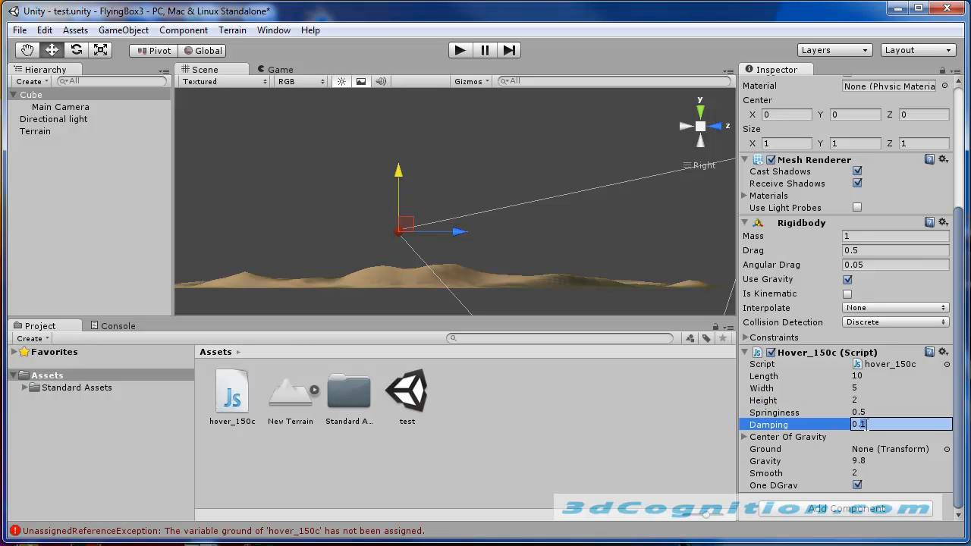
text(0.2)
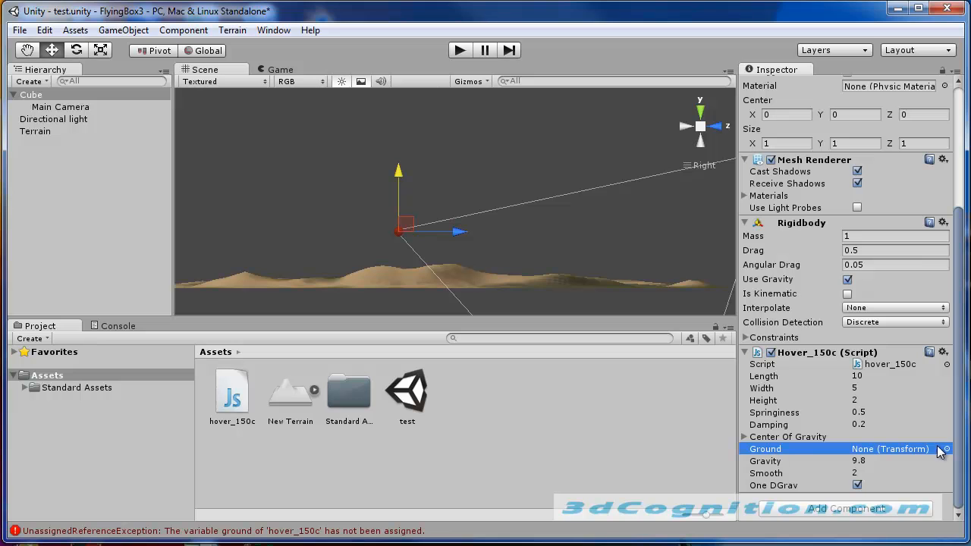
Assign a transform to the hover script's Ground field.
click(947, 449)
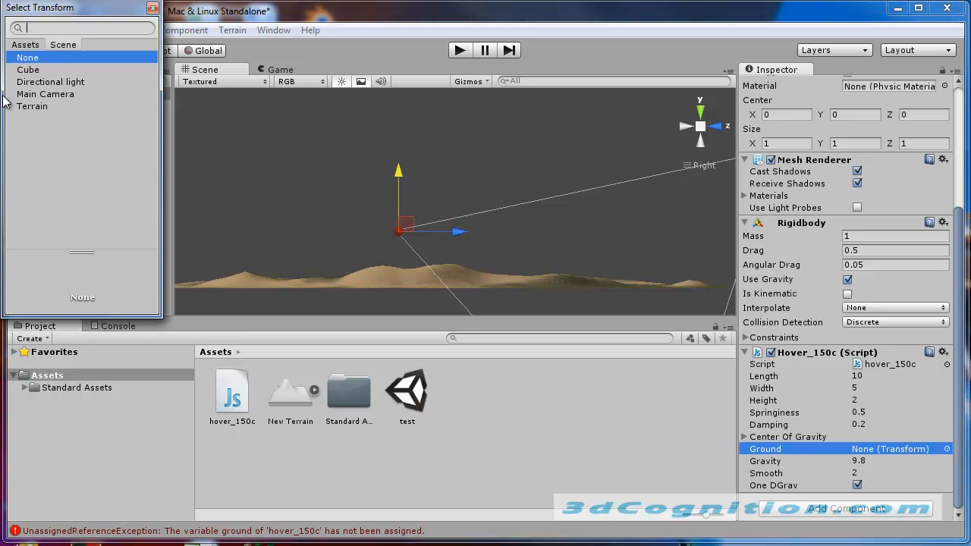
click(32, 106)
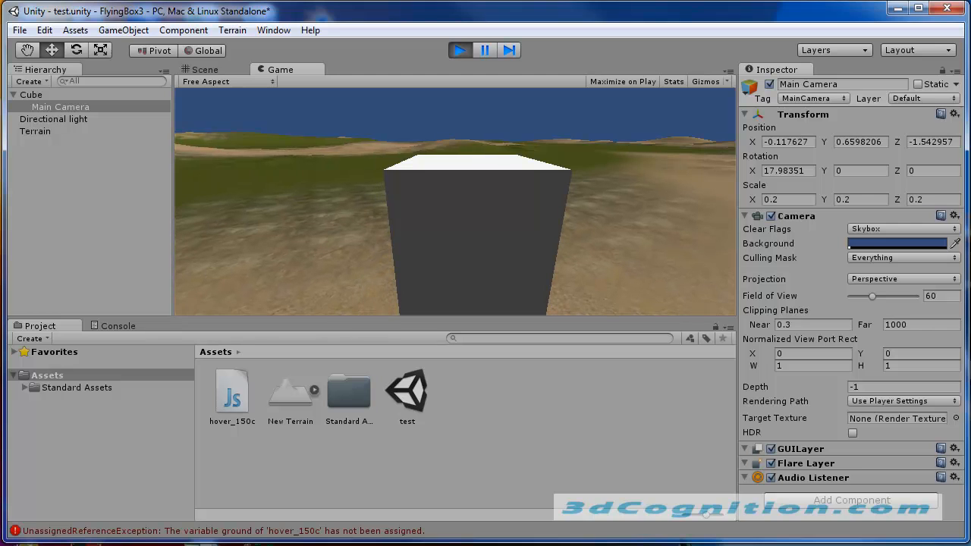
mouse_move(933, 488)
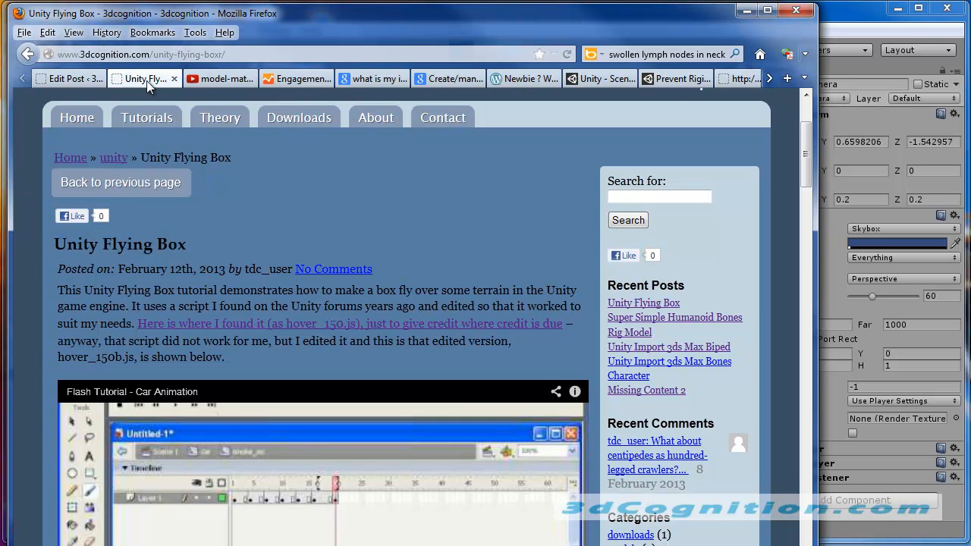
mouse_move(76, 118)
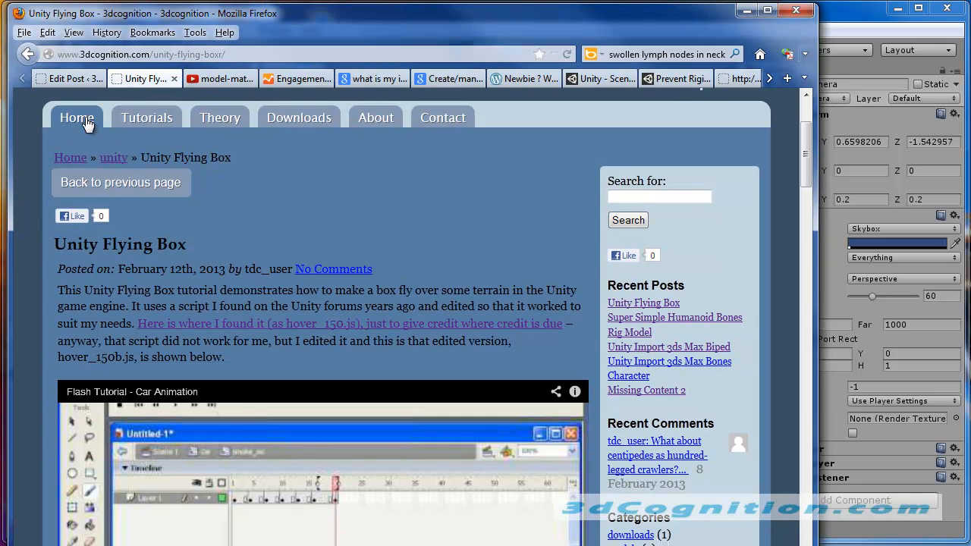
Navigate 3dcognition.com from Home through Tutorials > Unity to the Unity Flying Box post.
click(76, 118)
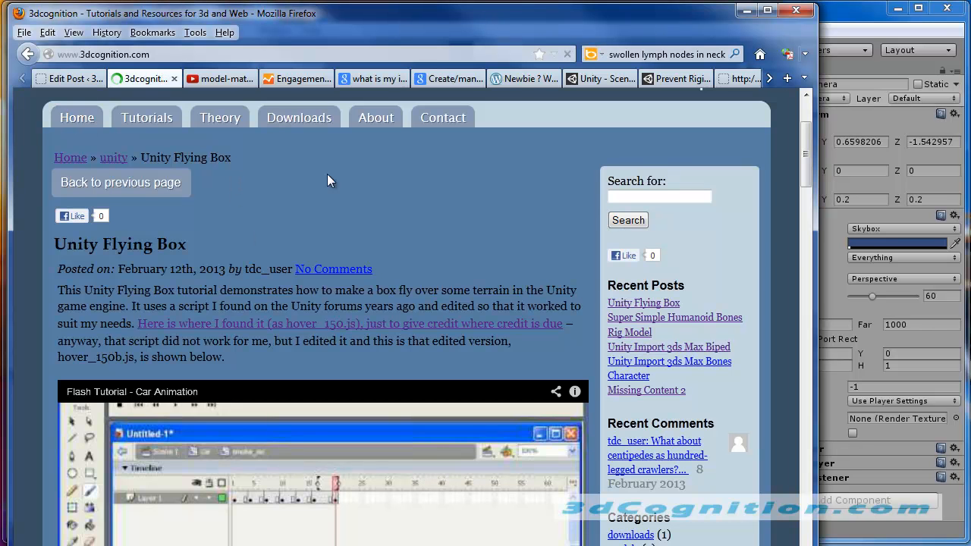
click(76, 117)
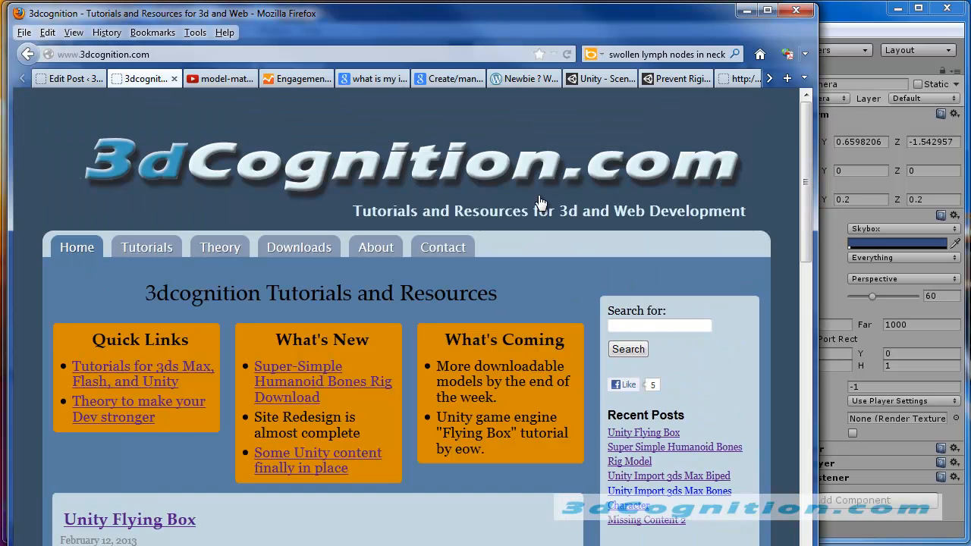
mouse_move(146, 248)
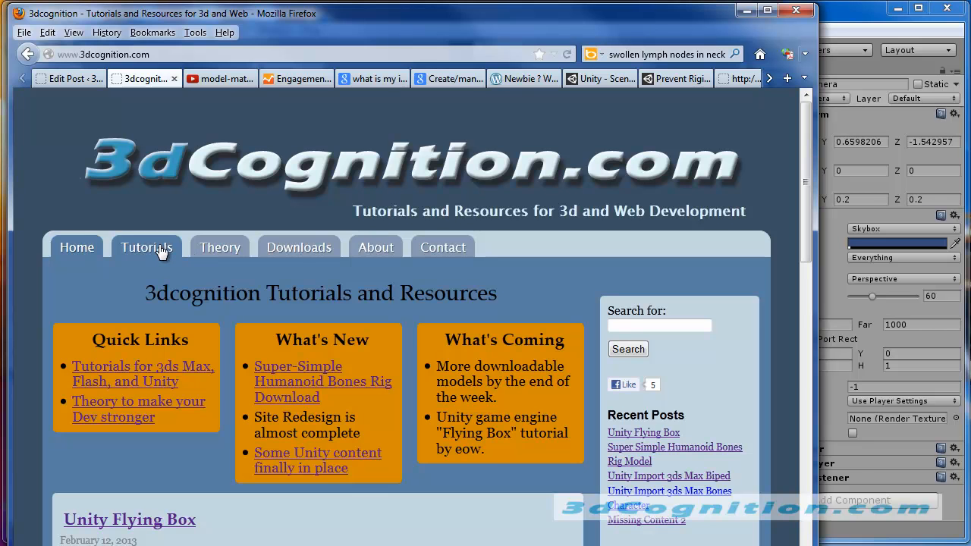
click(146, 246)
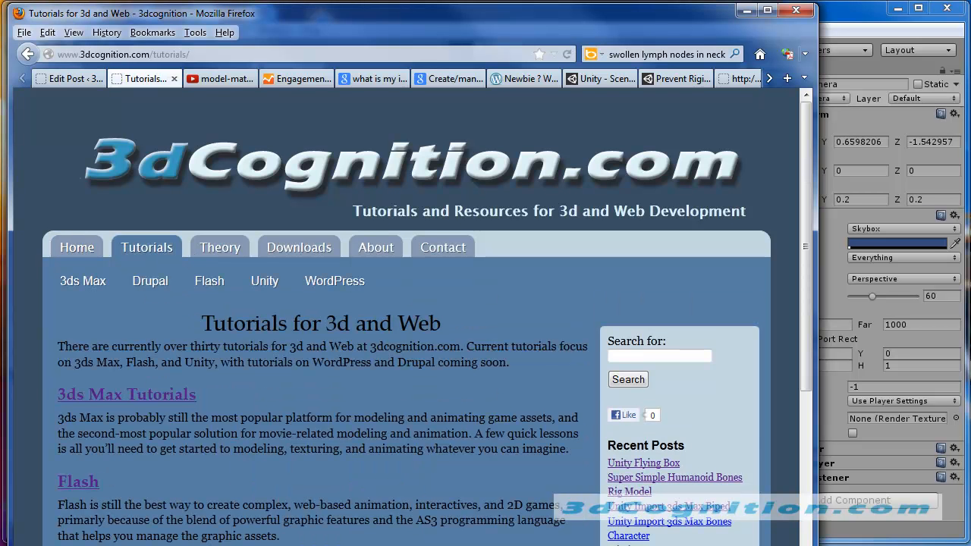
click(264, 281)
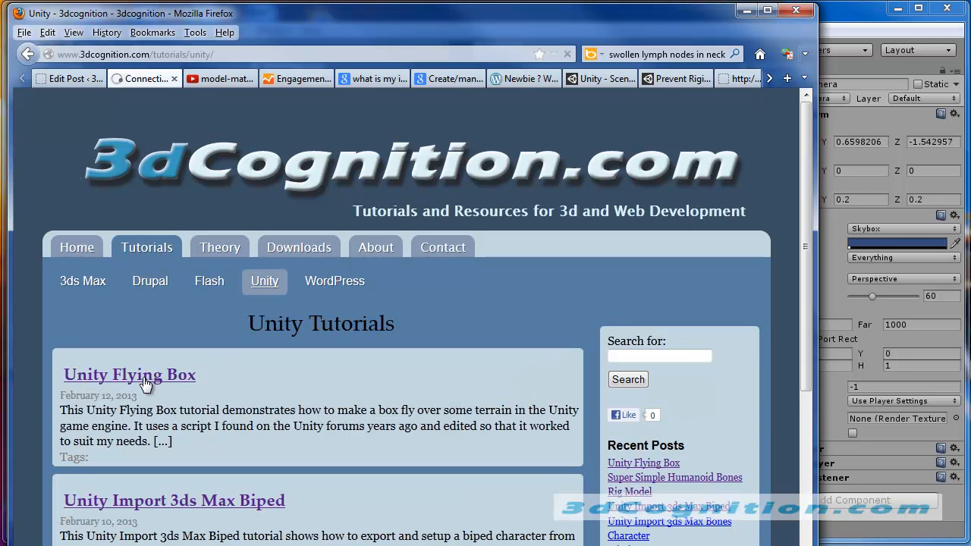
click(129, 373)
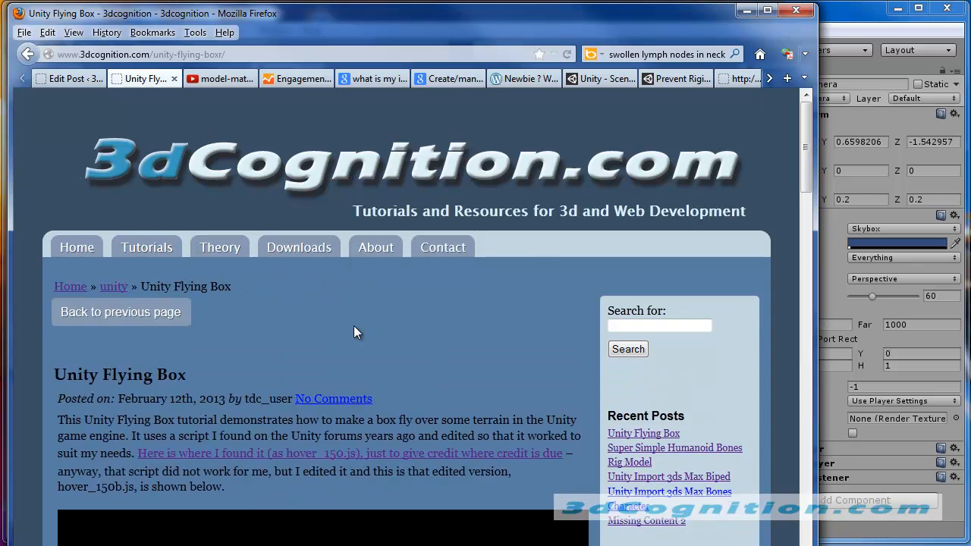
Scroll down to the hover_150c.js script listing.
scroll(down, 3)
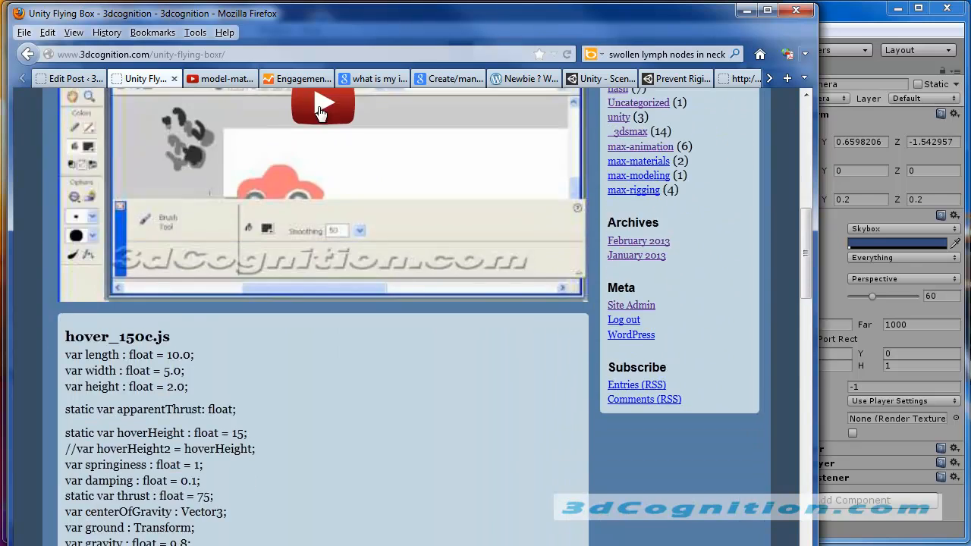
scroll(down, 3)
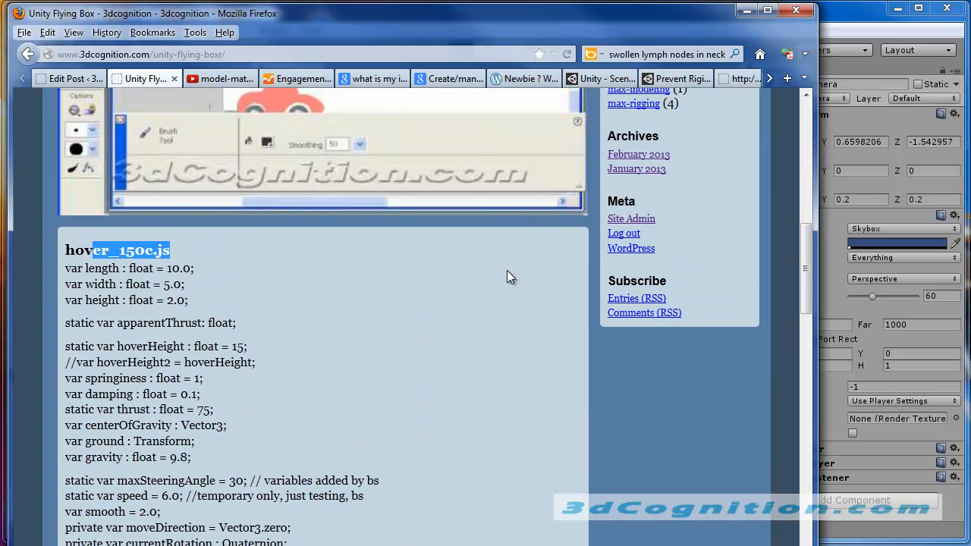
scroll(down, 3)
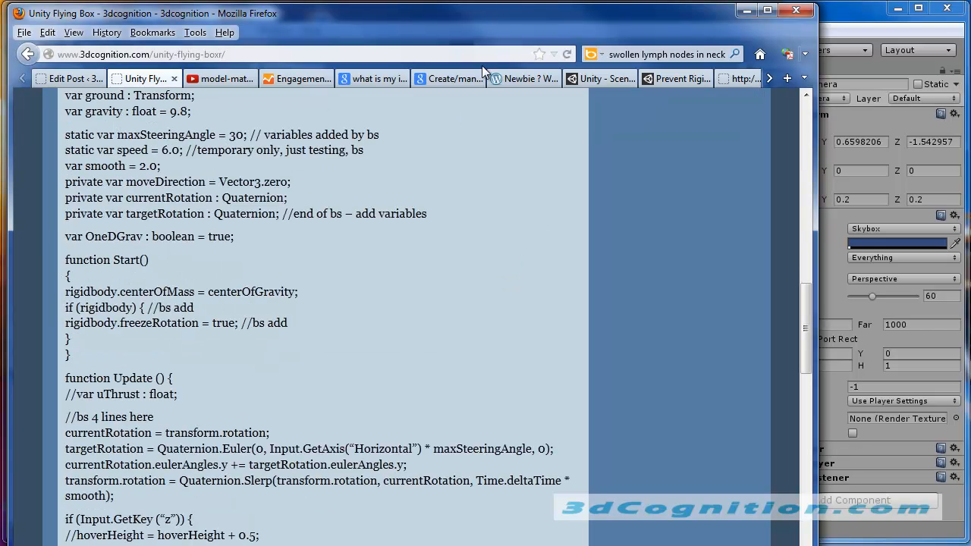